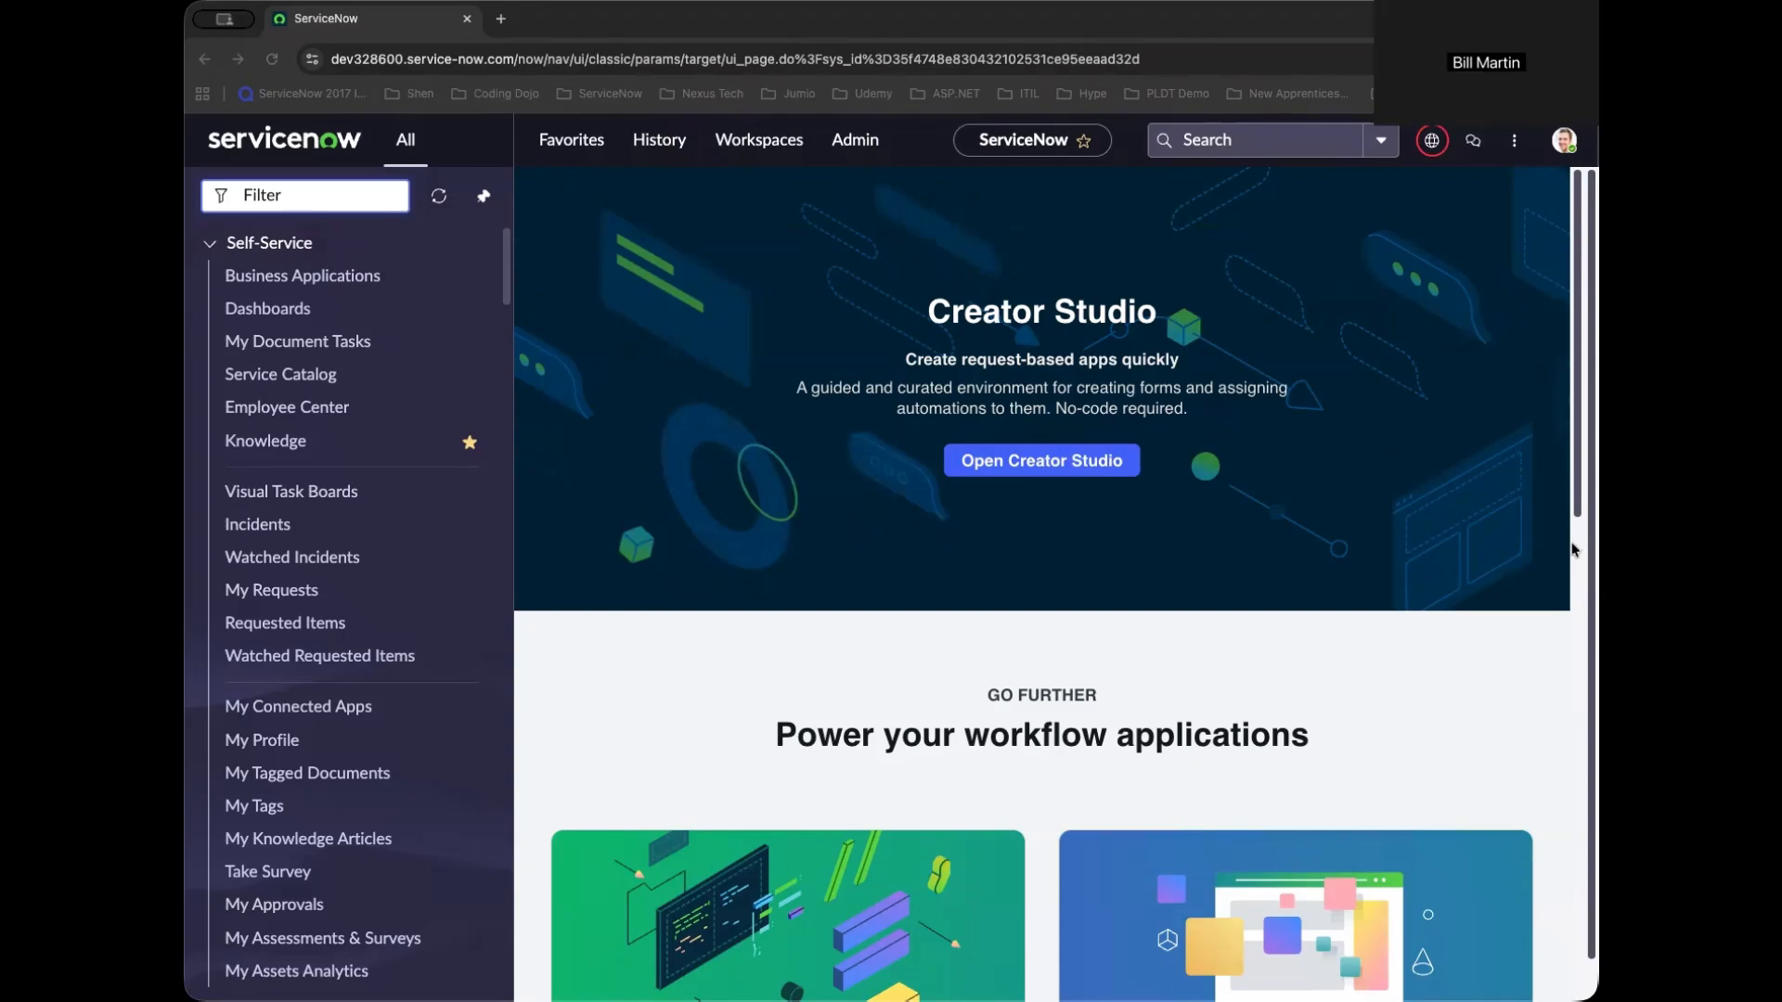
pyautogui.moveTo(1568, 543)
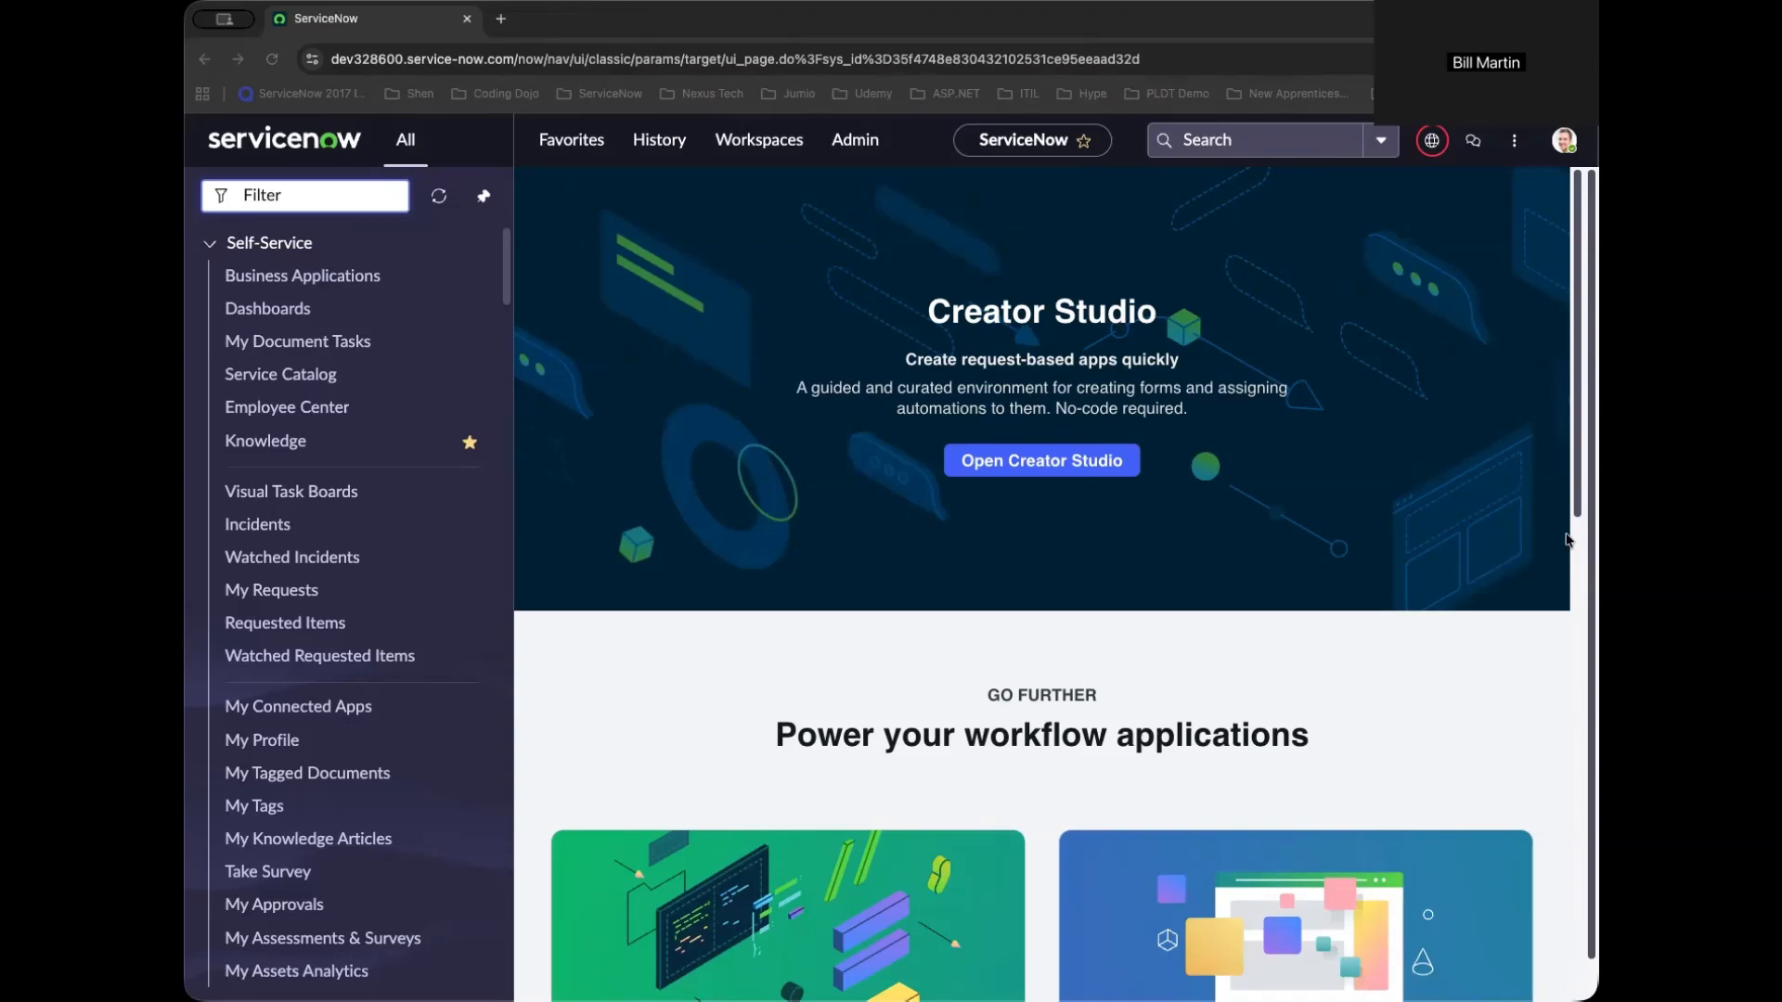
pyautogui.moveTo(1563, 534)
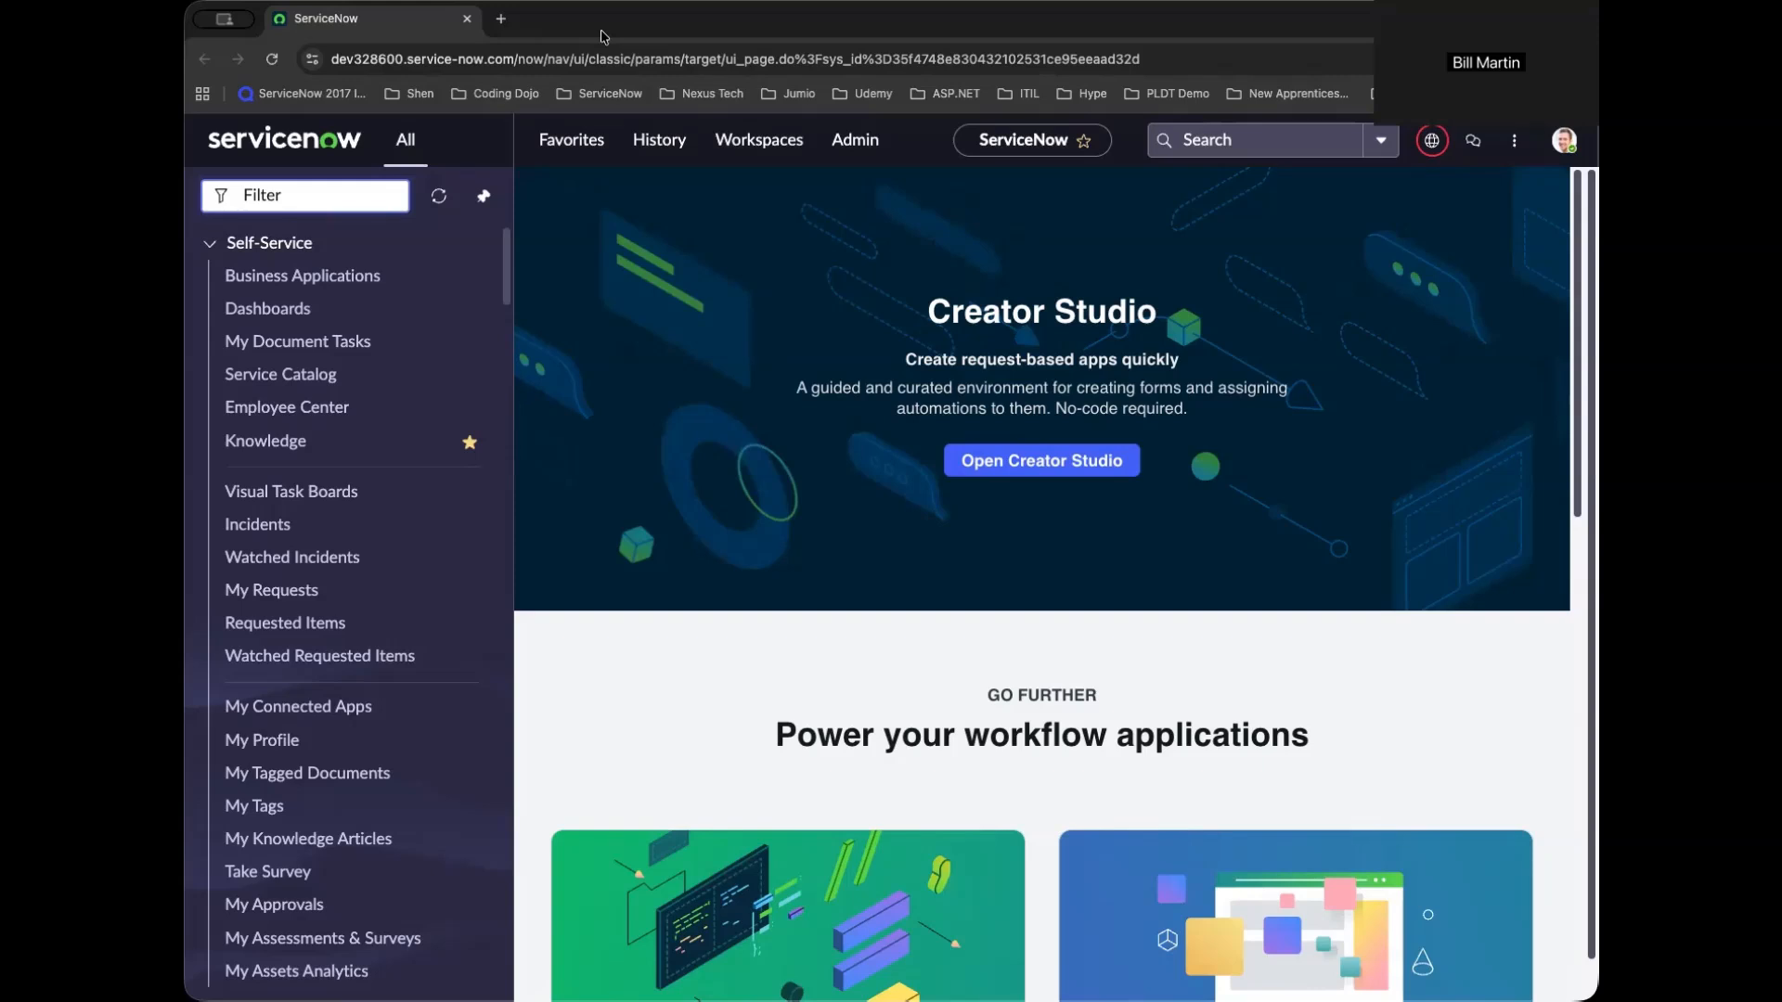
# Open the Business Applications list from the Self-Service section of the navigator.
pyautogui.click(302, 275)
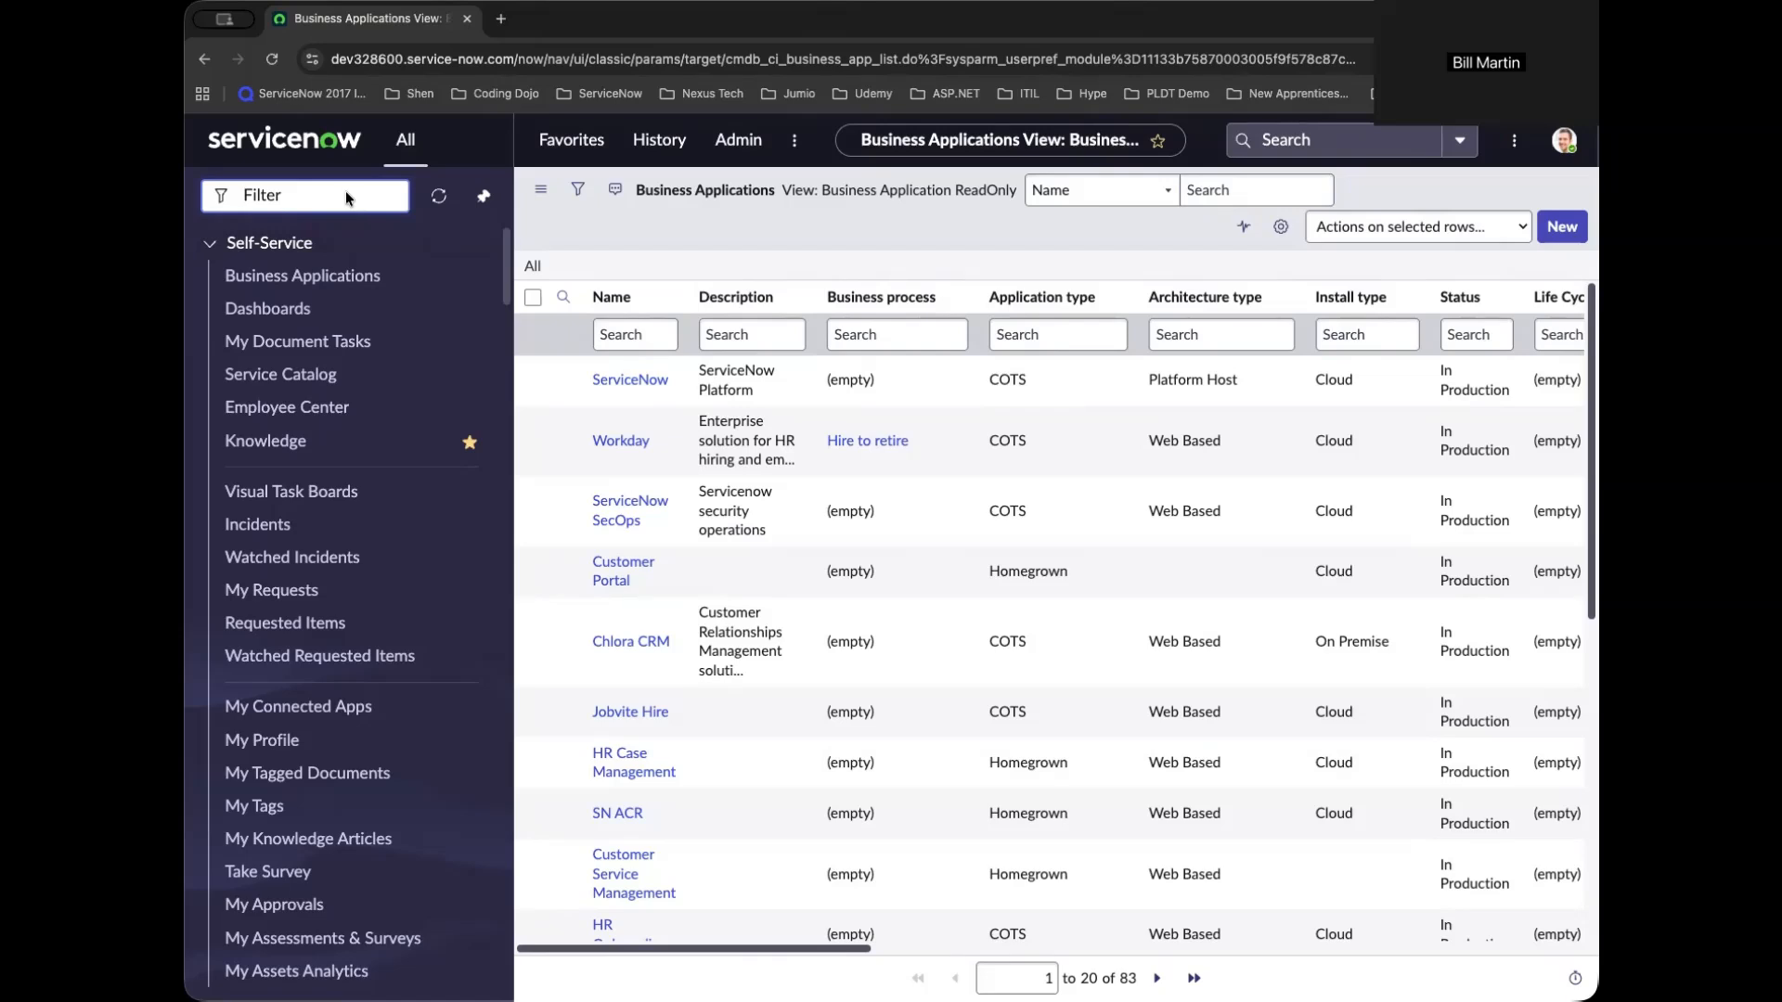
# Filter the navigator to 'platform ana', open the Data Visualizations library and the Average age of open incidents chart.
pyautogui.write('p')
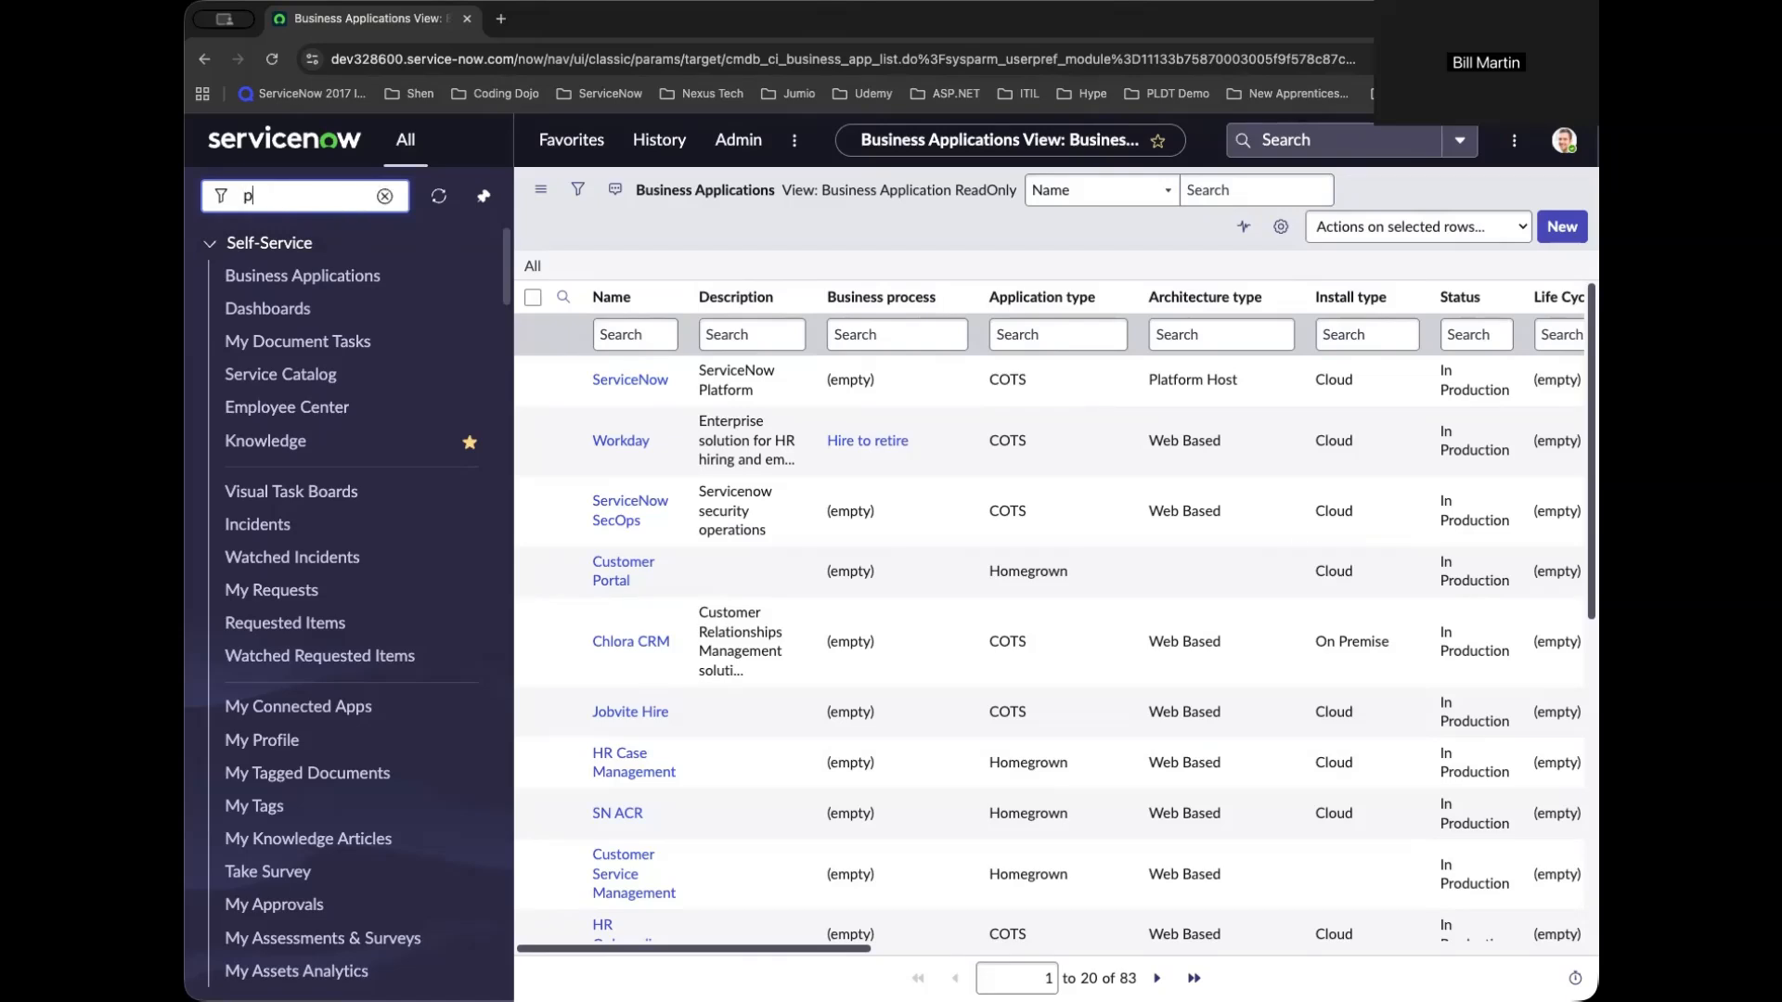
pyautogui.write('p')
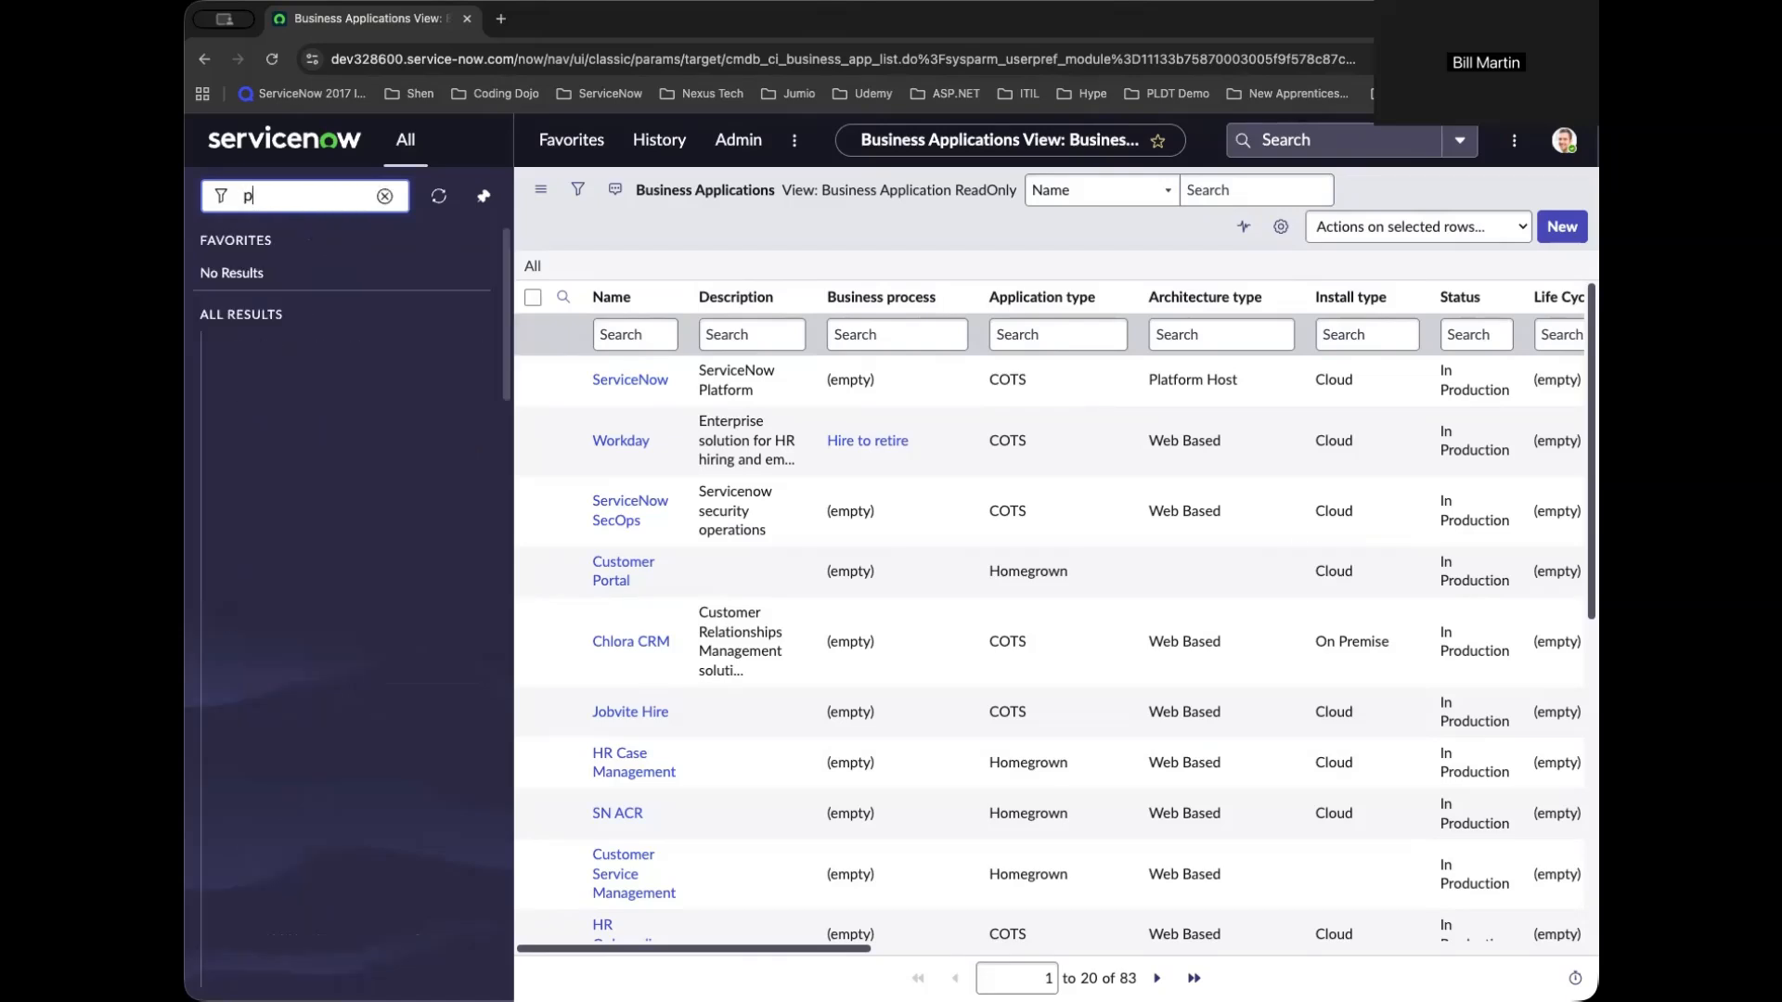
pyautogui.write('latform ana')
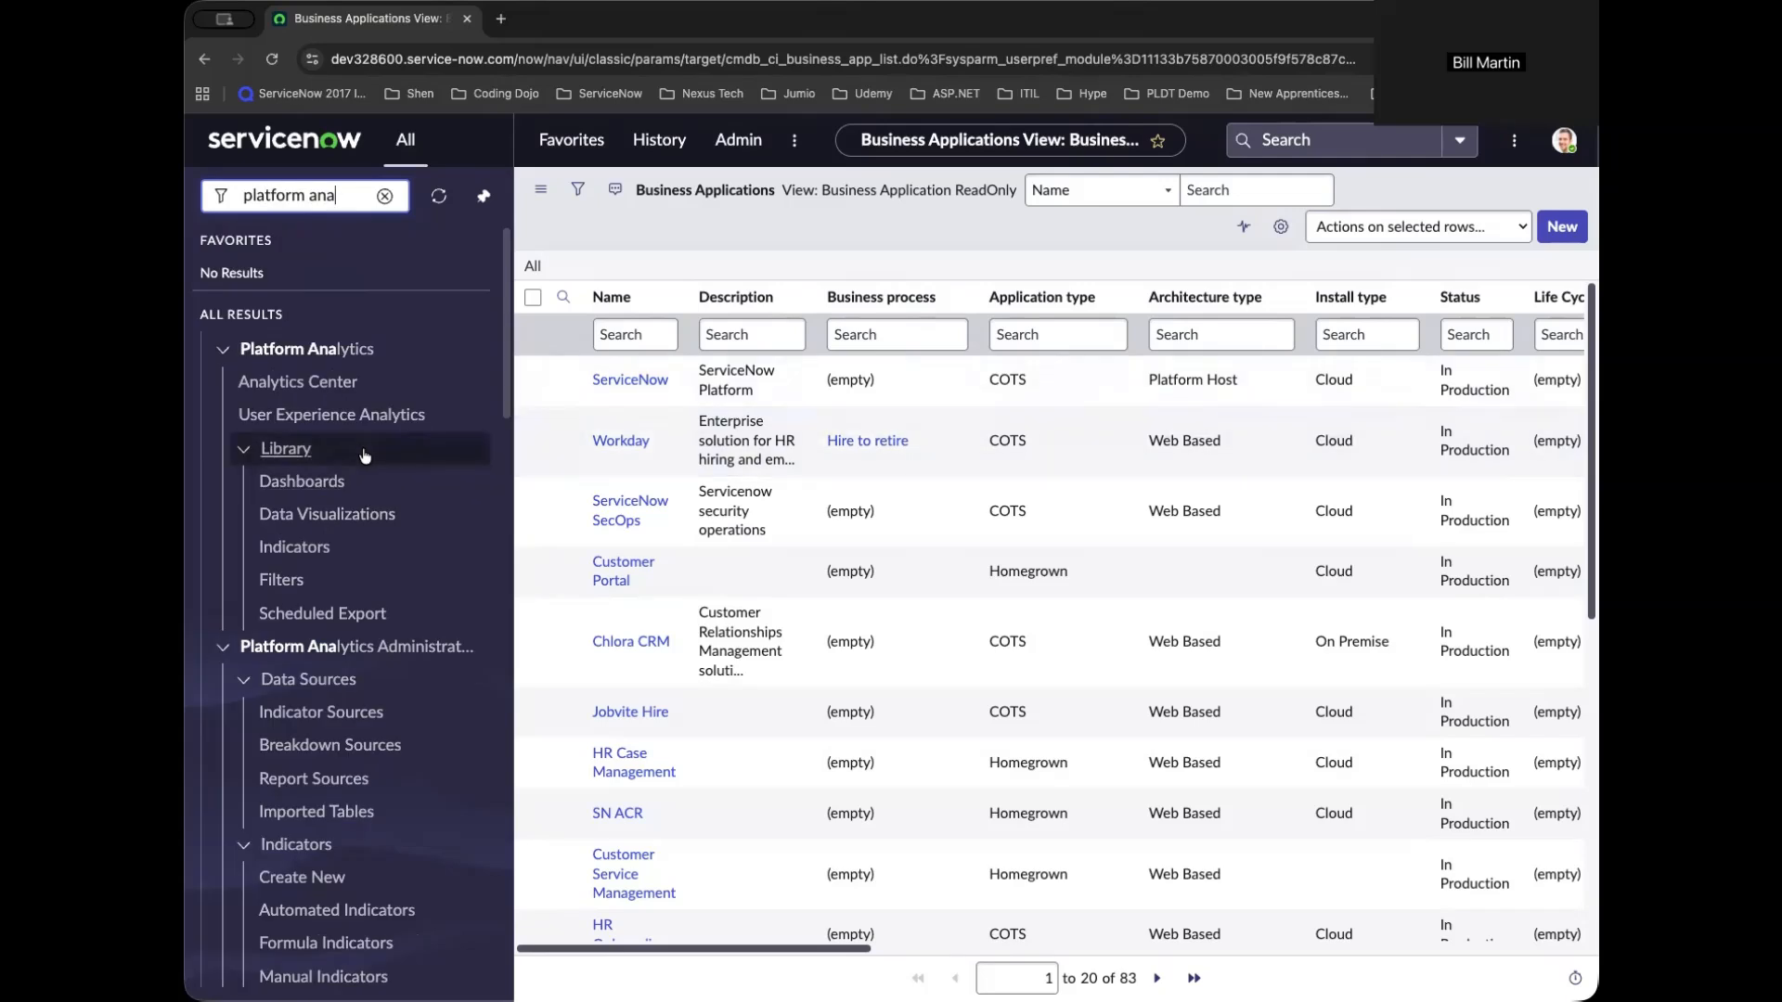
pyautogui.moveTo(326, 513)
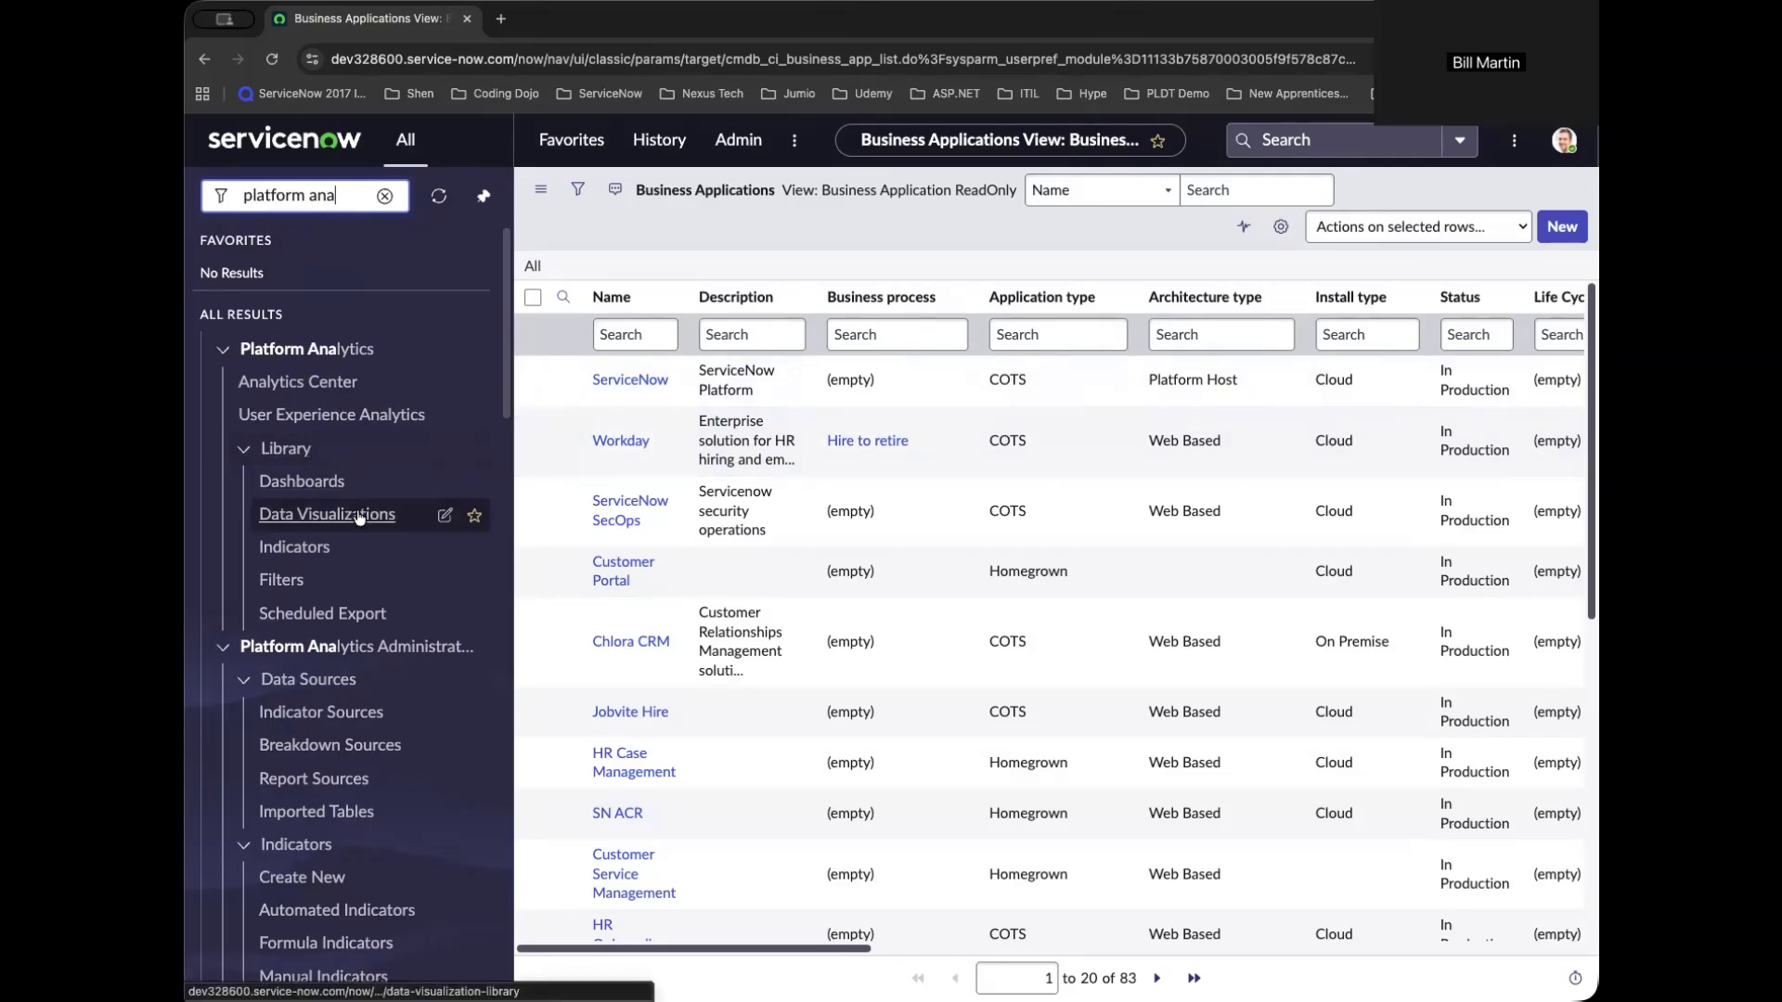
pyautogui.click(326, 515)
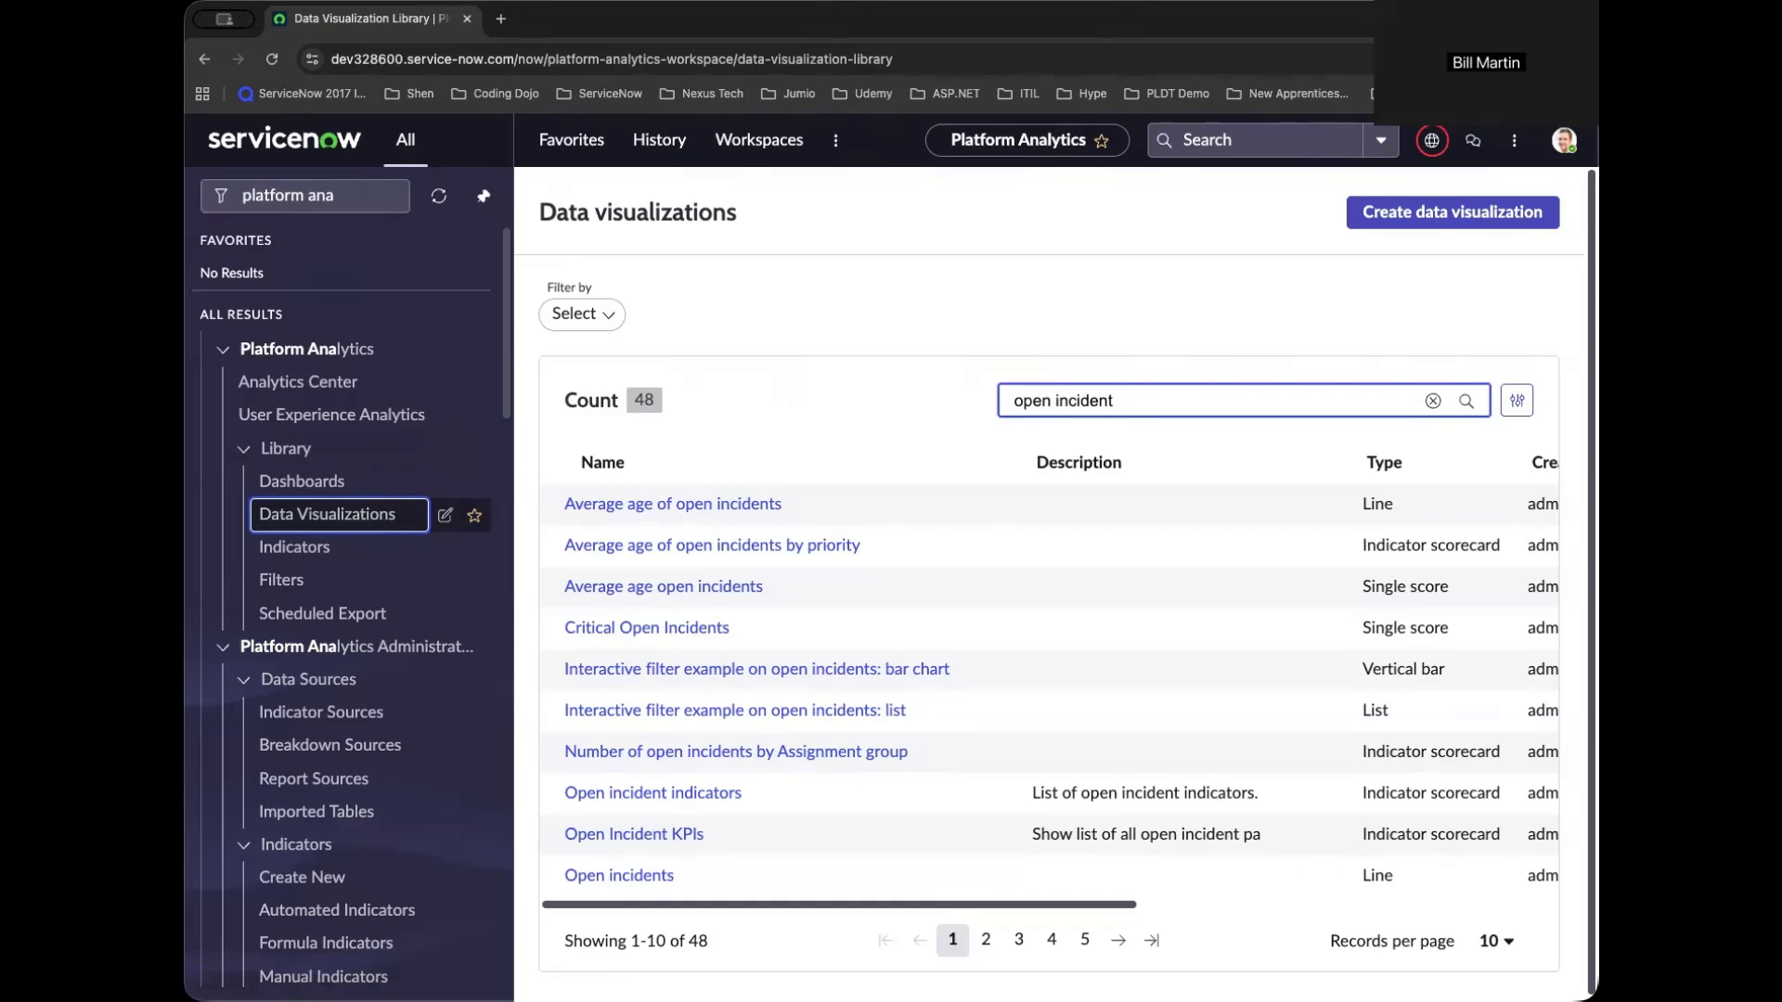
pyautogui.moveTo(1179, 412)
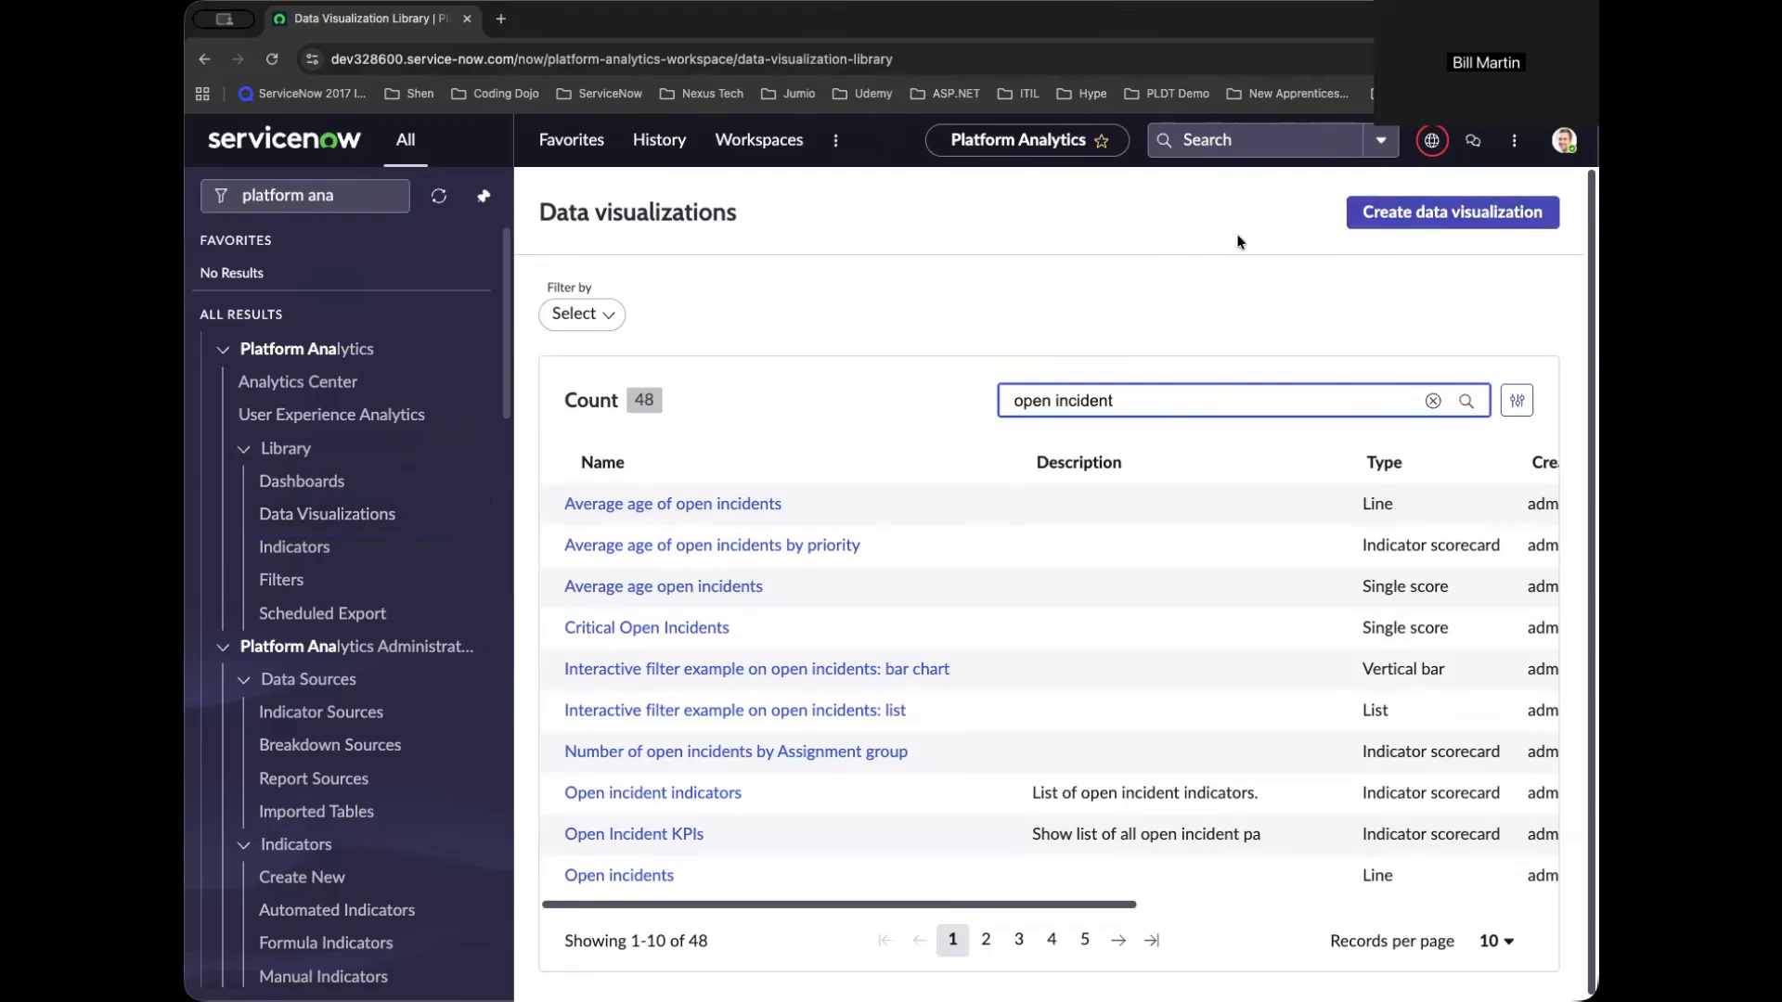
pyautogui.moveTo(1452, 213)
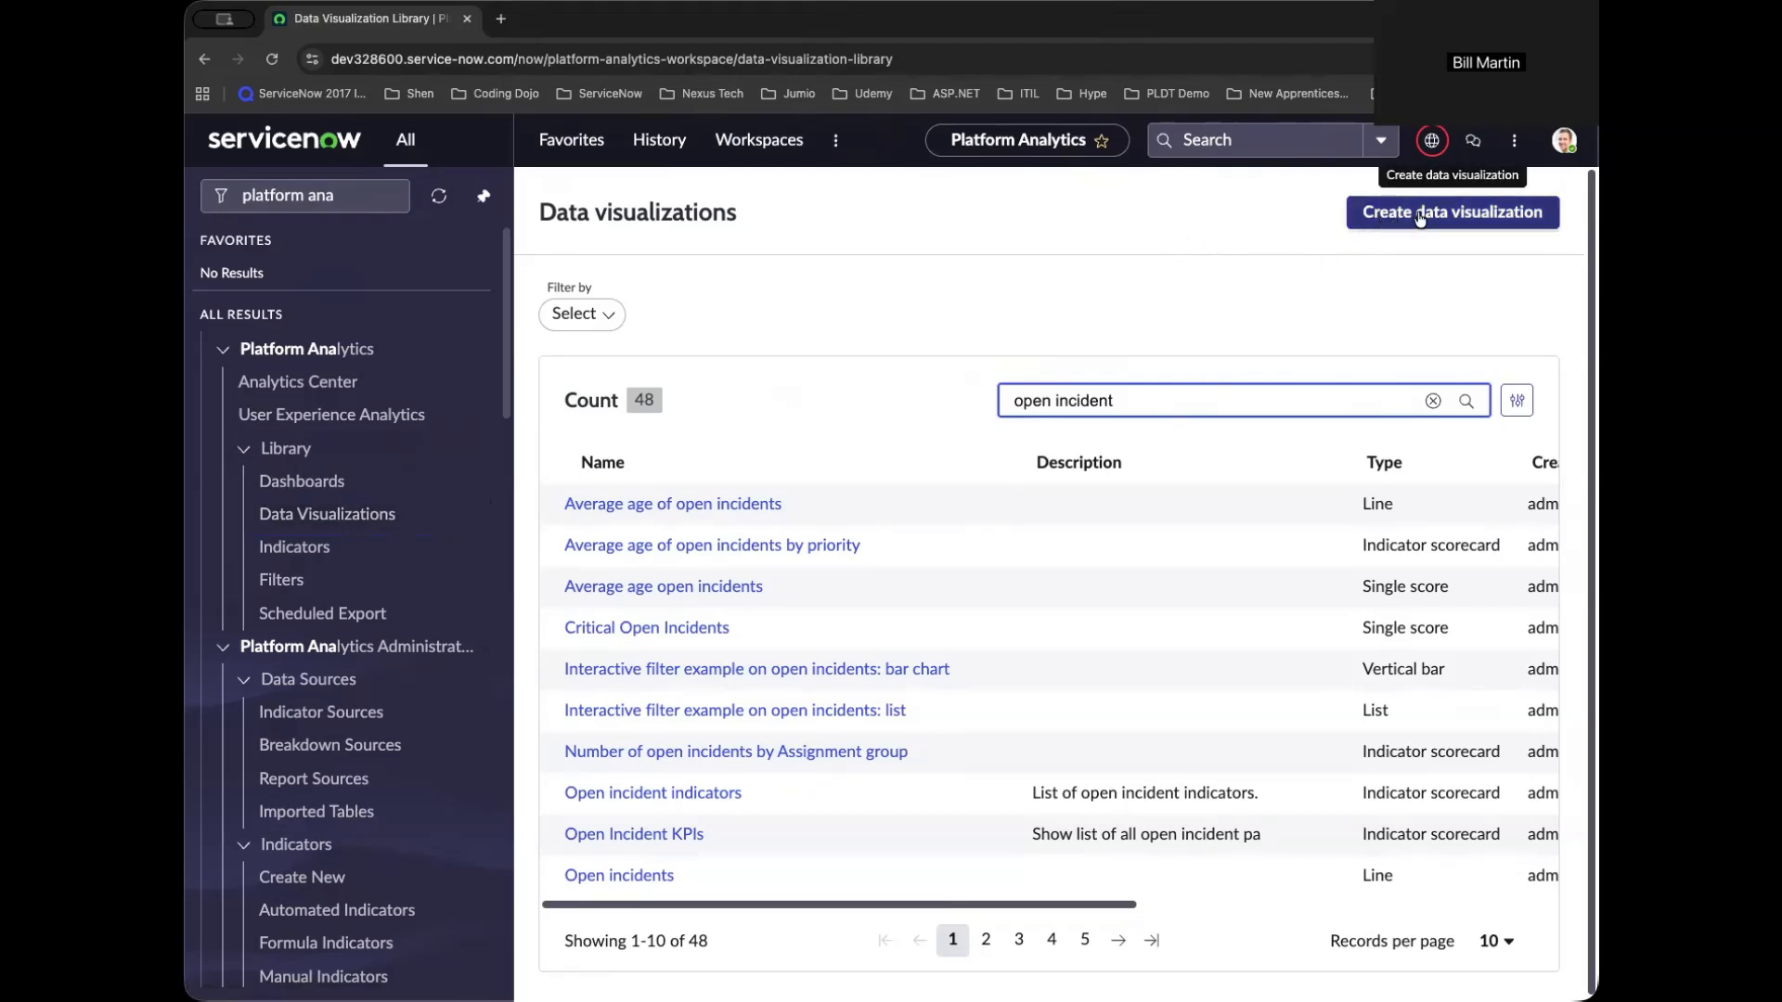
pyautogui.moveTo(889, 115)
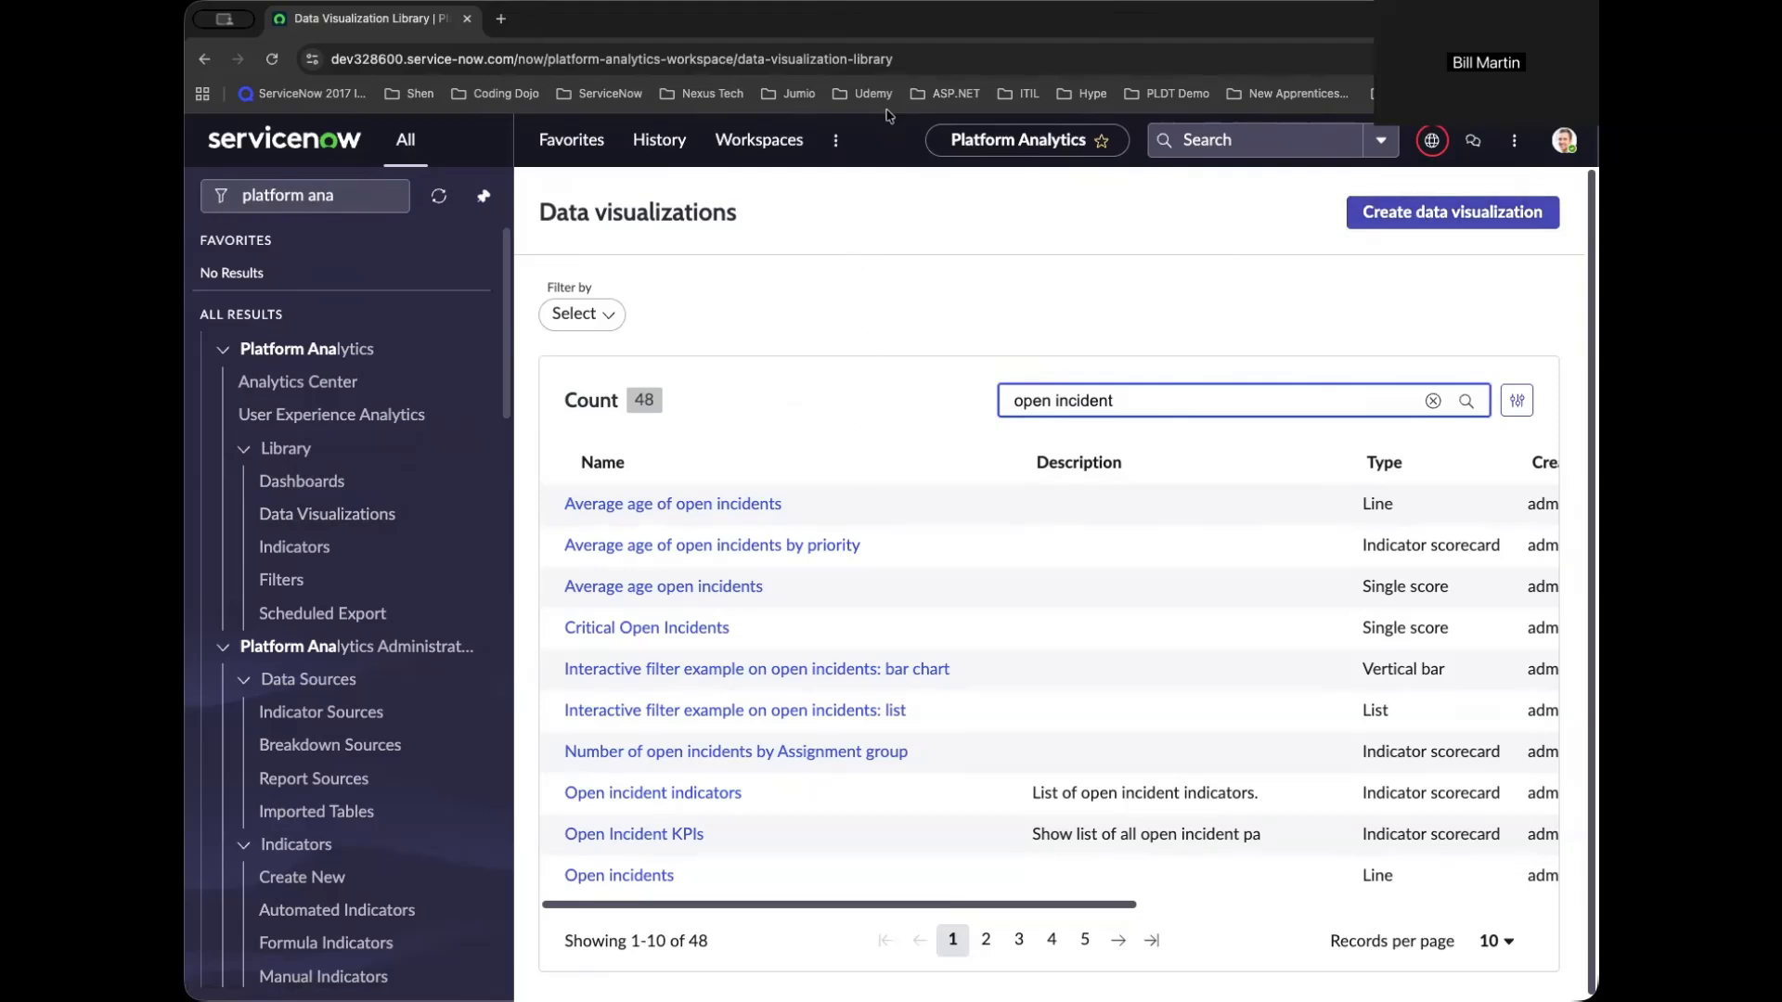
pyautogui.moveTo(847, 195)
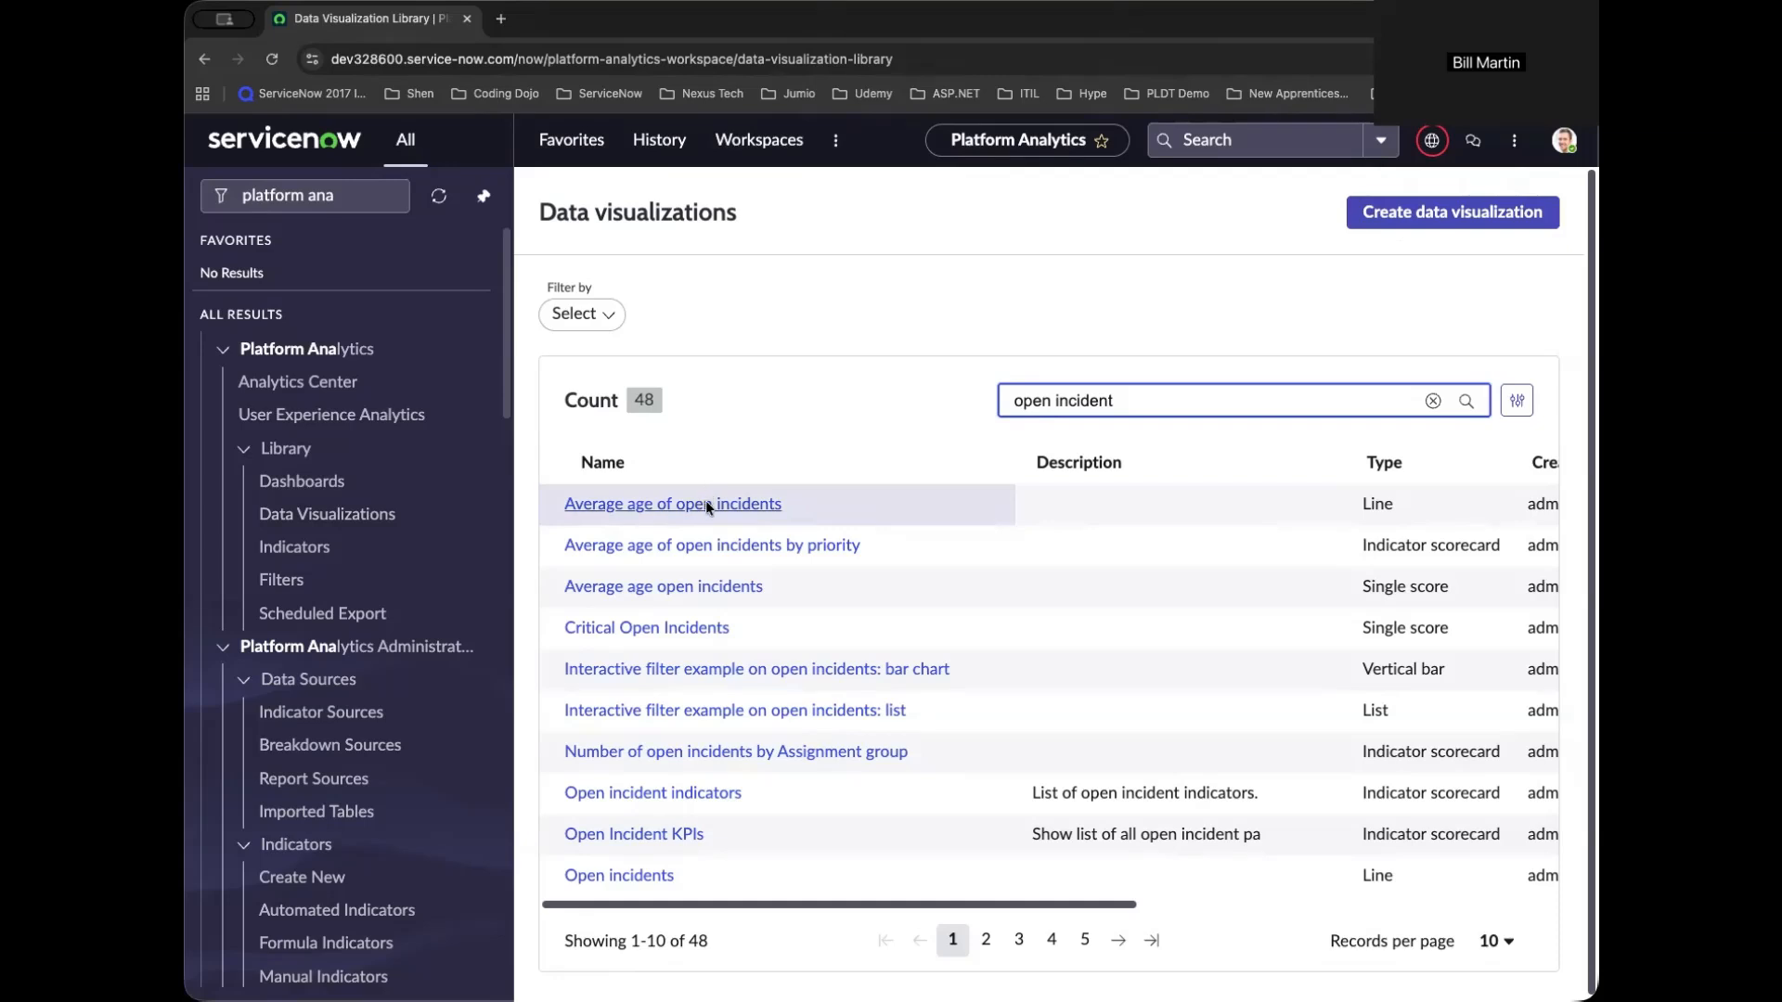
pyautogui.moveTo(710, 515)
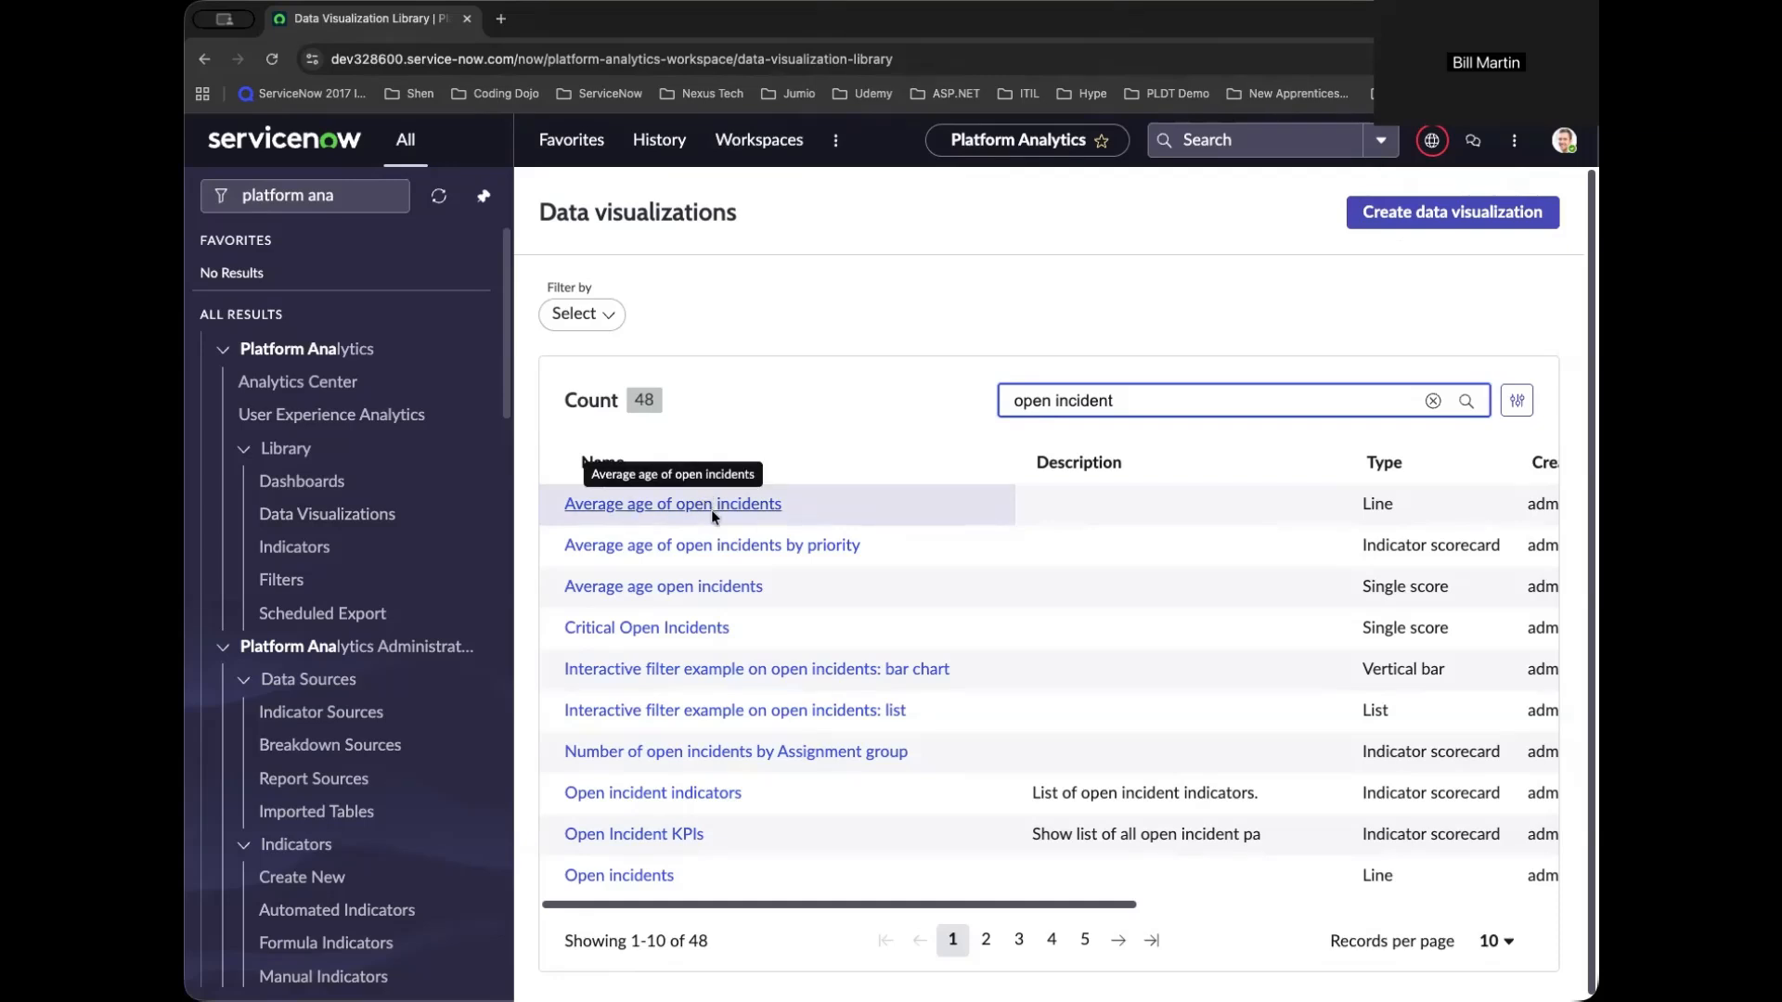
pyautogui.click(672, 502)
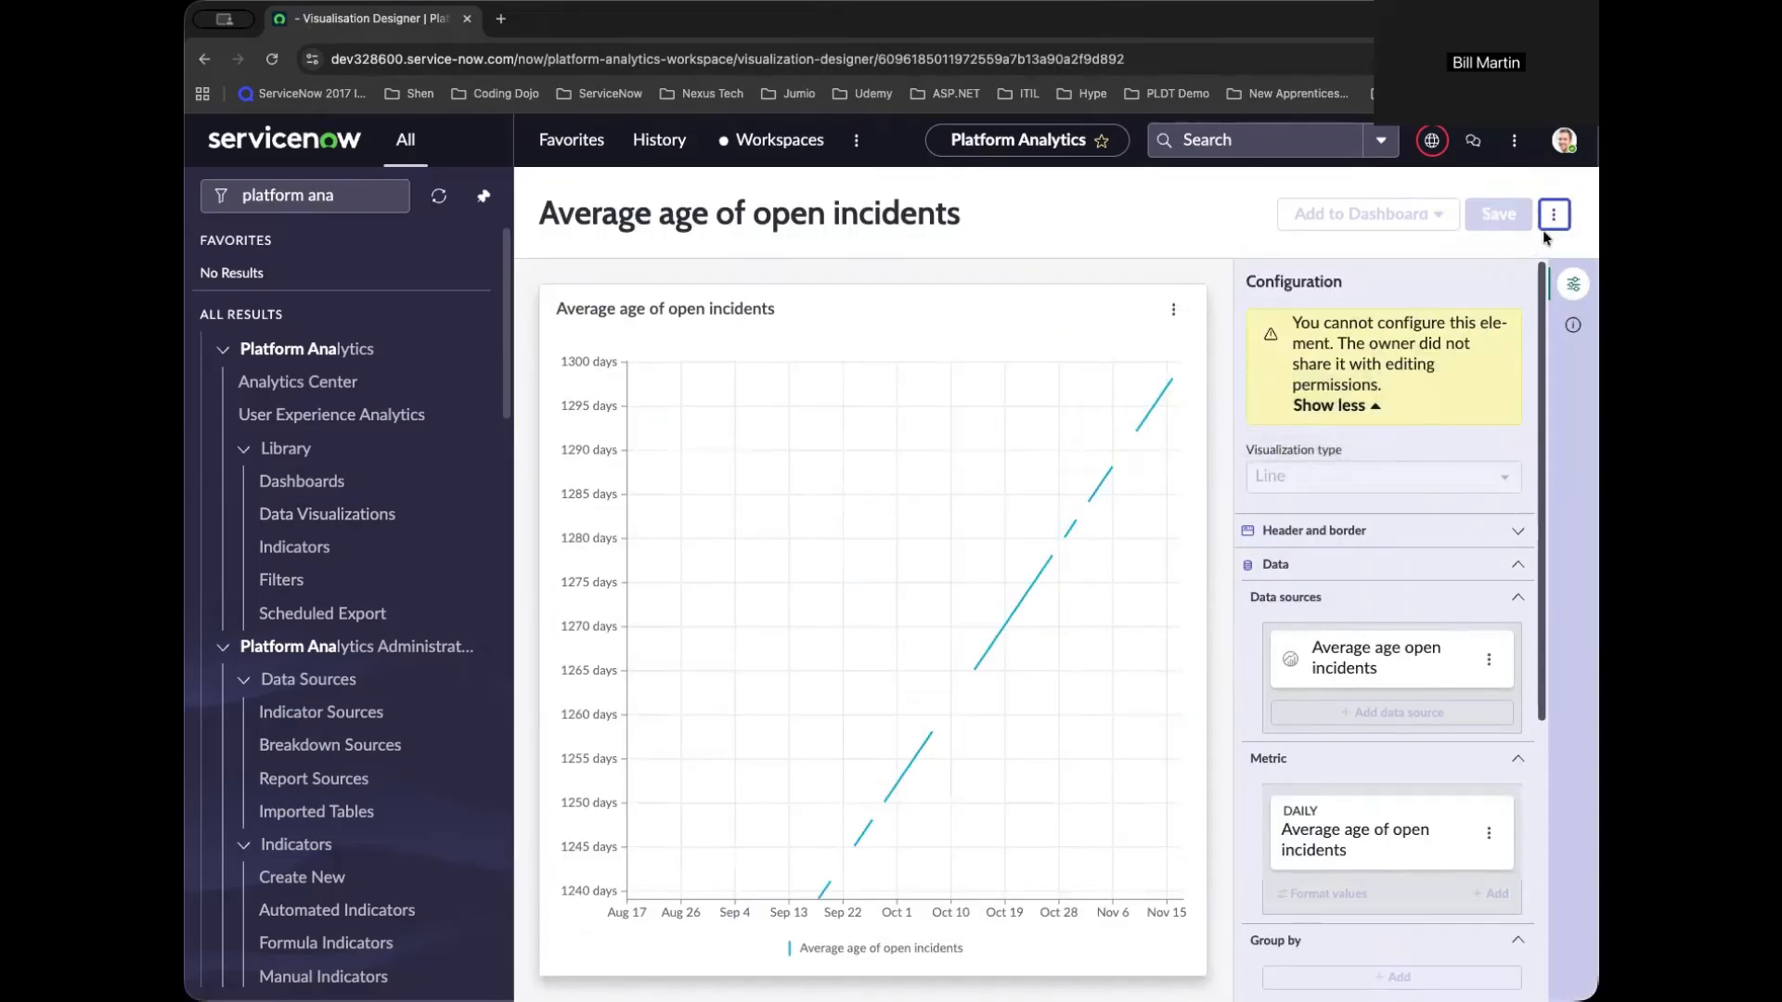
# Start a new blank visualization from the header's more-options menu.
pyautogui.click(1552, 213)
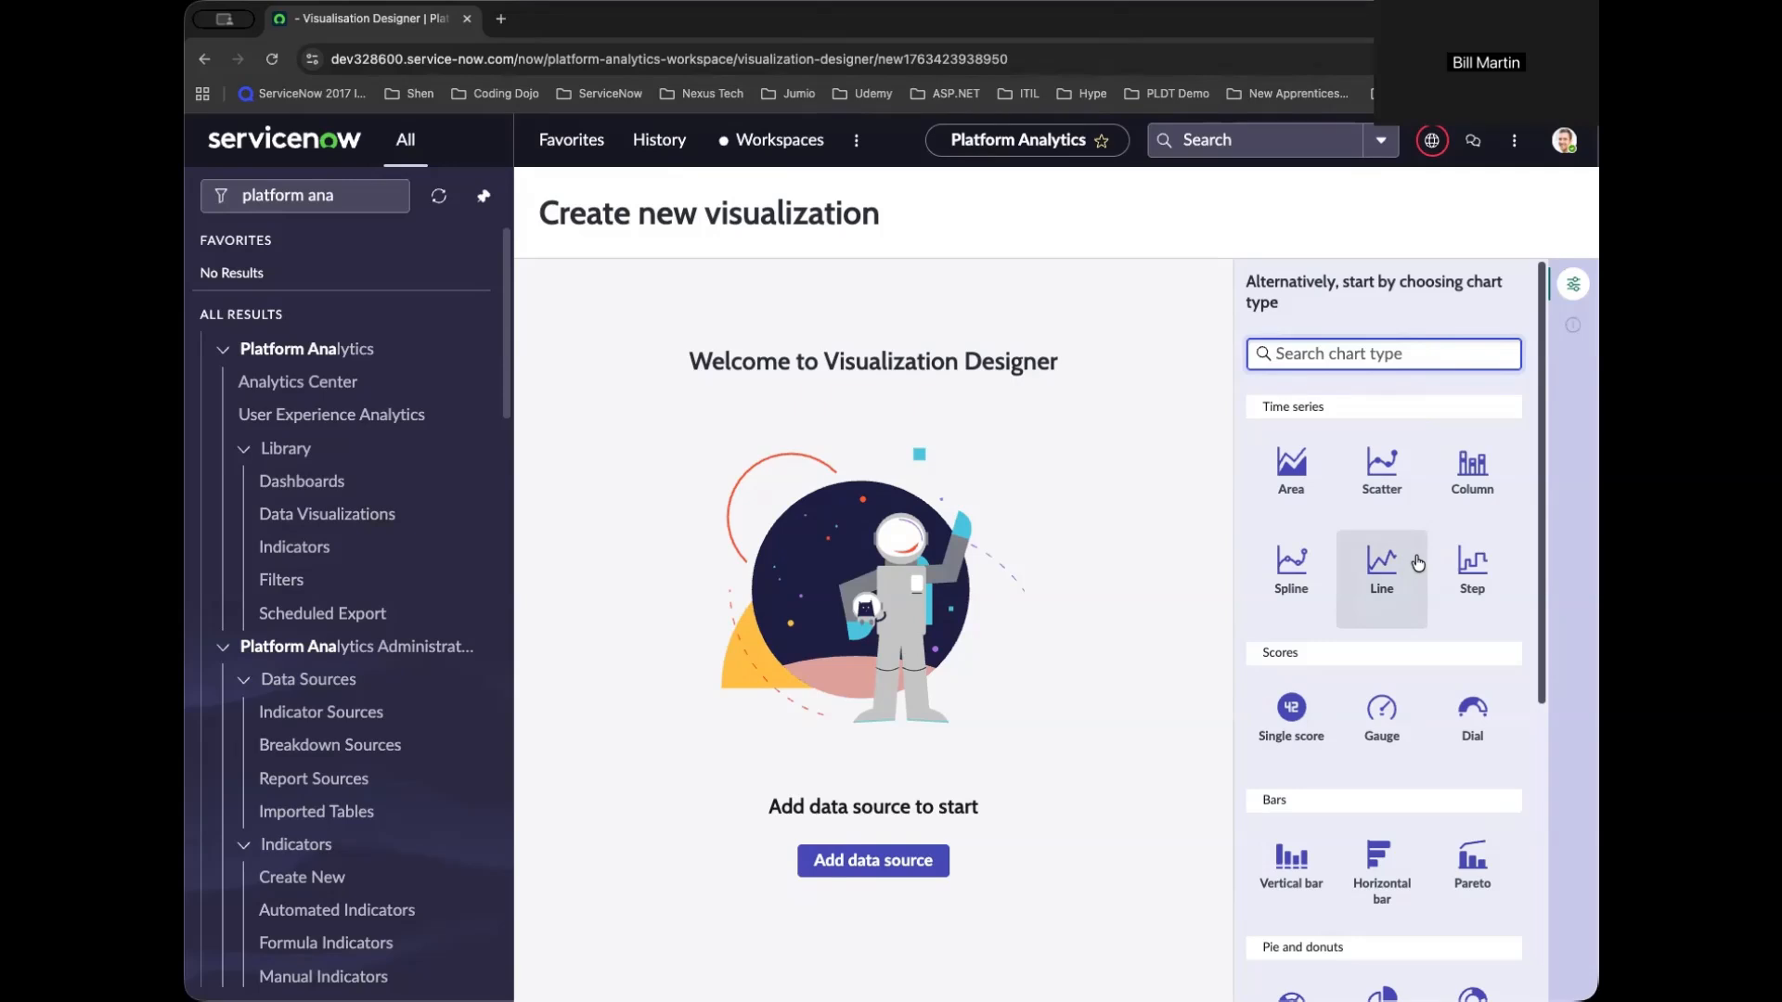
pyautogui.moveTo(1469, 565)
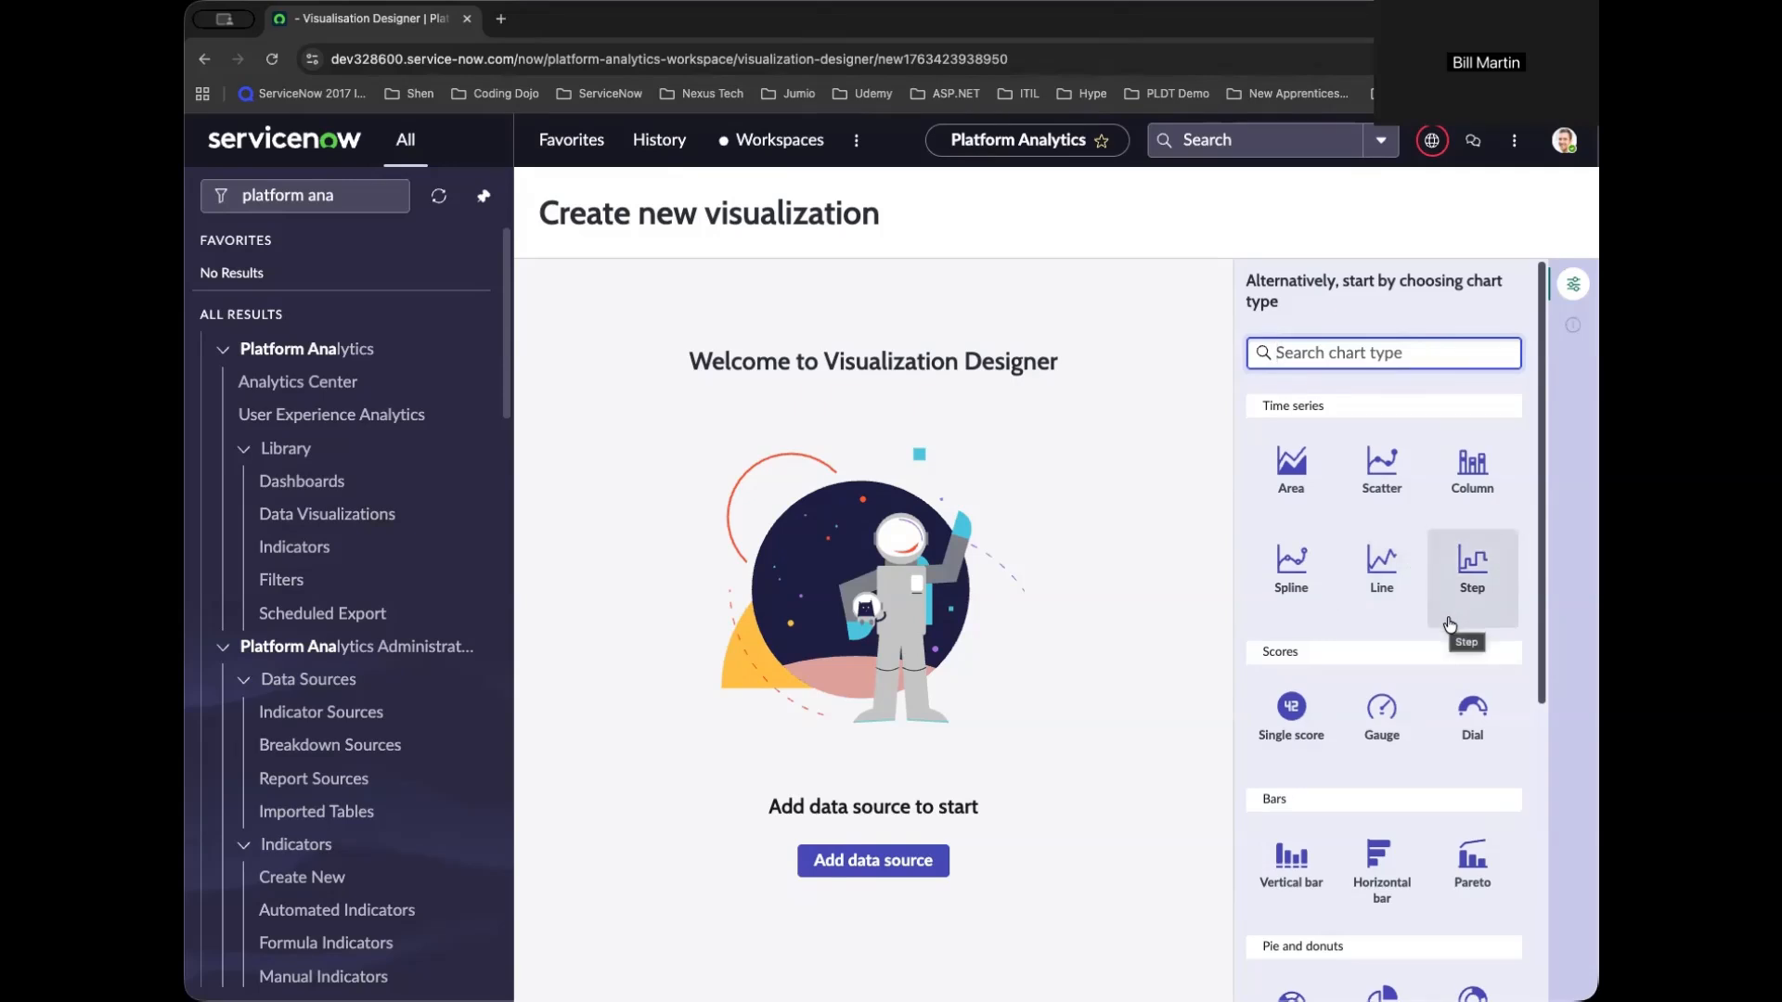
# Make the new visualization an Indicator scorecard from the Other chart types.
pyautogui.scroll(-3)
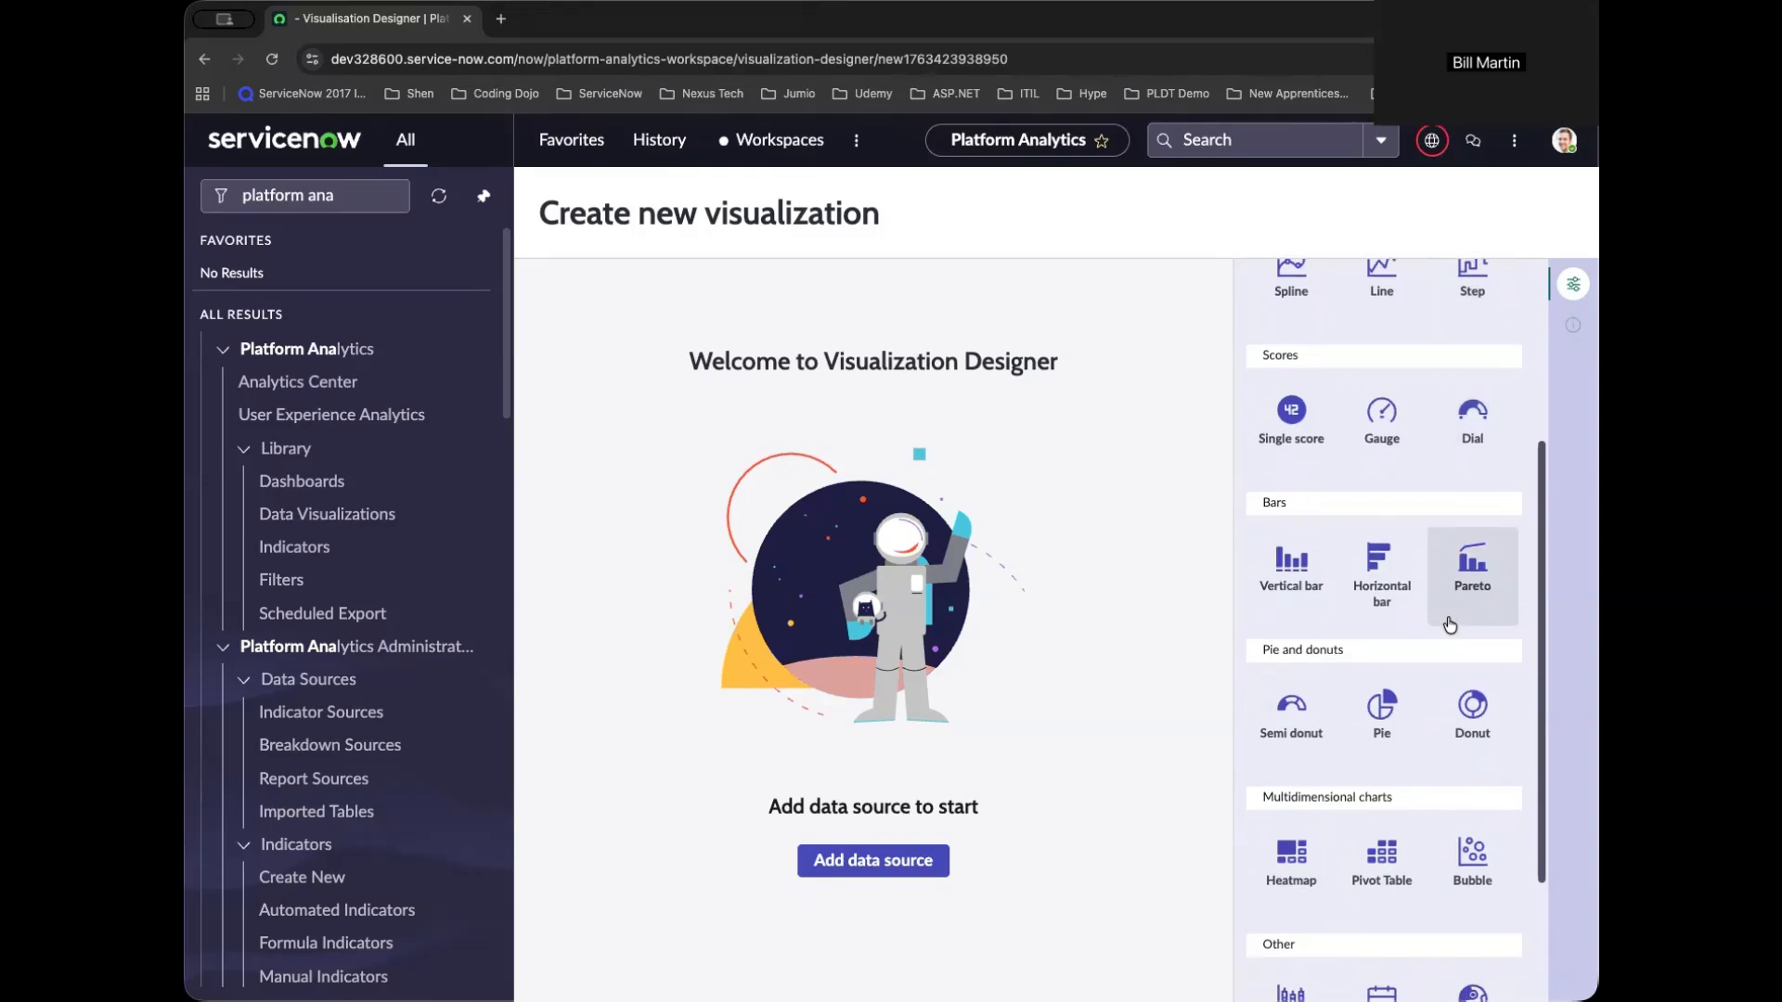
pyautogui.scroll(-3)
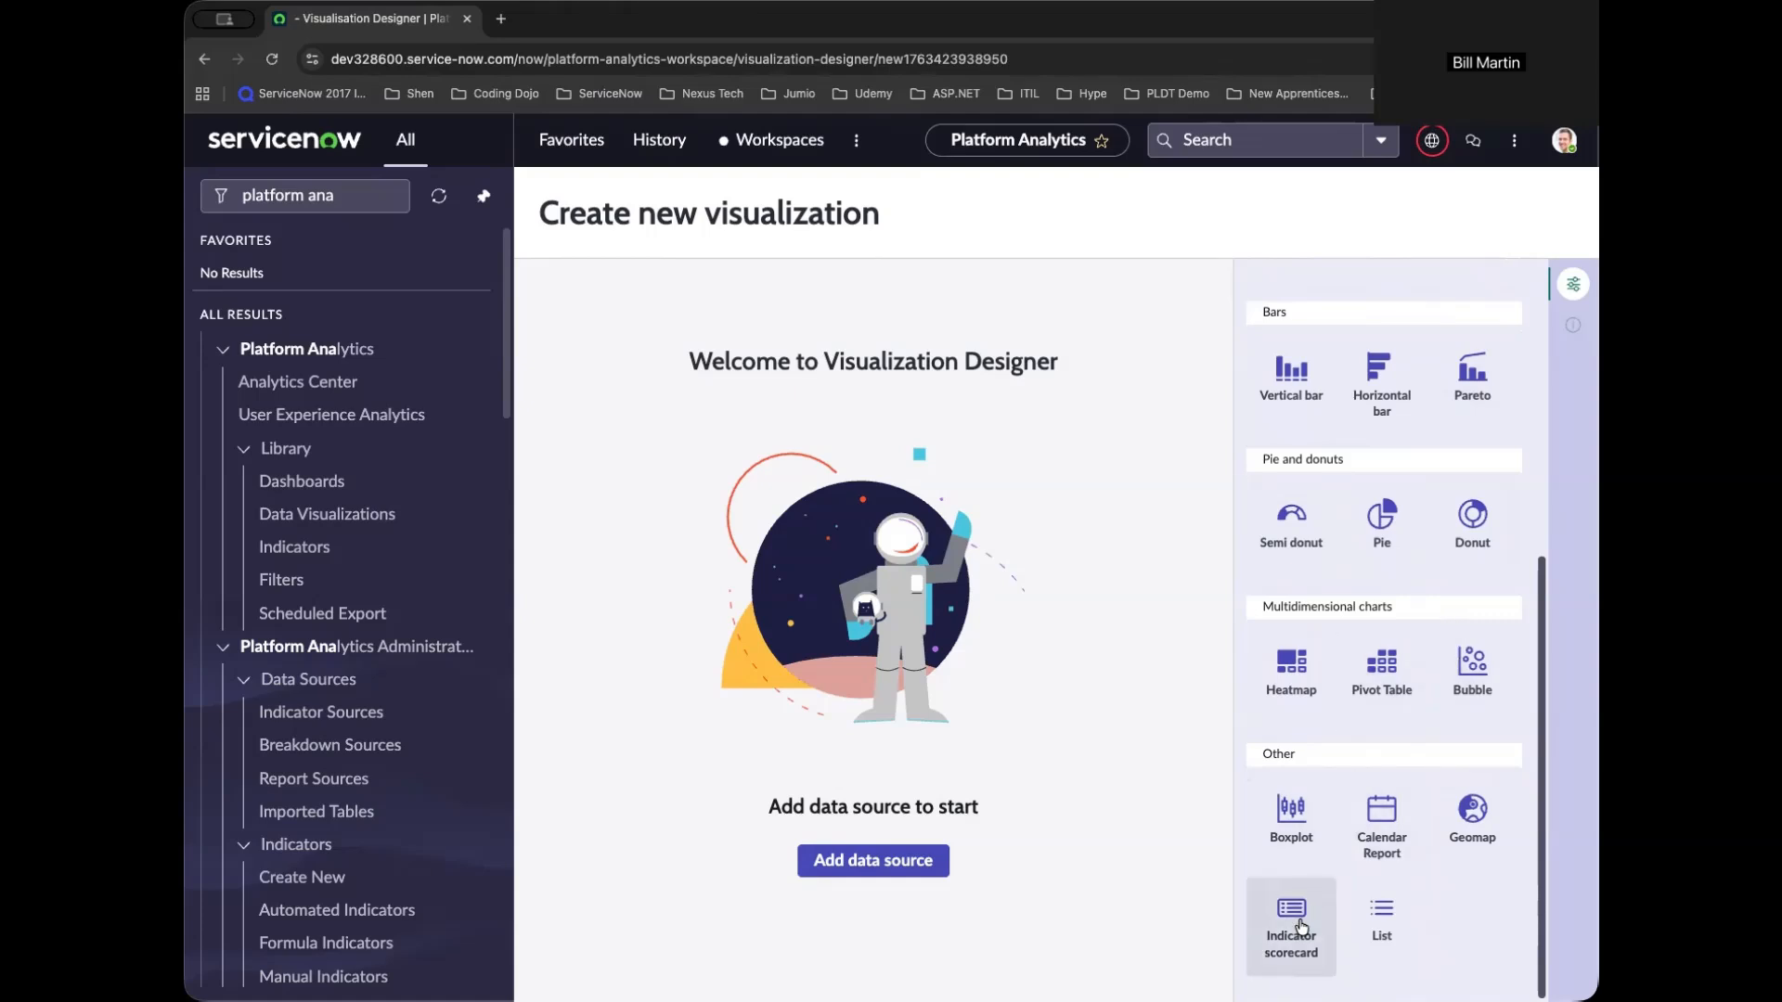
pyautogui.click(1291, 920)
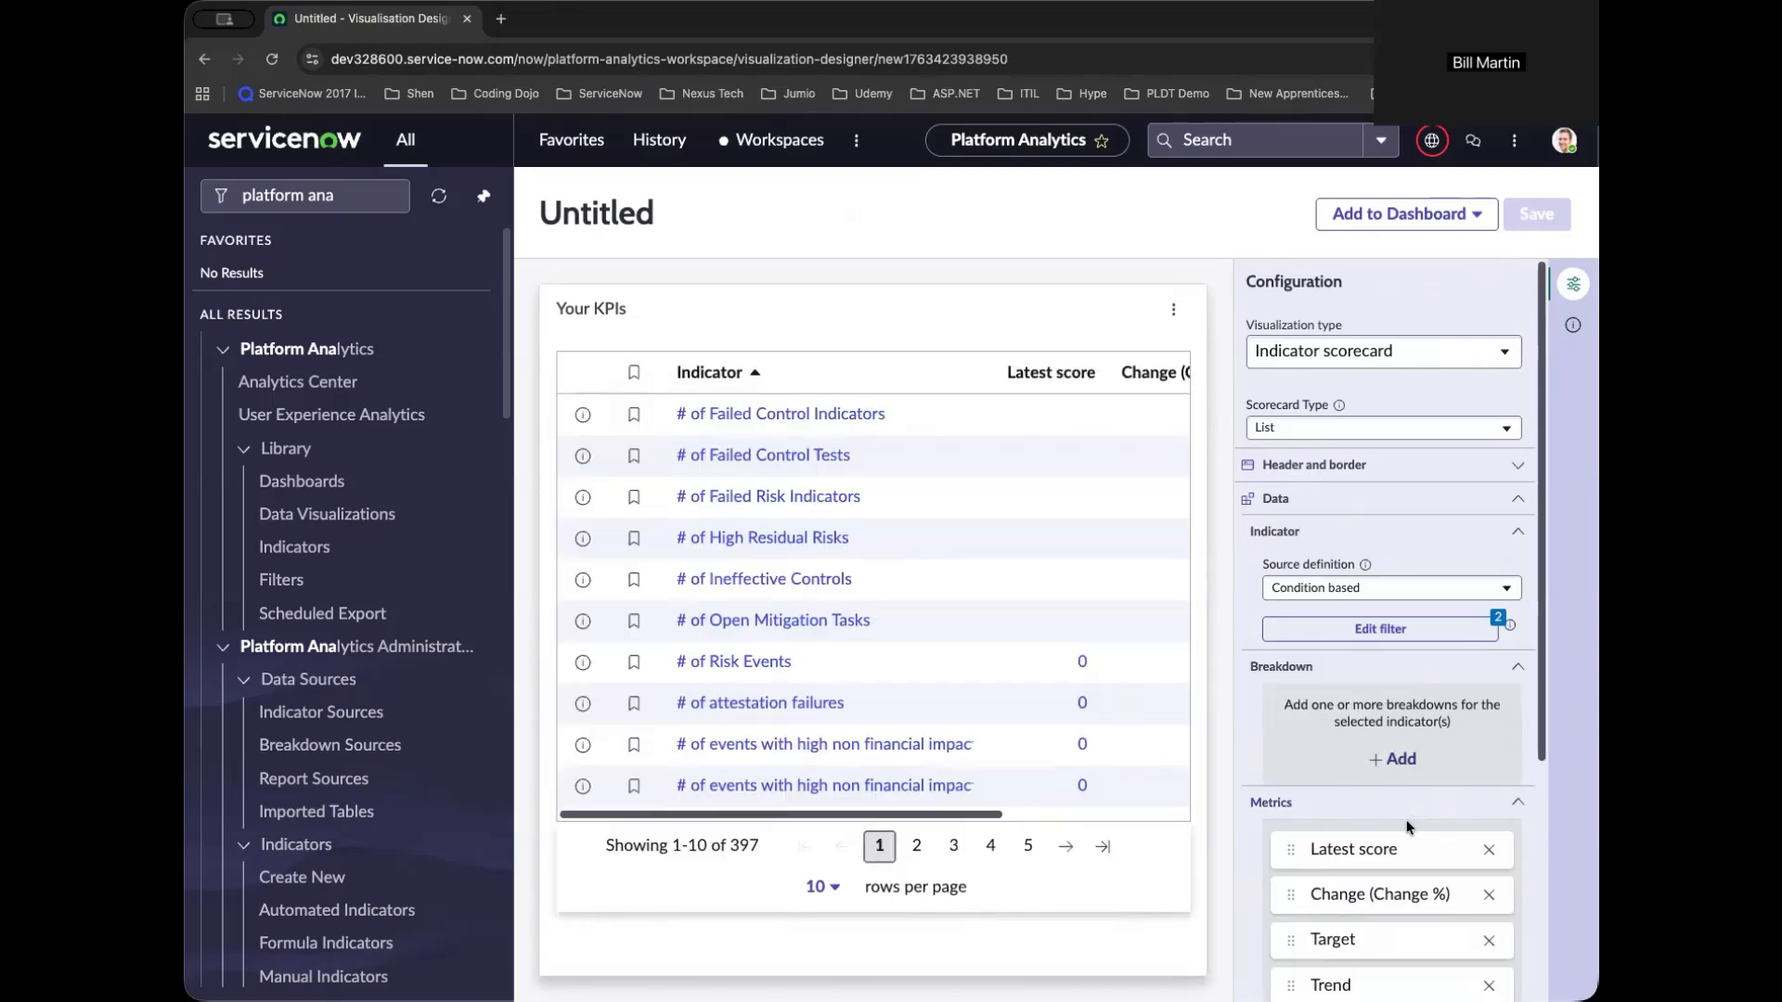
pyautogui.moveTo(1370, 326)
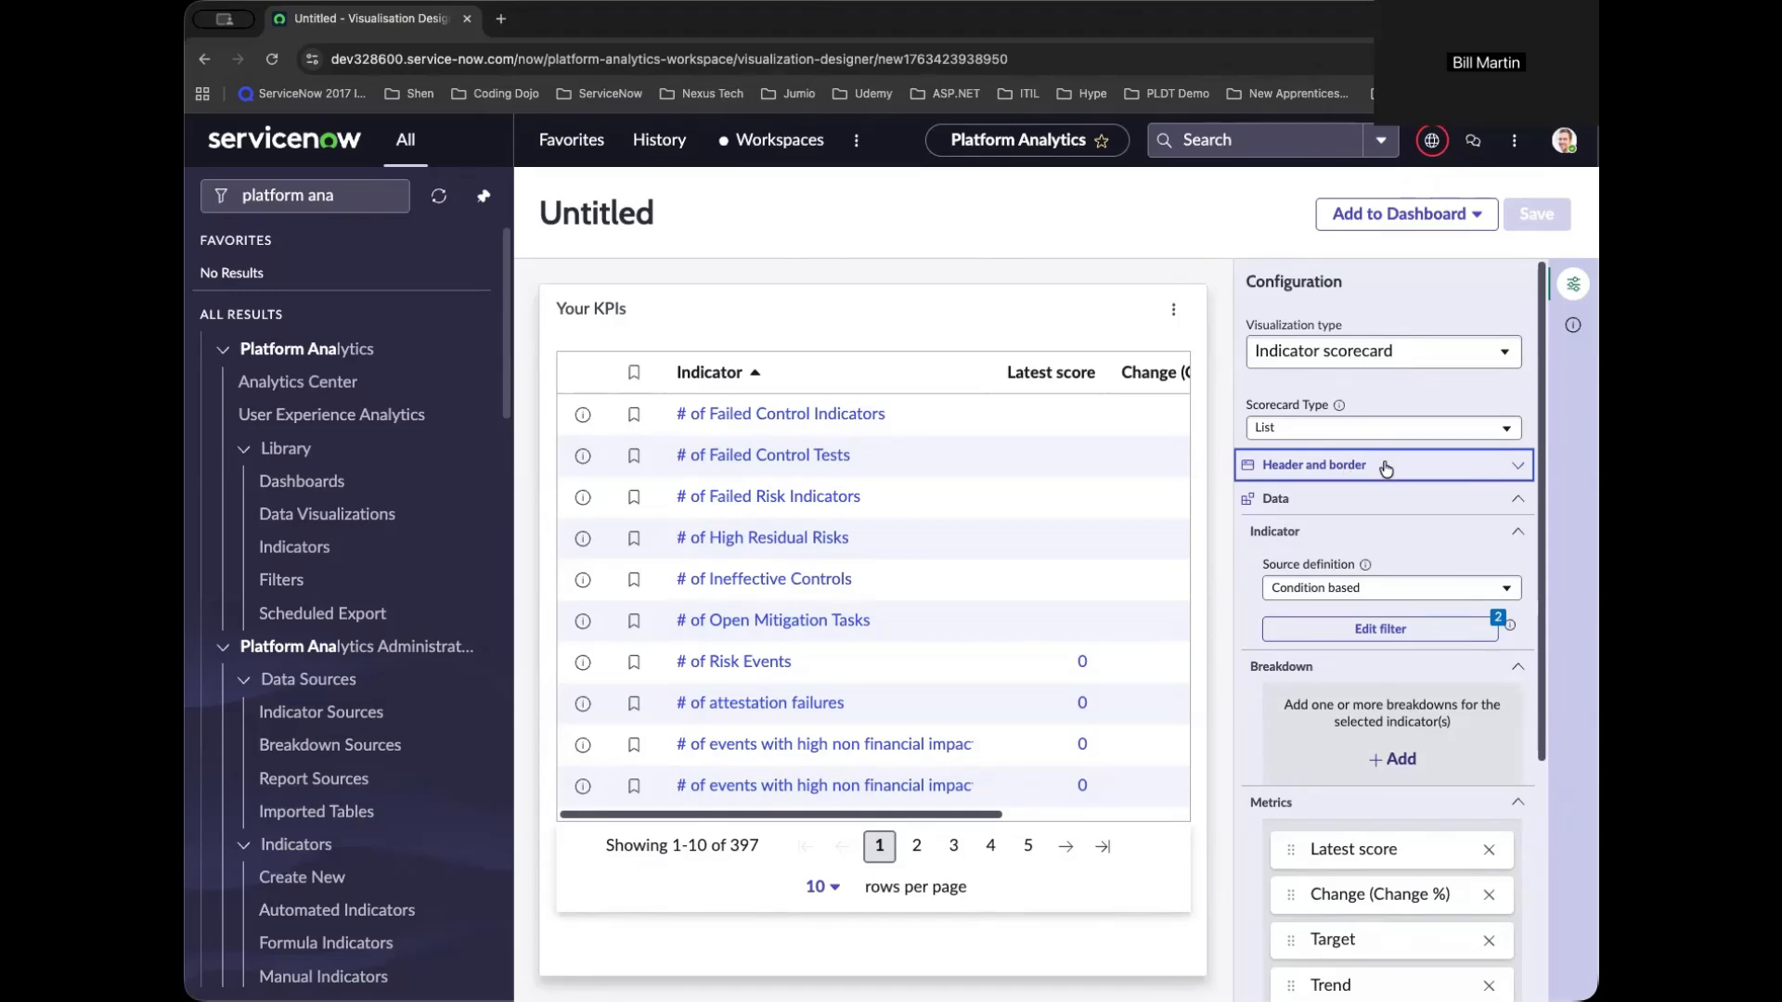
# Title the scorecard 'Open Incident Parameters' with a key-metrics description and start saving it.
pyautogui.click(1382, 465)
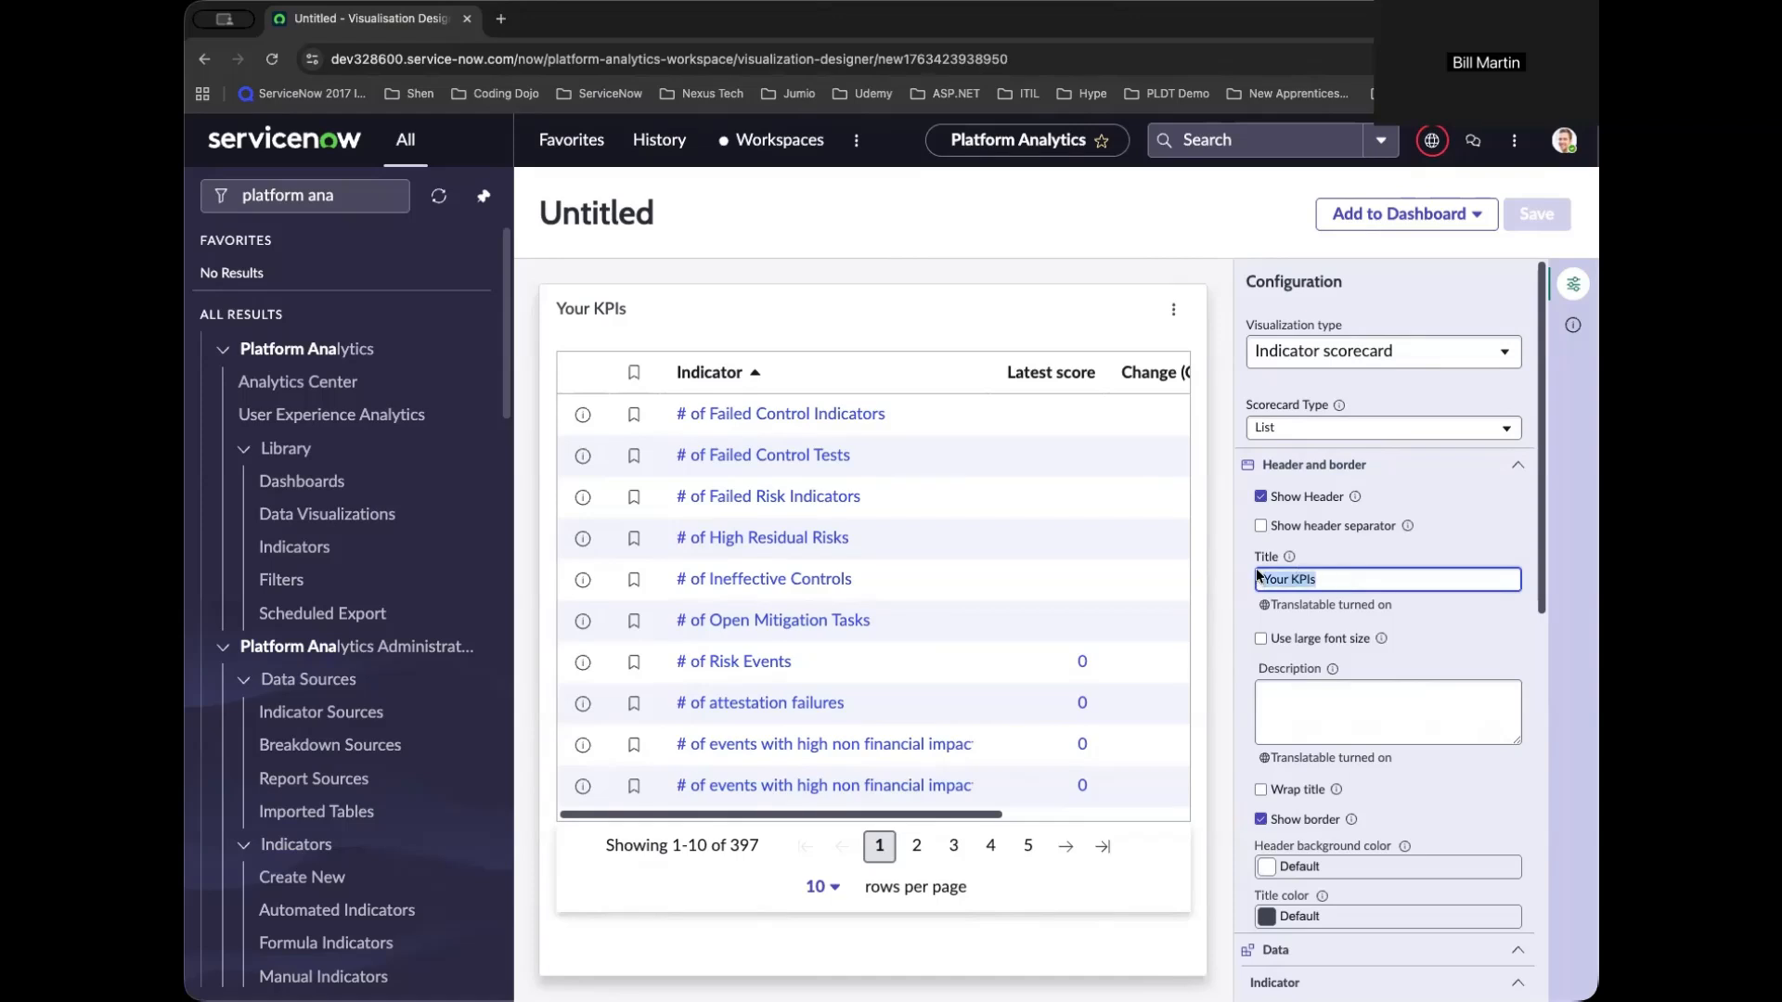
pyautogui.write('Open Incident Parameters')
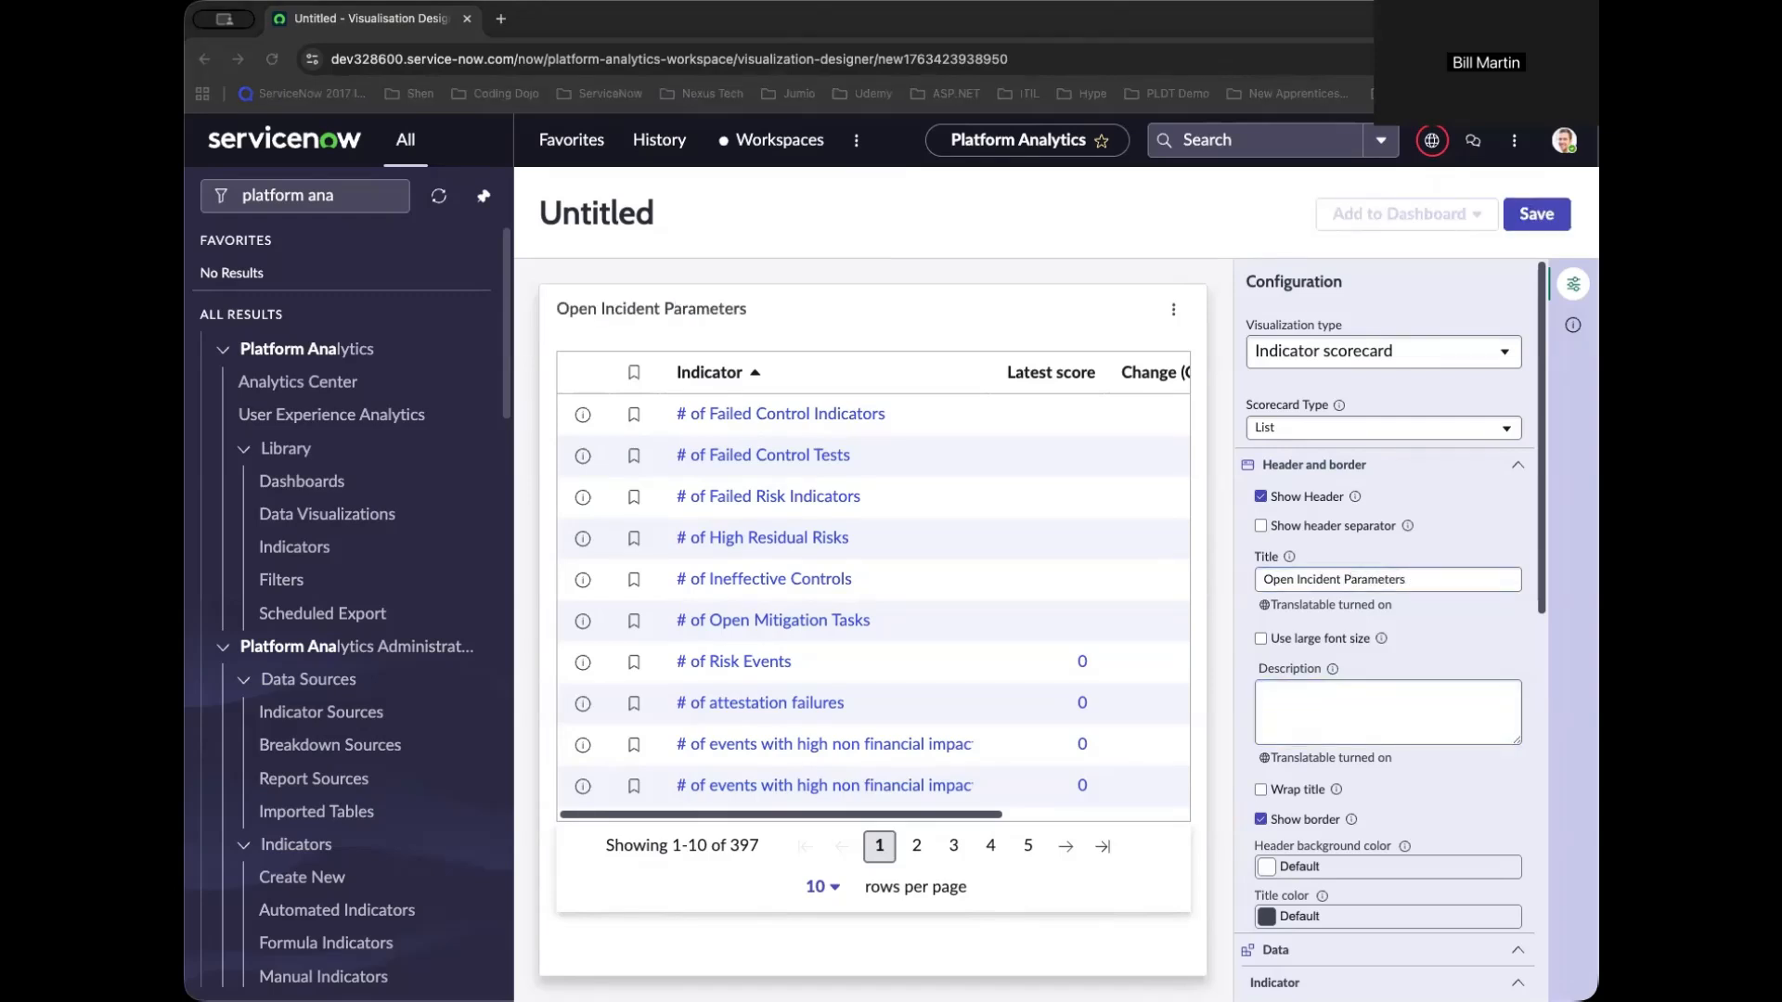
pyautogui.write('Shows key metrics about all open incidents including latest score, change, target, and trend.')
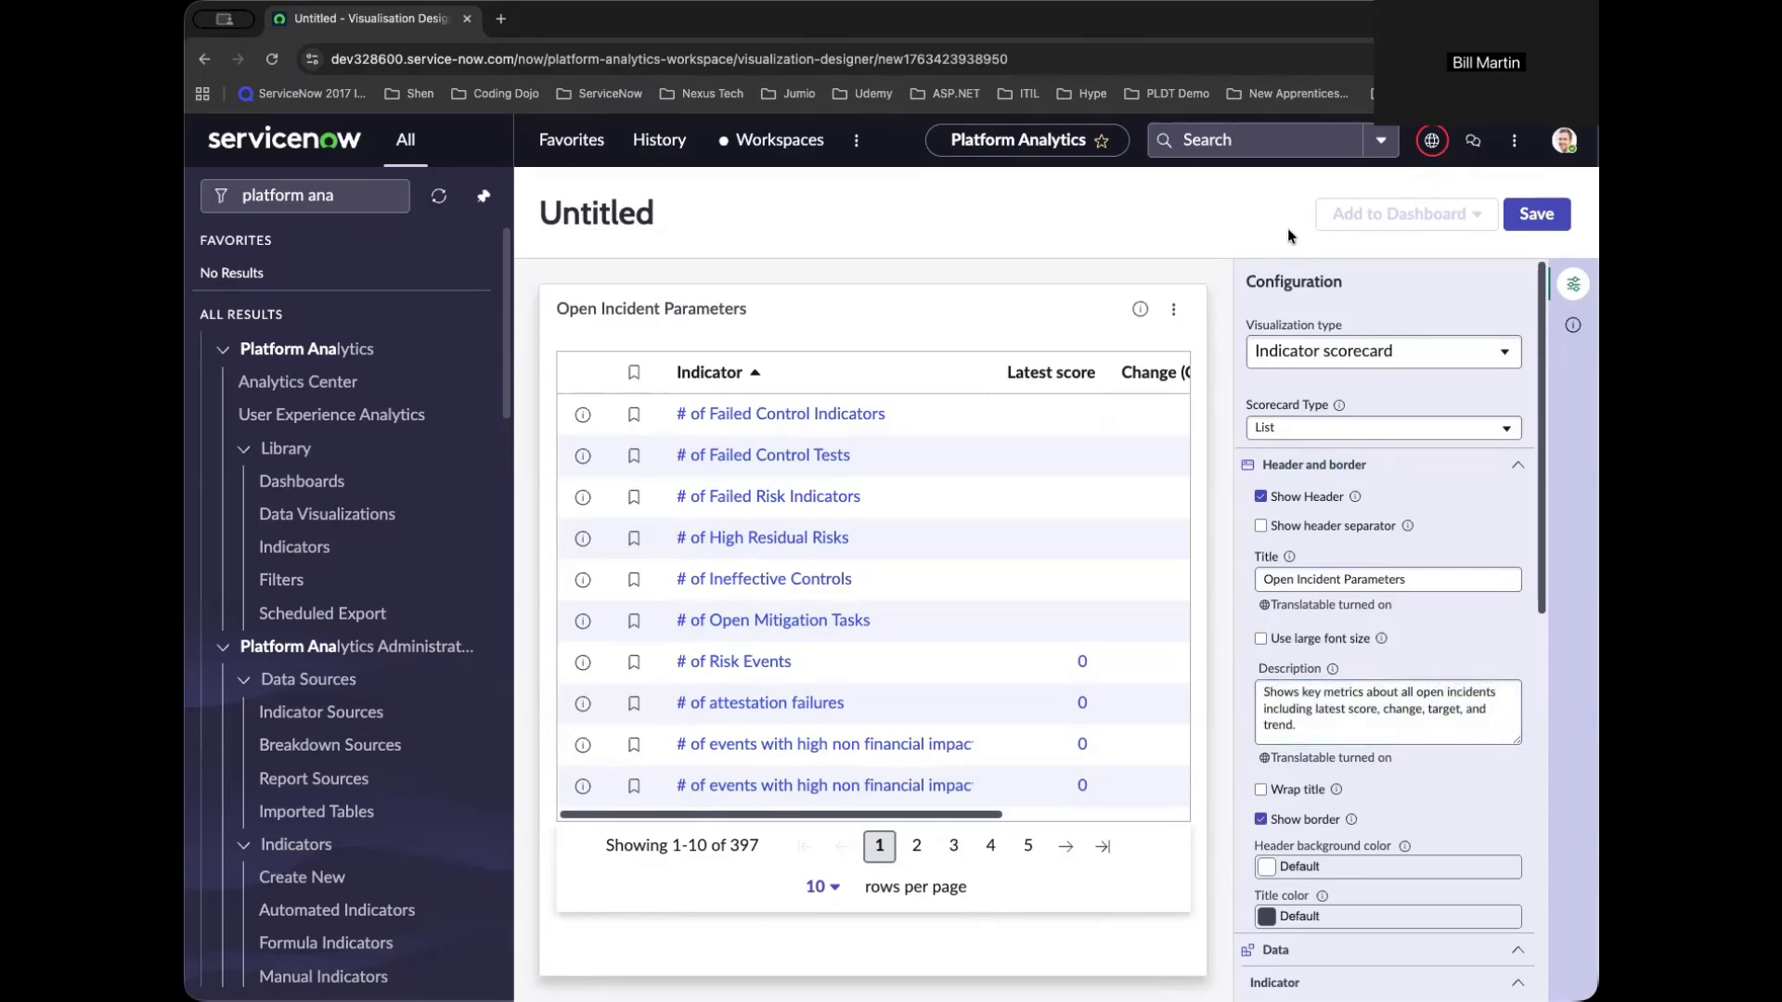
pyautogui.click(1534, 213)
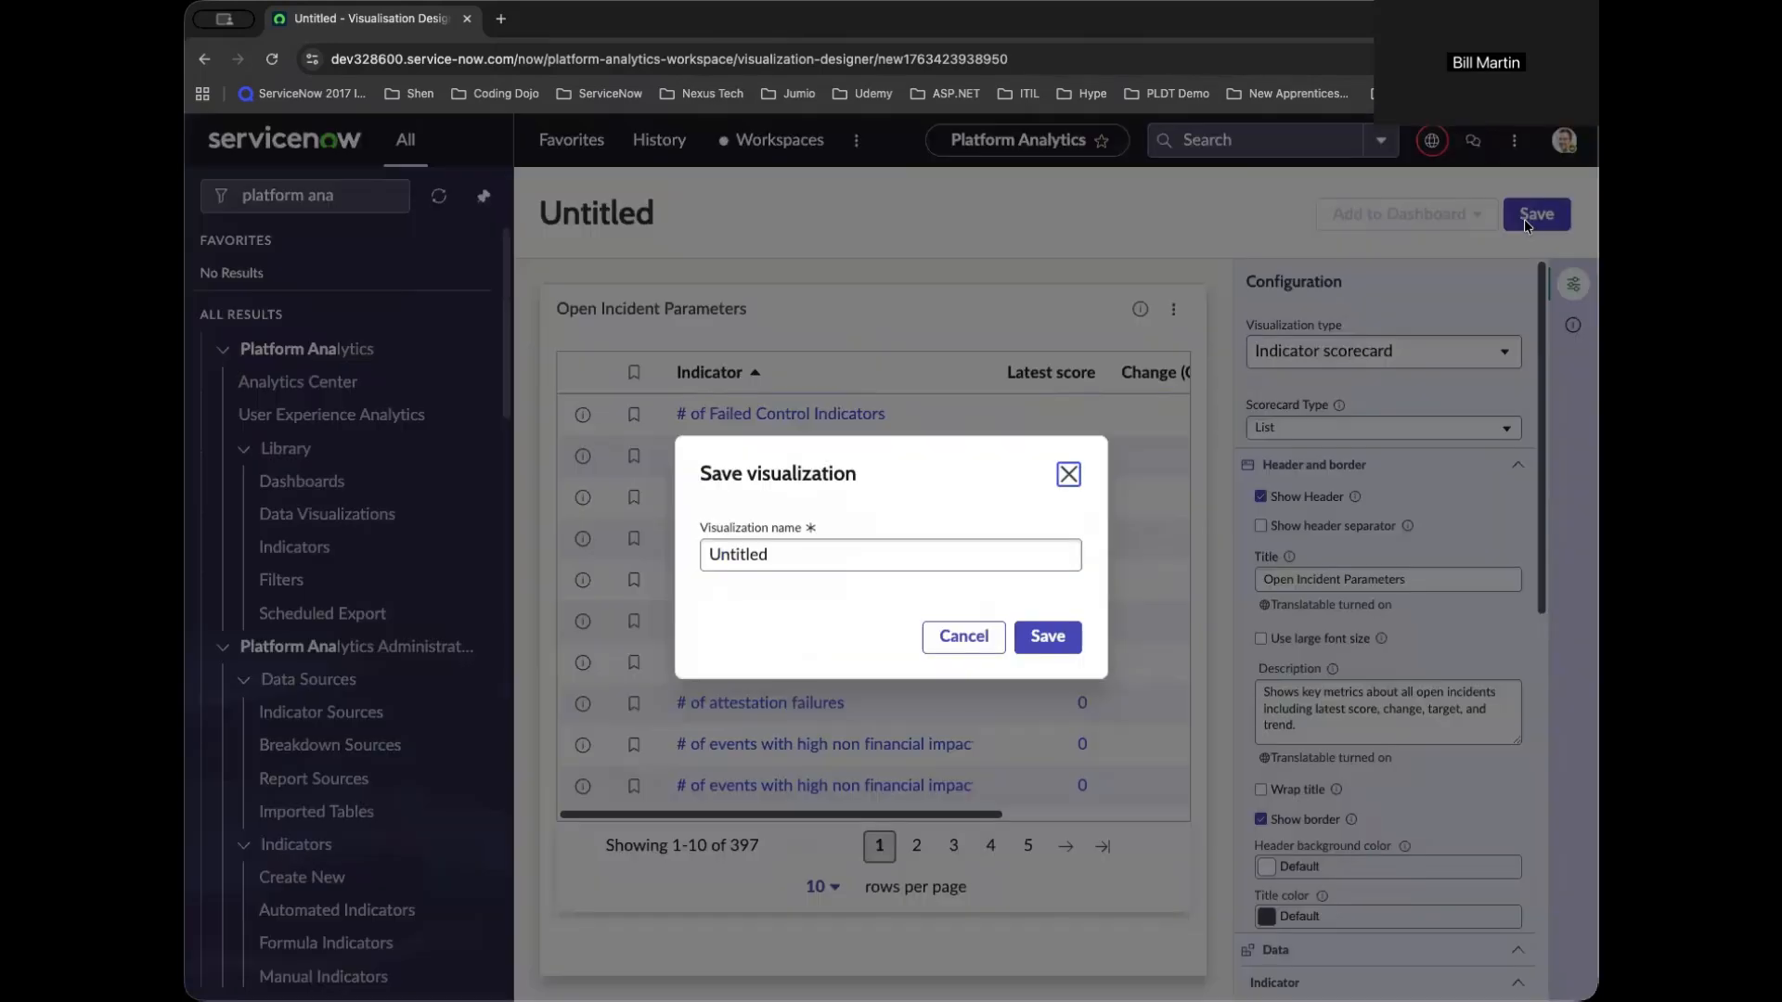
# Replace the default name with 'Open Incident Parameters' and save the scorecard.
pyautogui.click(889, 555)
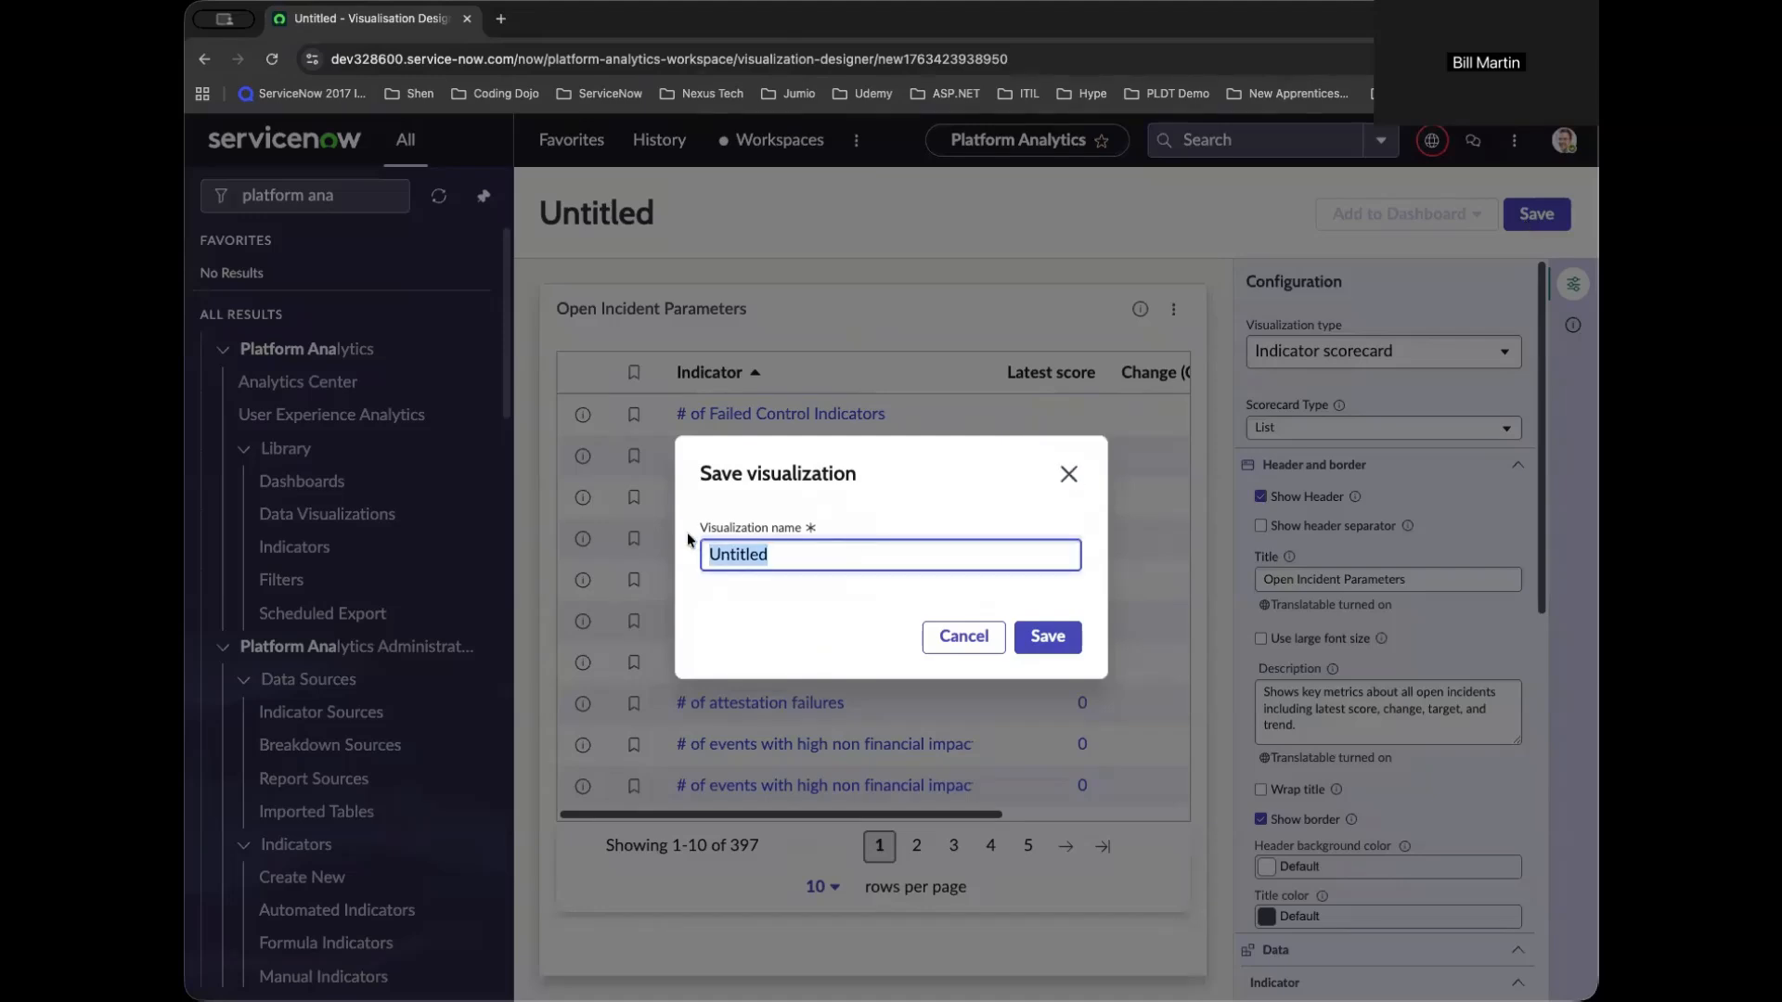
pyautogui.write('Open')
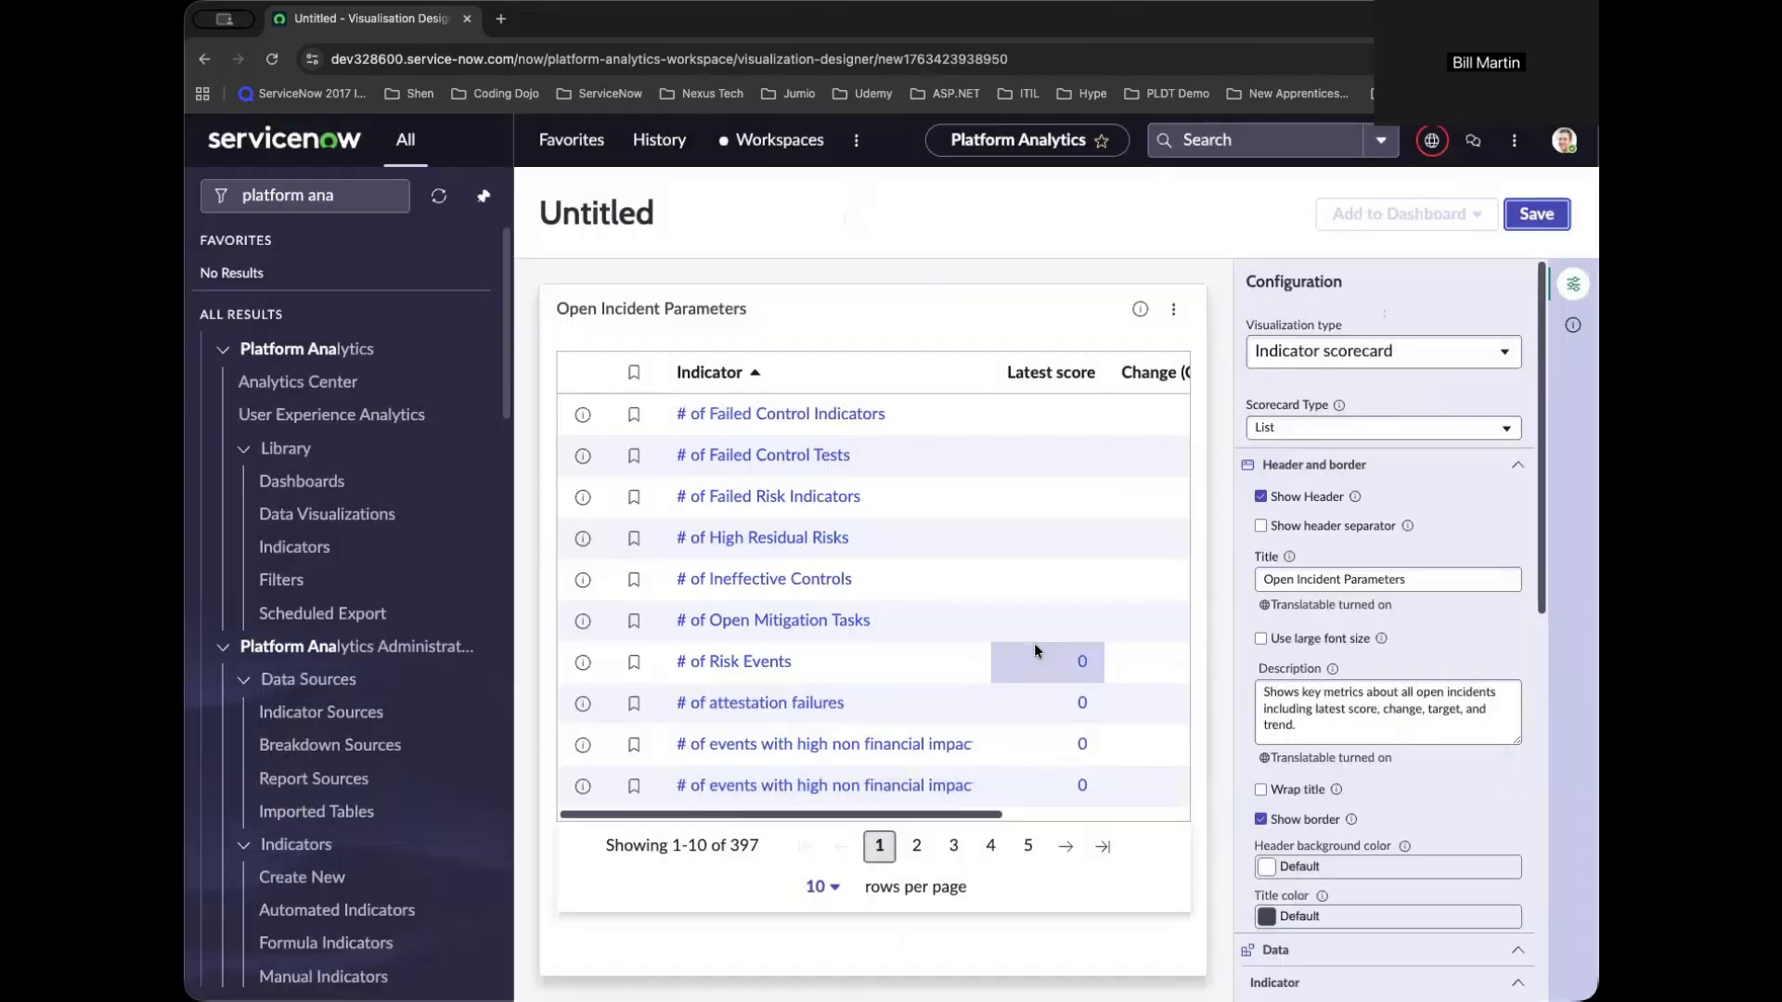
pyautogui.click(1535, 213)
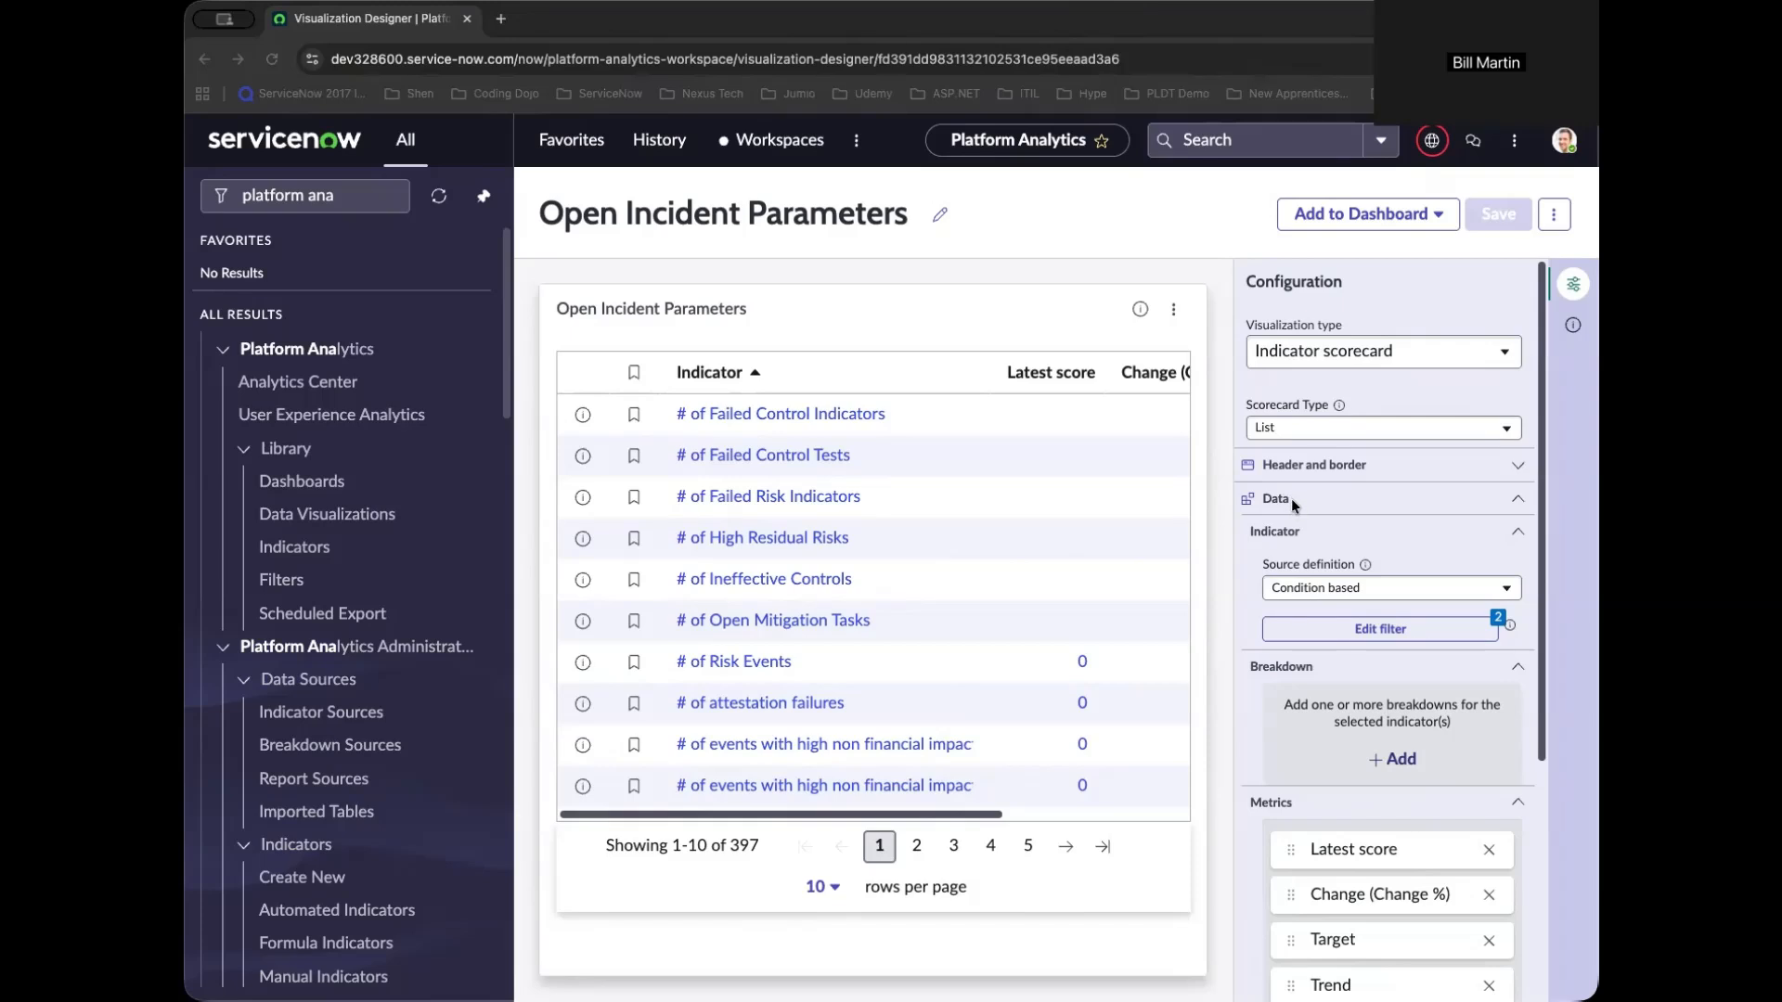
pyautogui.moveTo(1307, 515)
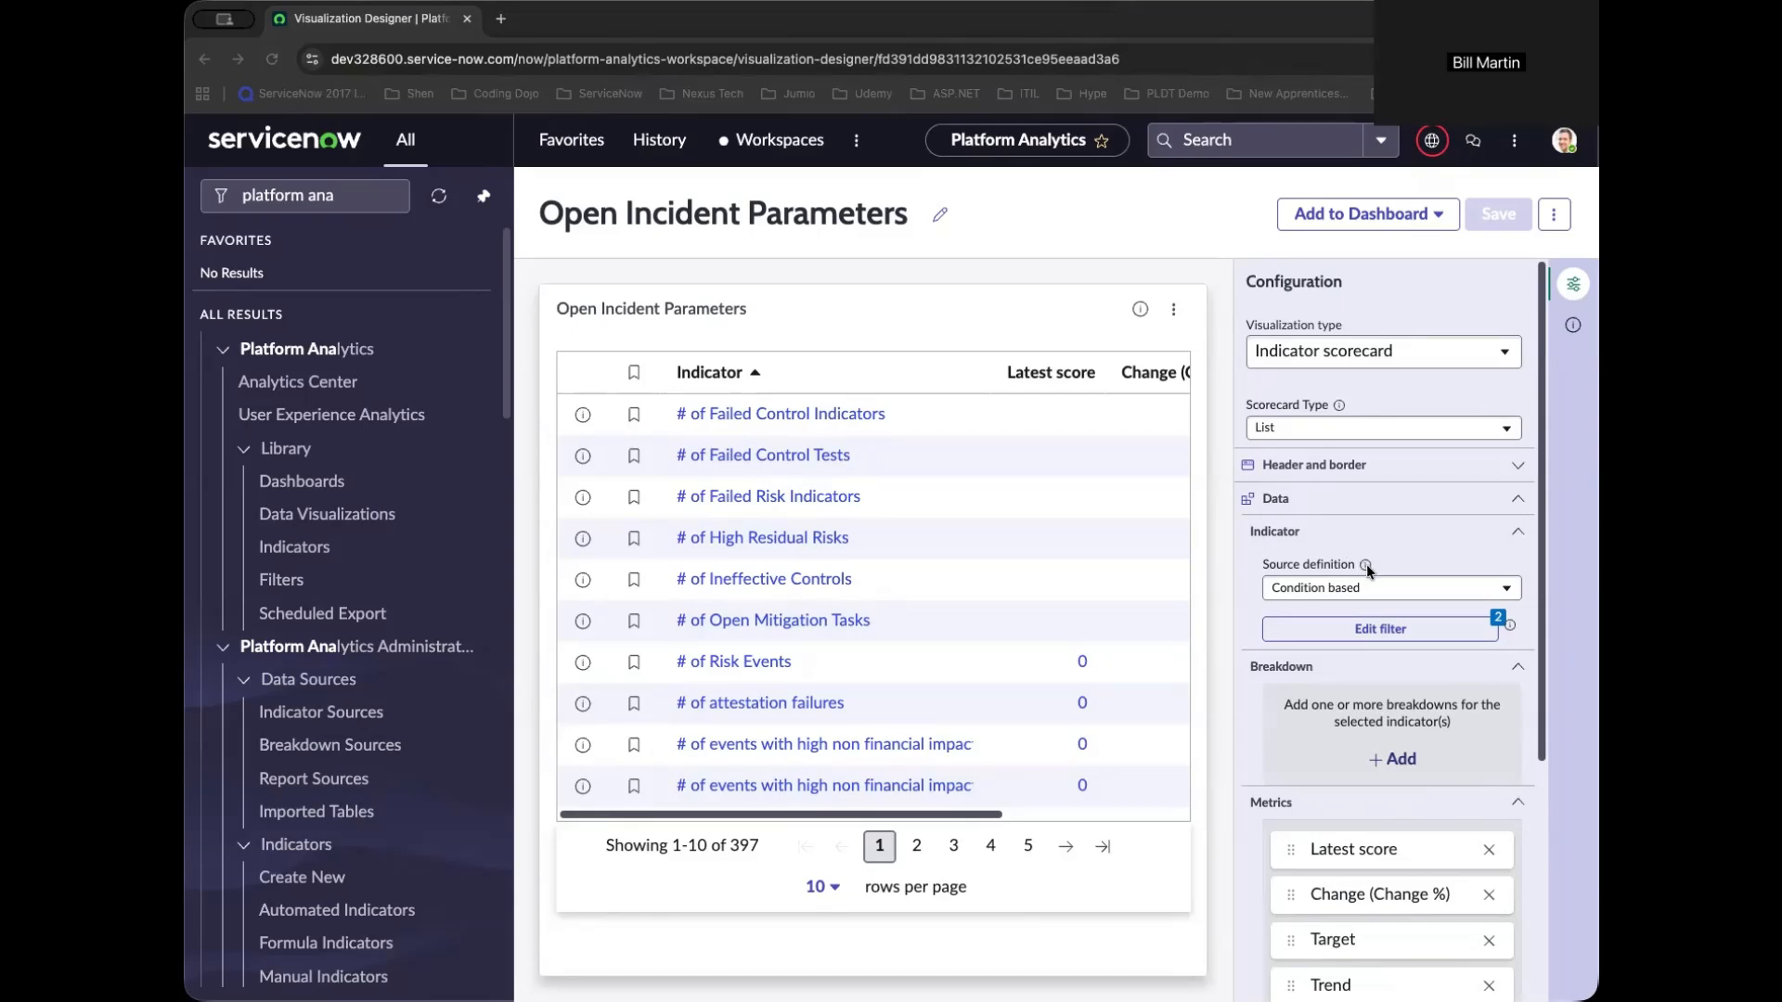
# Source the scorecard's indicators from the 'incident open' Indicator Group.
pyautogui.click(1388, 587)
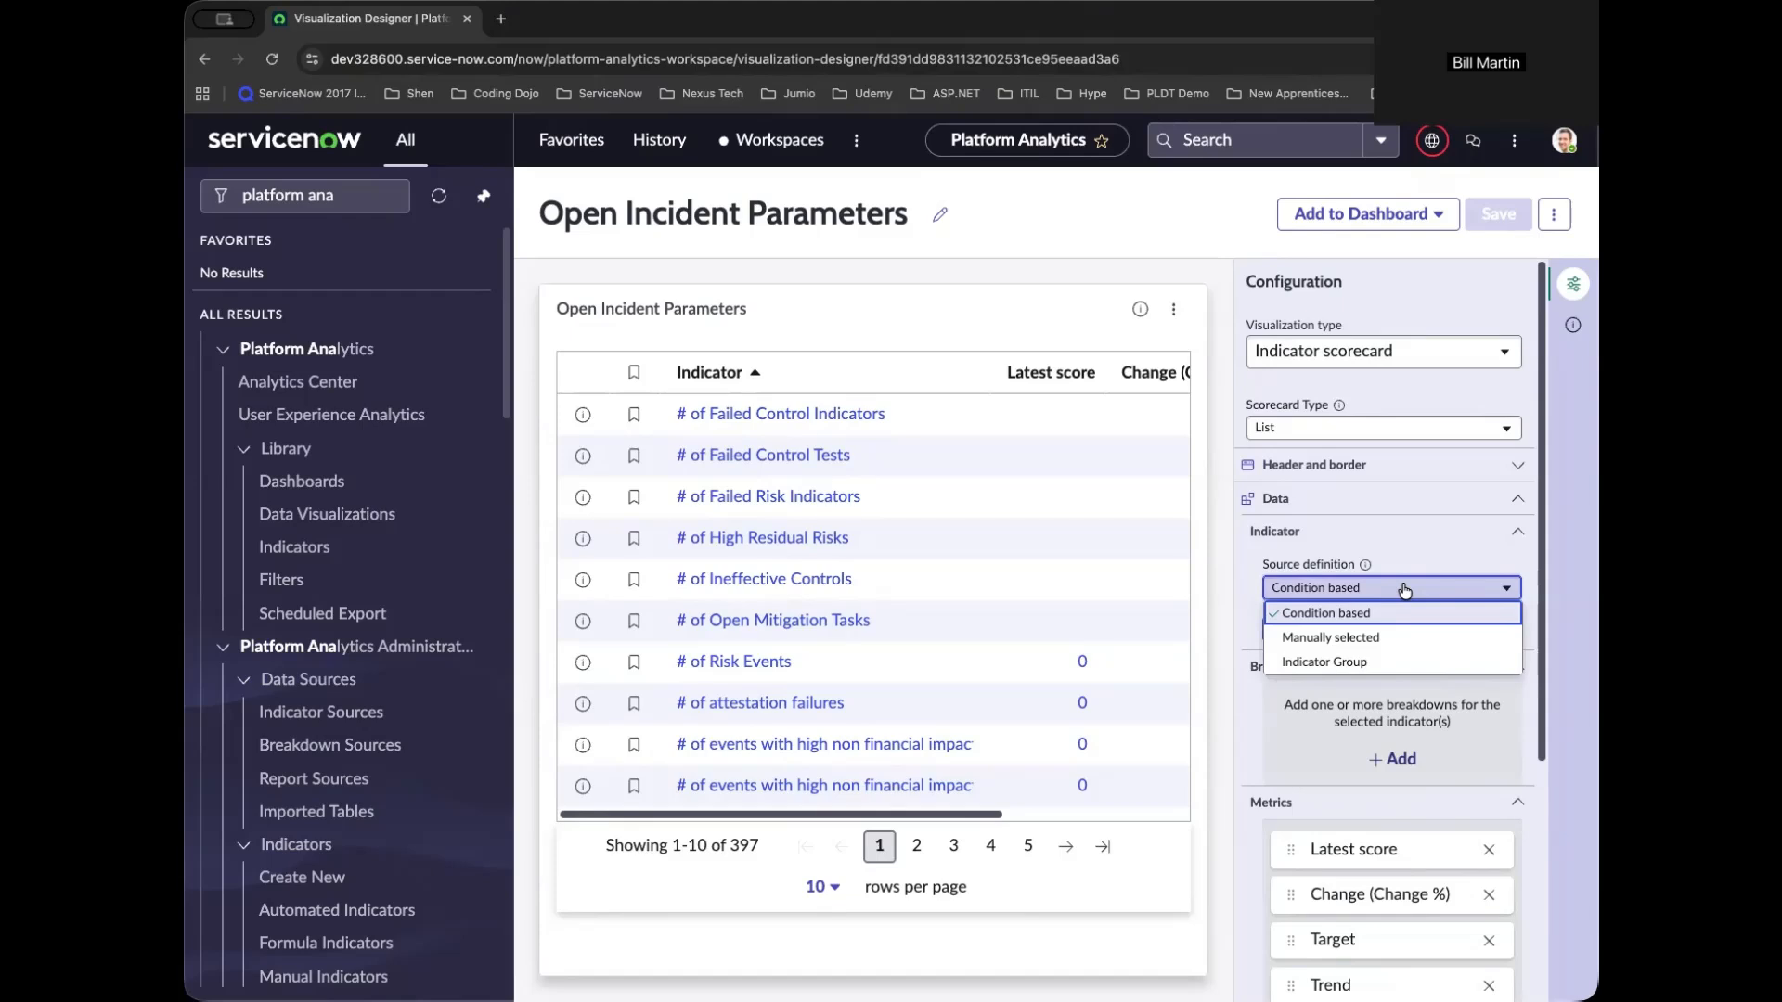
pyautogui.click(1325, 662)
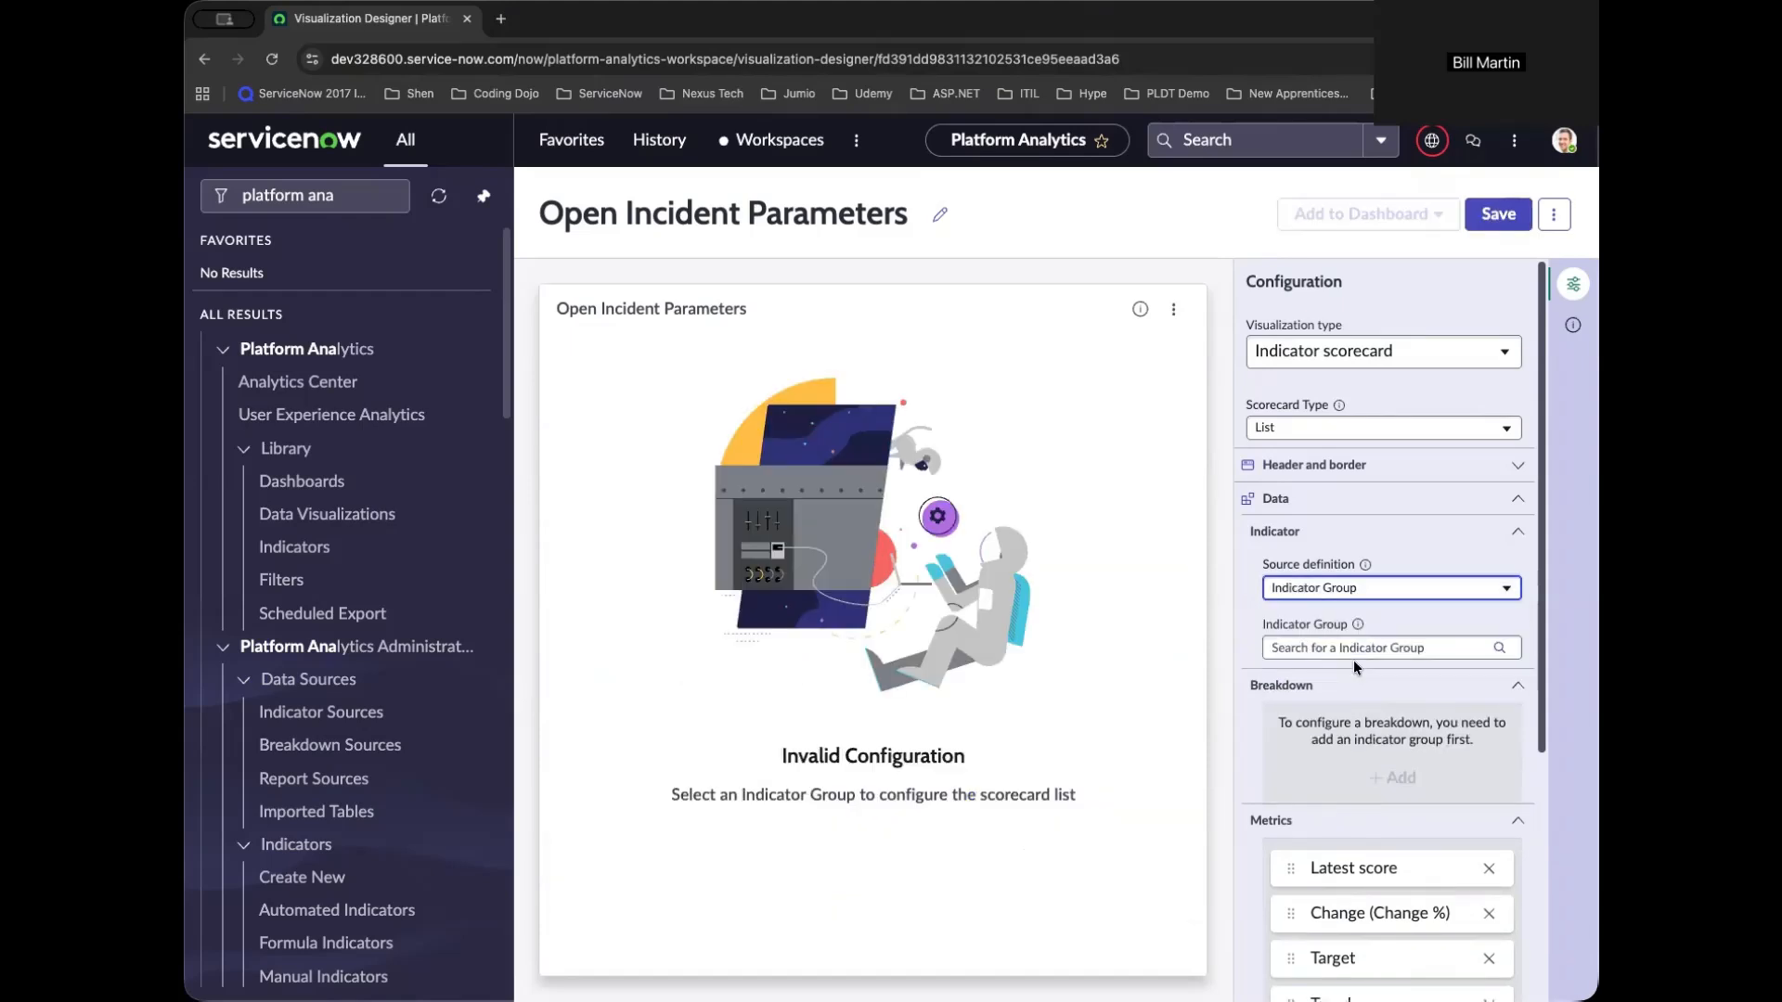
pyautogui.write('incident open')
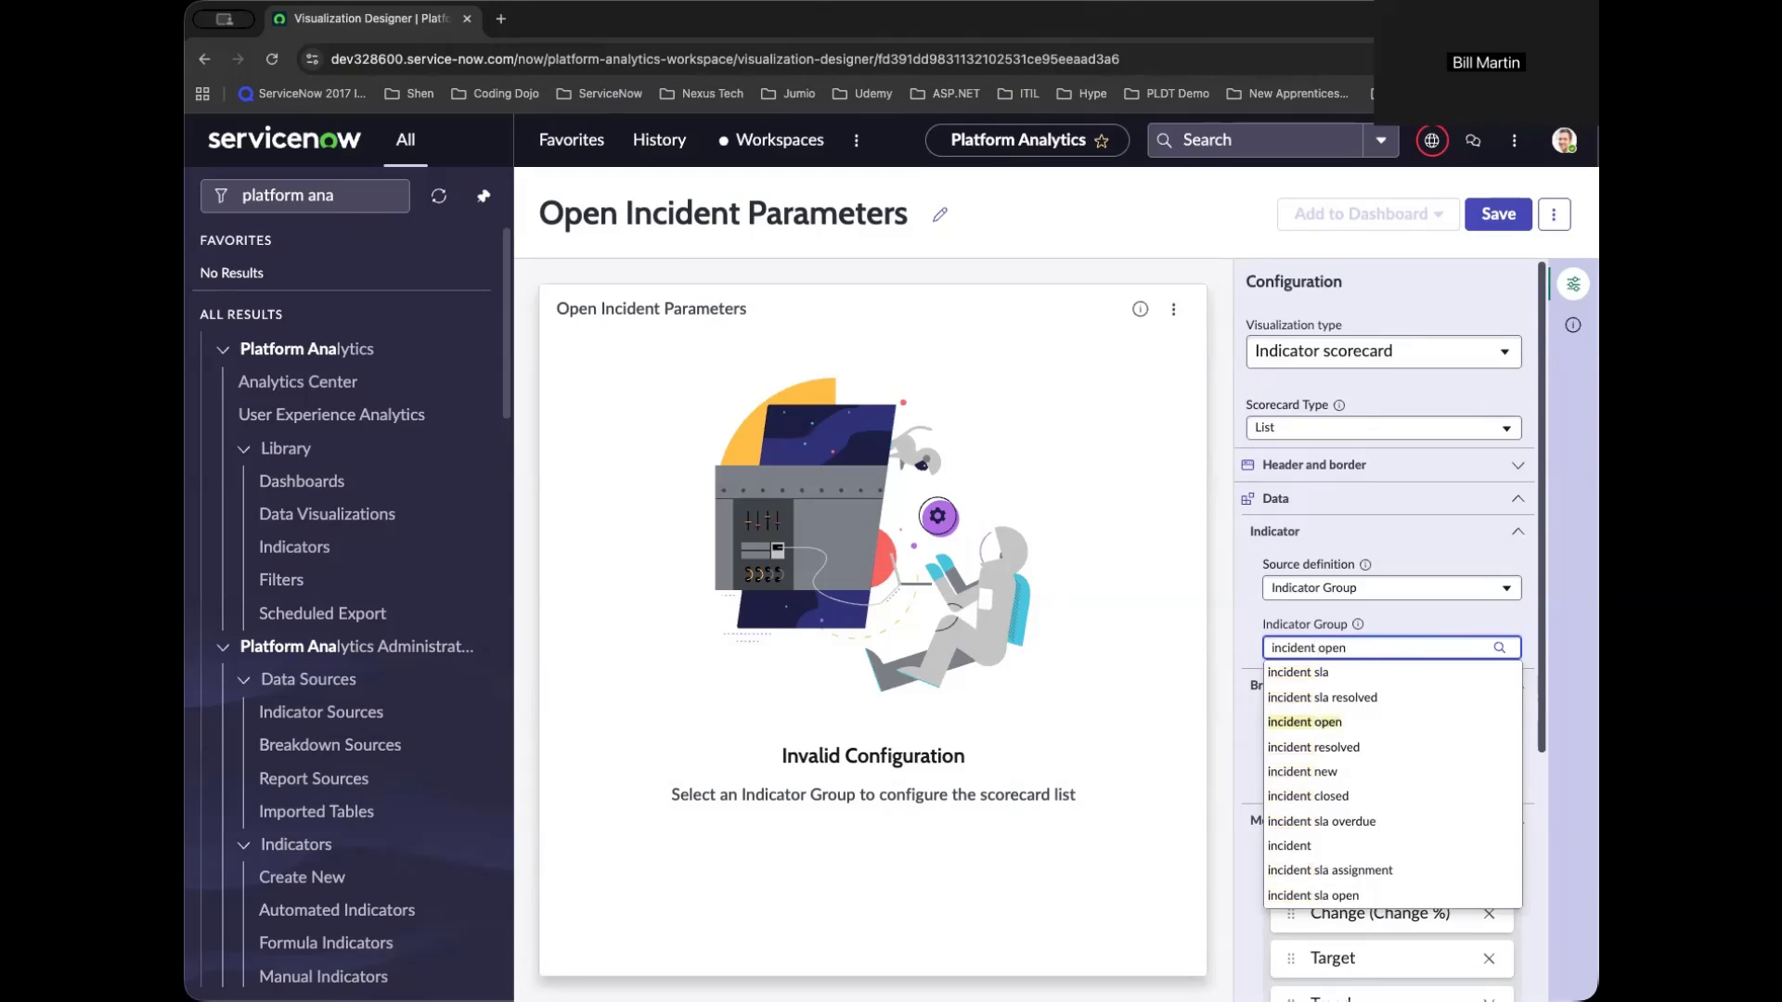
pyautogui.click(1305, 722)
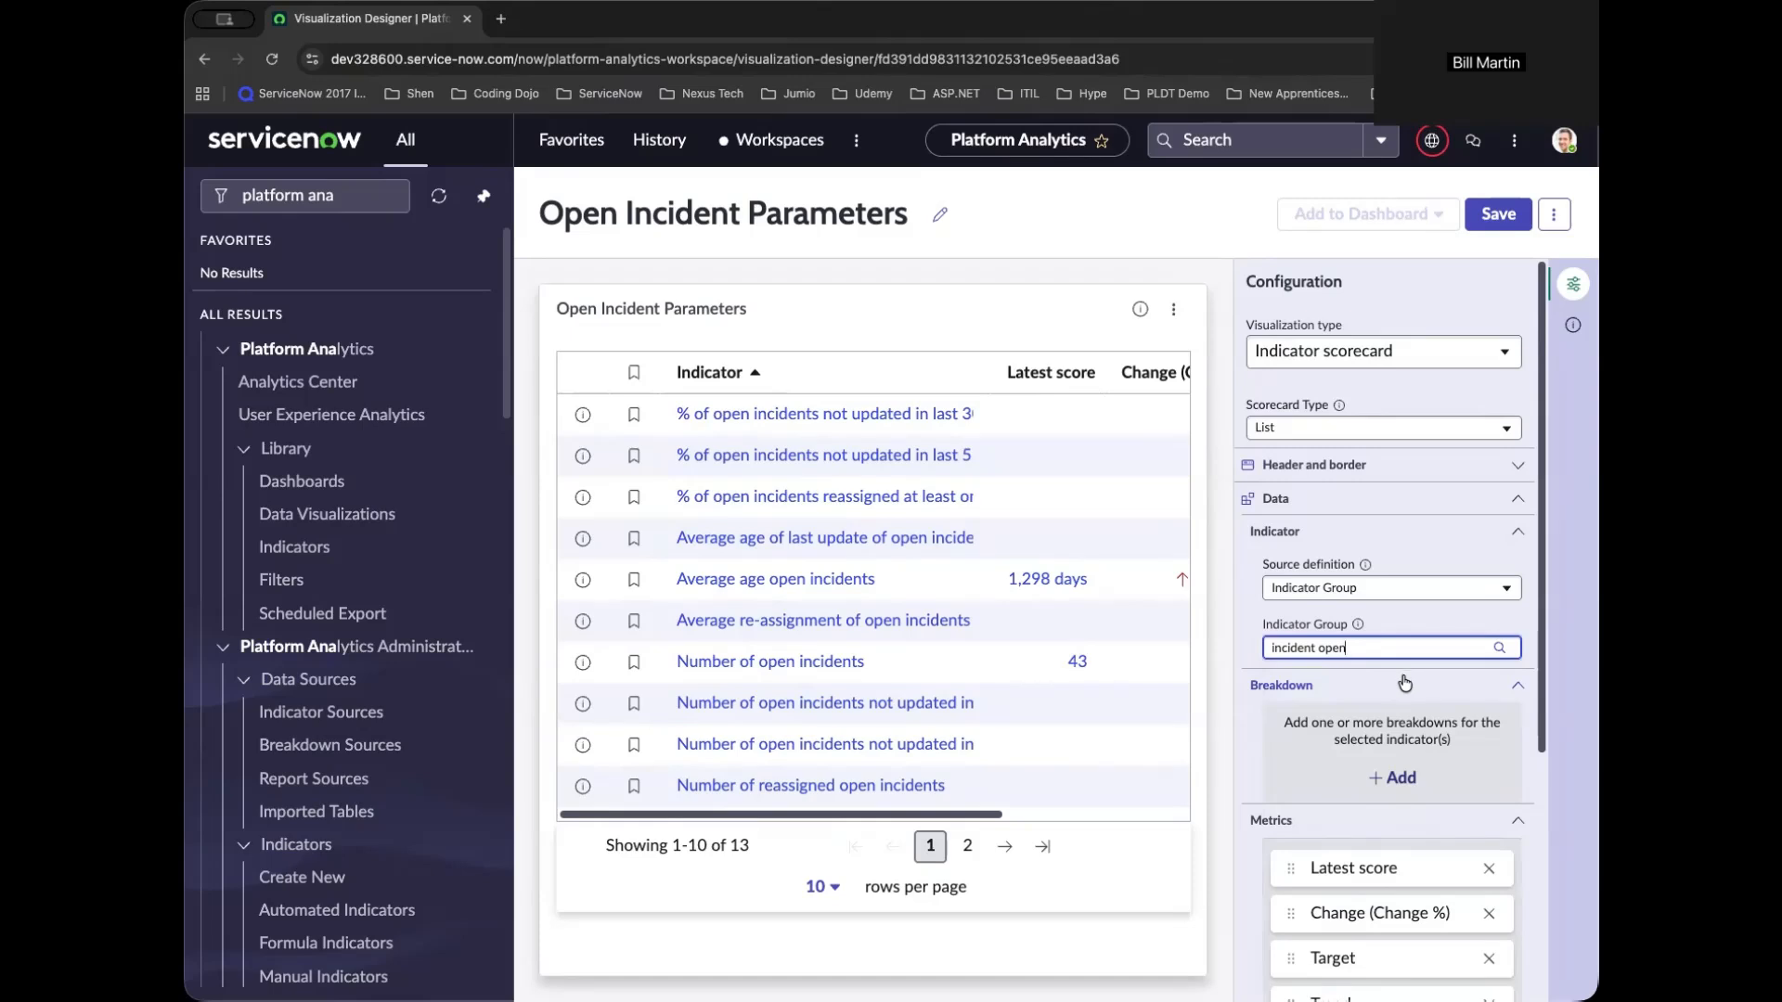
pyautogui.moveTo(1402, 684)
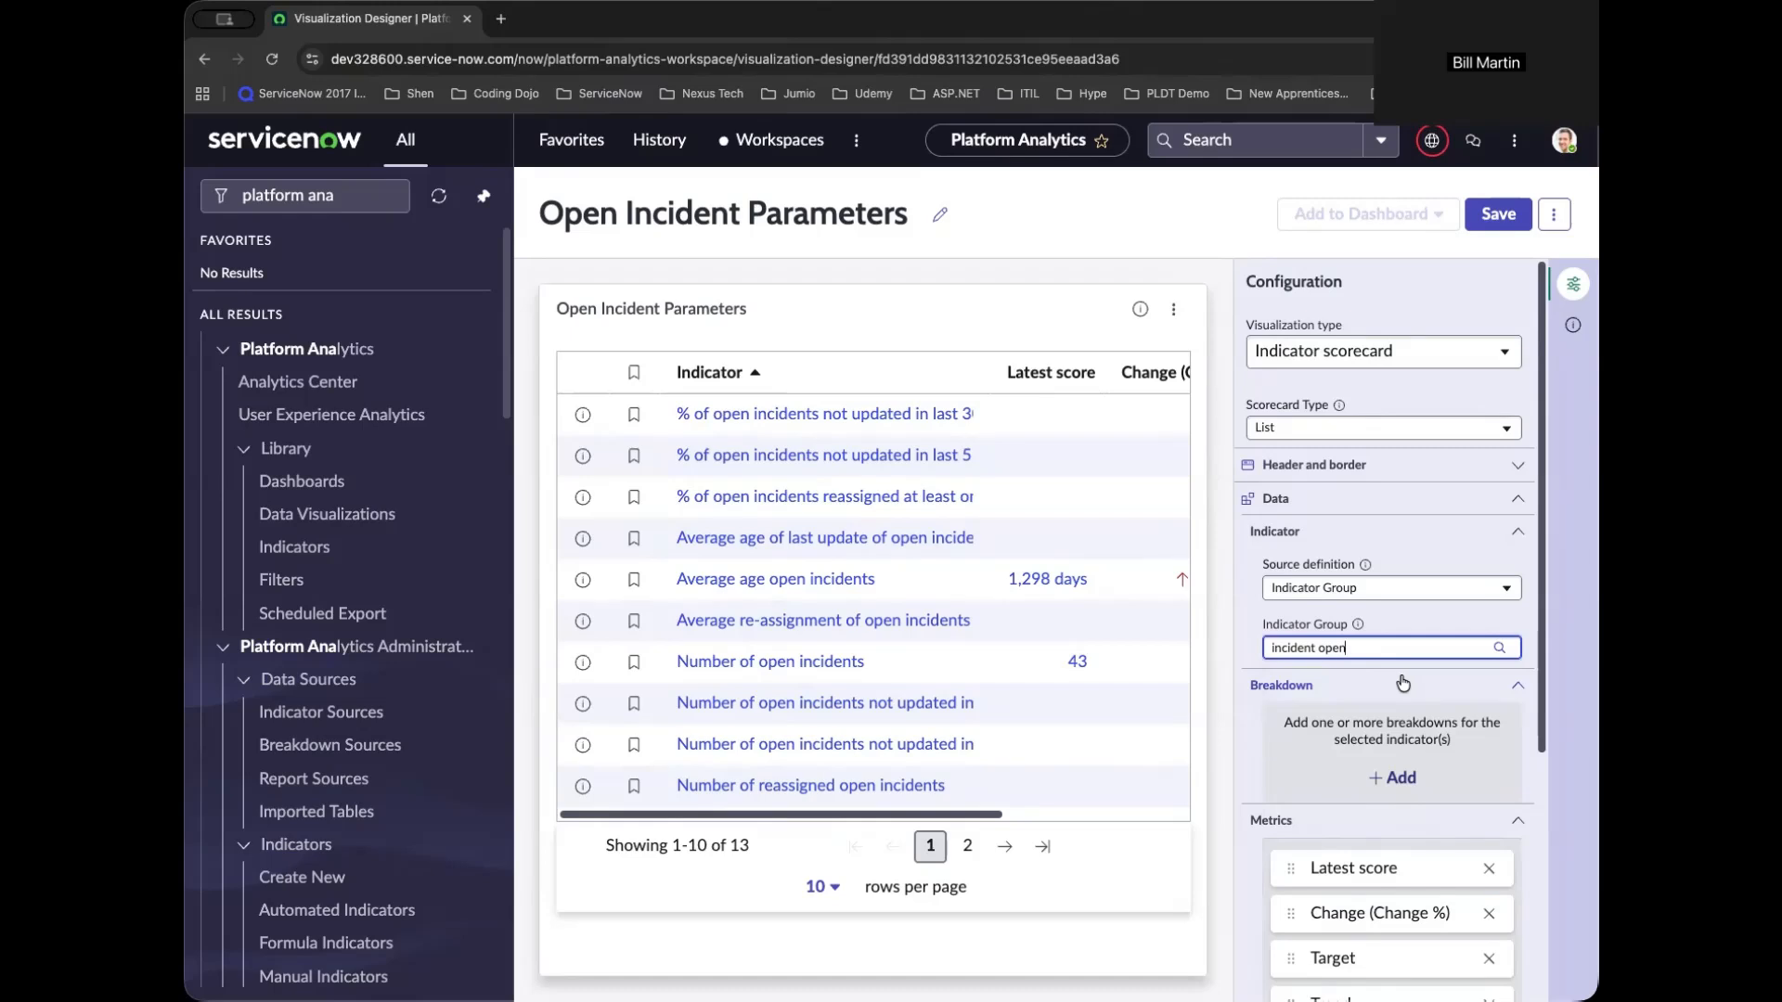
pyautogui.moveTo(1376, 686)
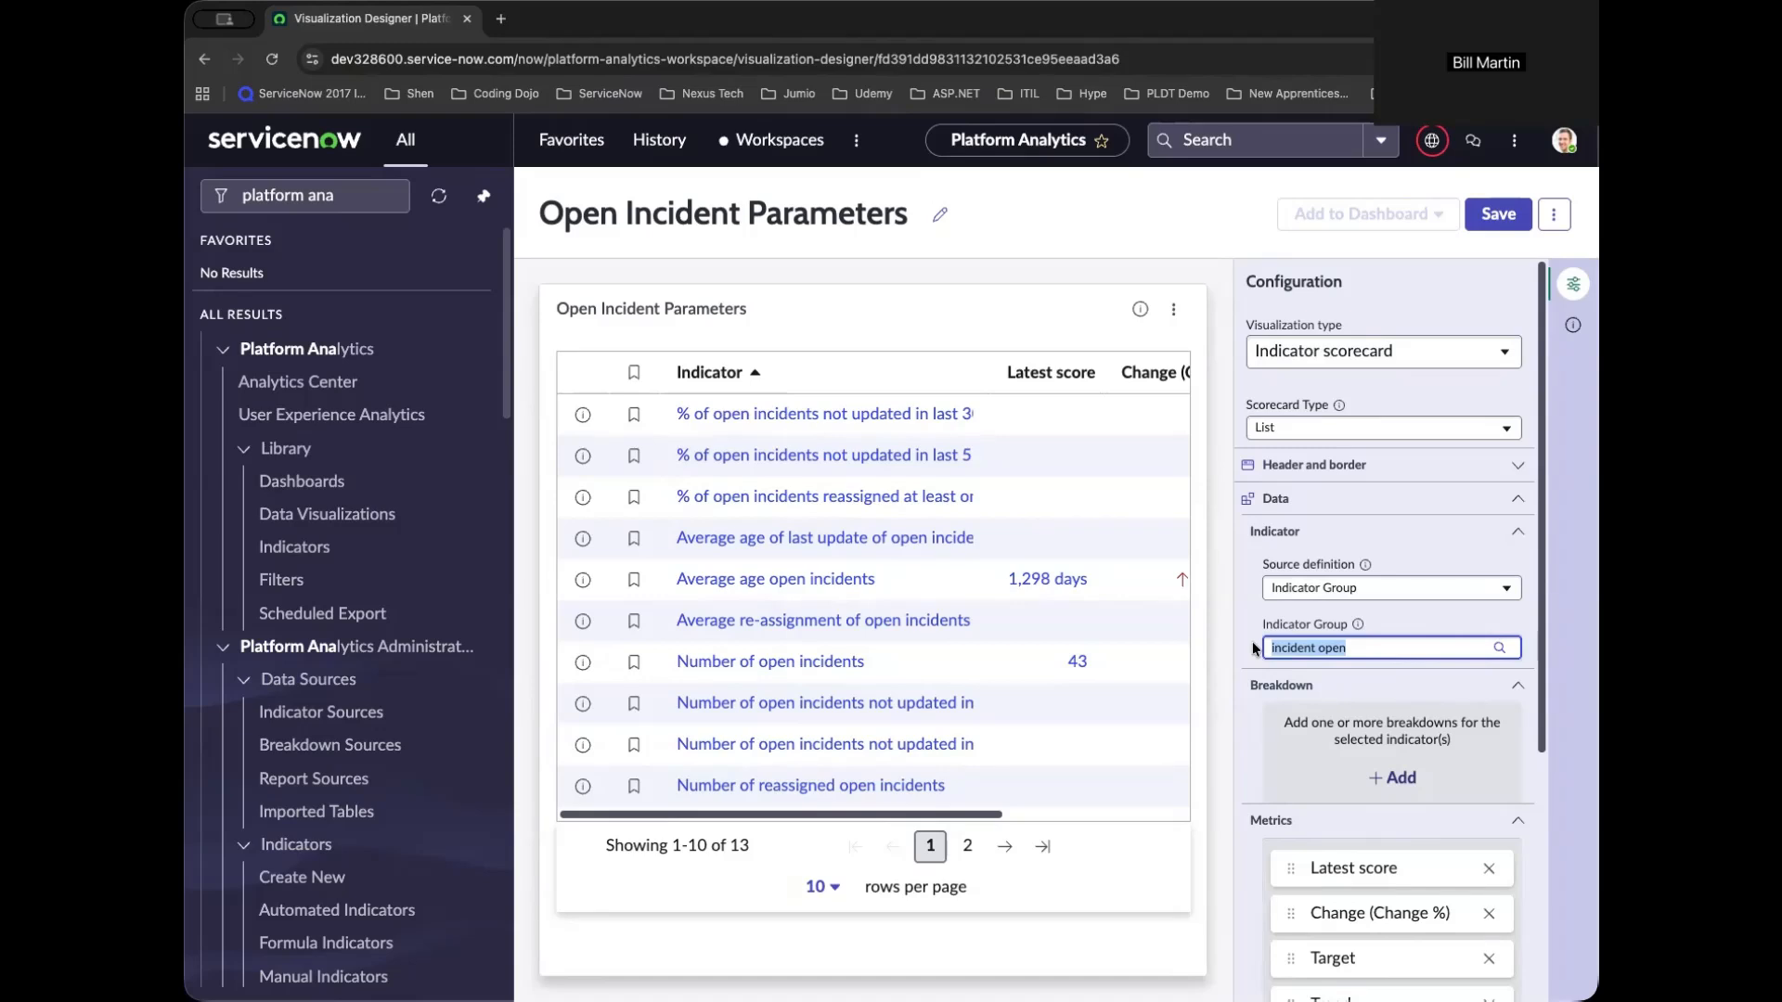
pyautogui.write('inc')
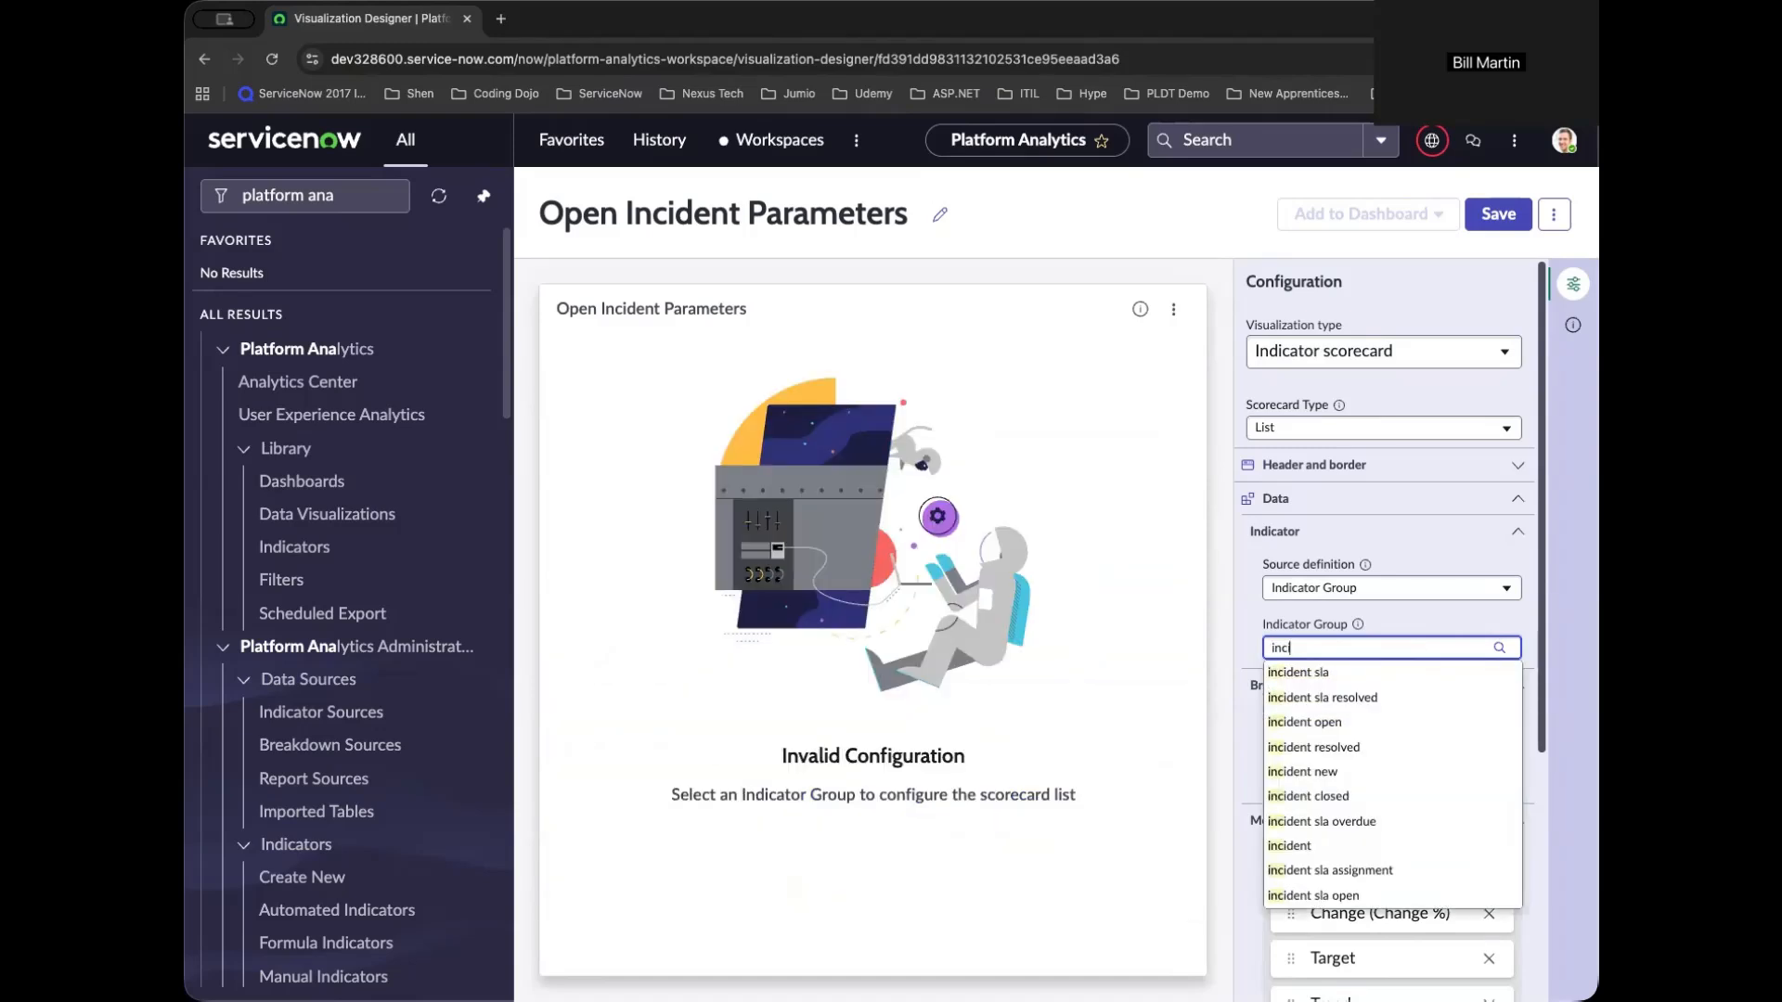
pyautogui.click(1297, 672)
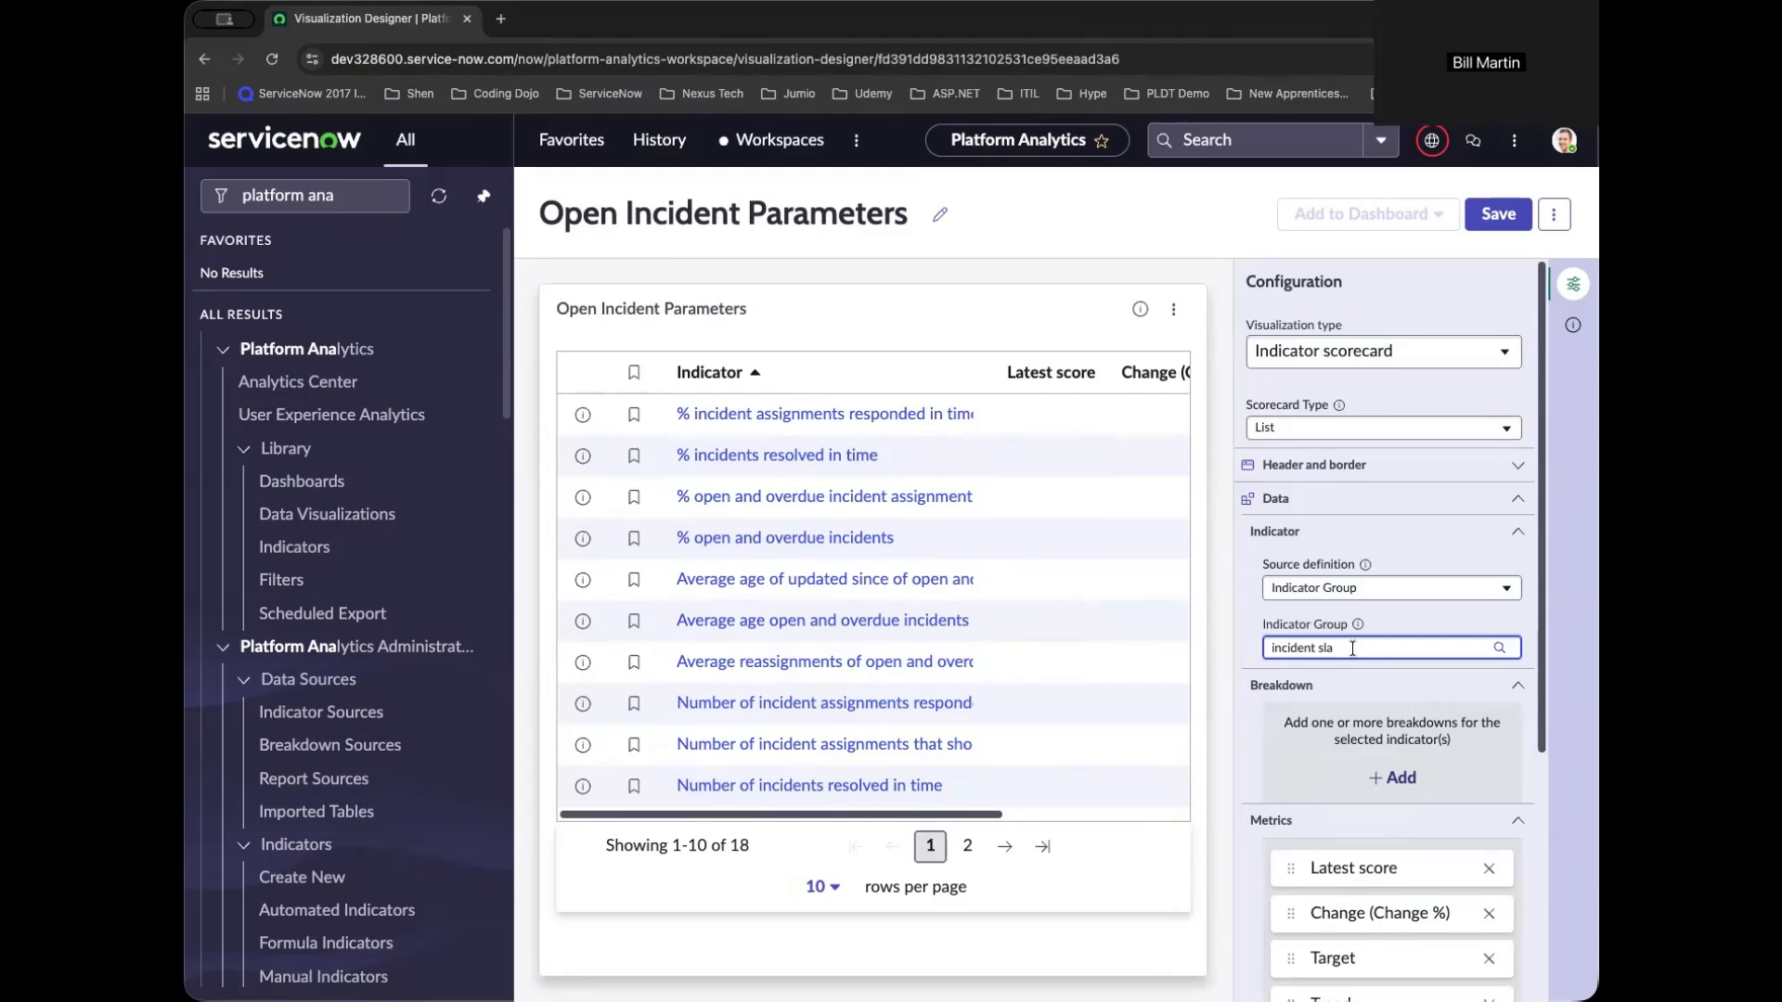
pyautogui.write('incident sla')
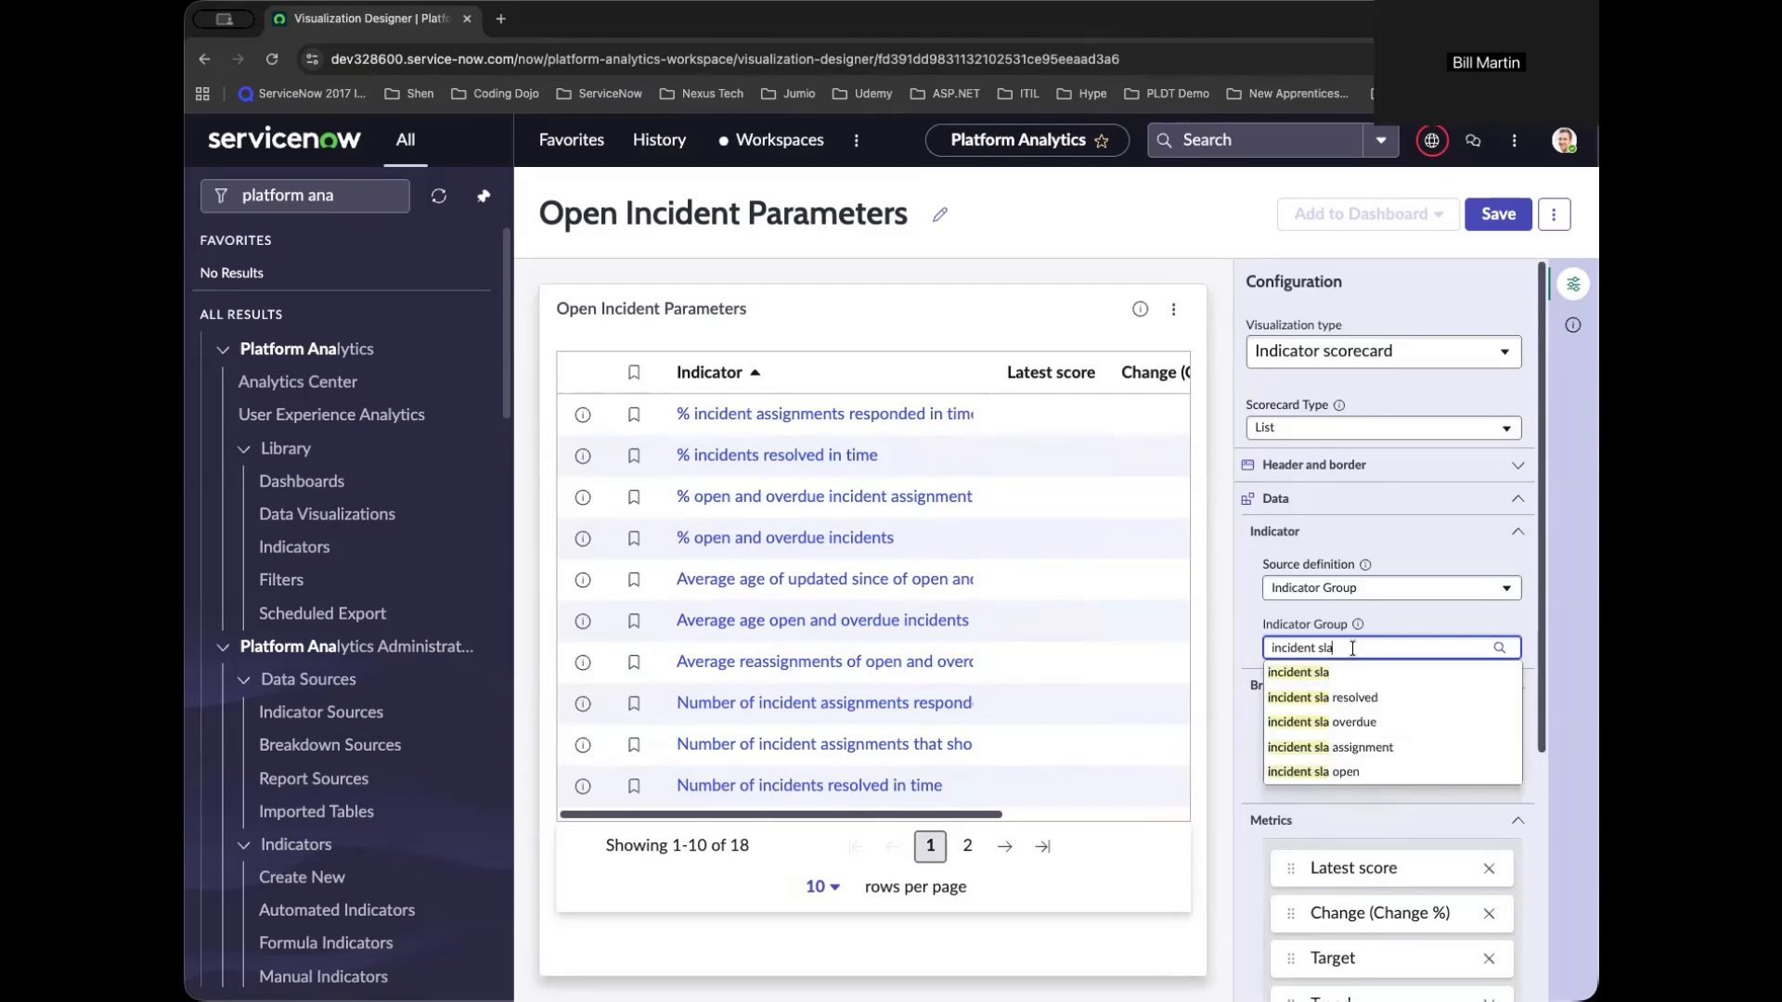
pyautogui.write('incident open')
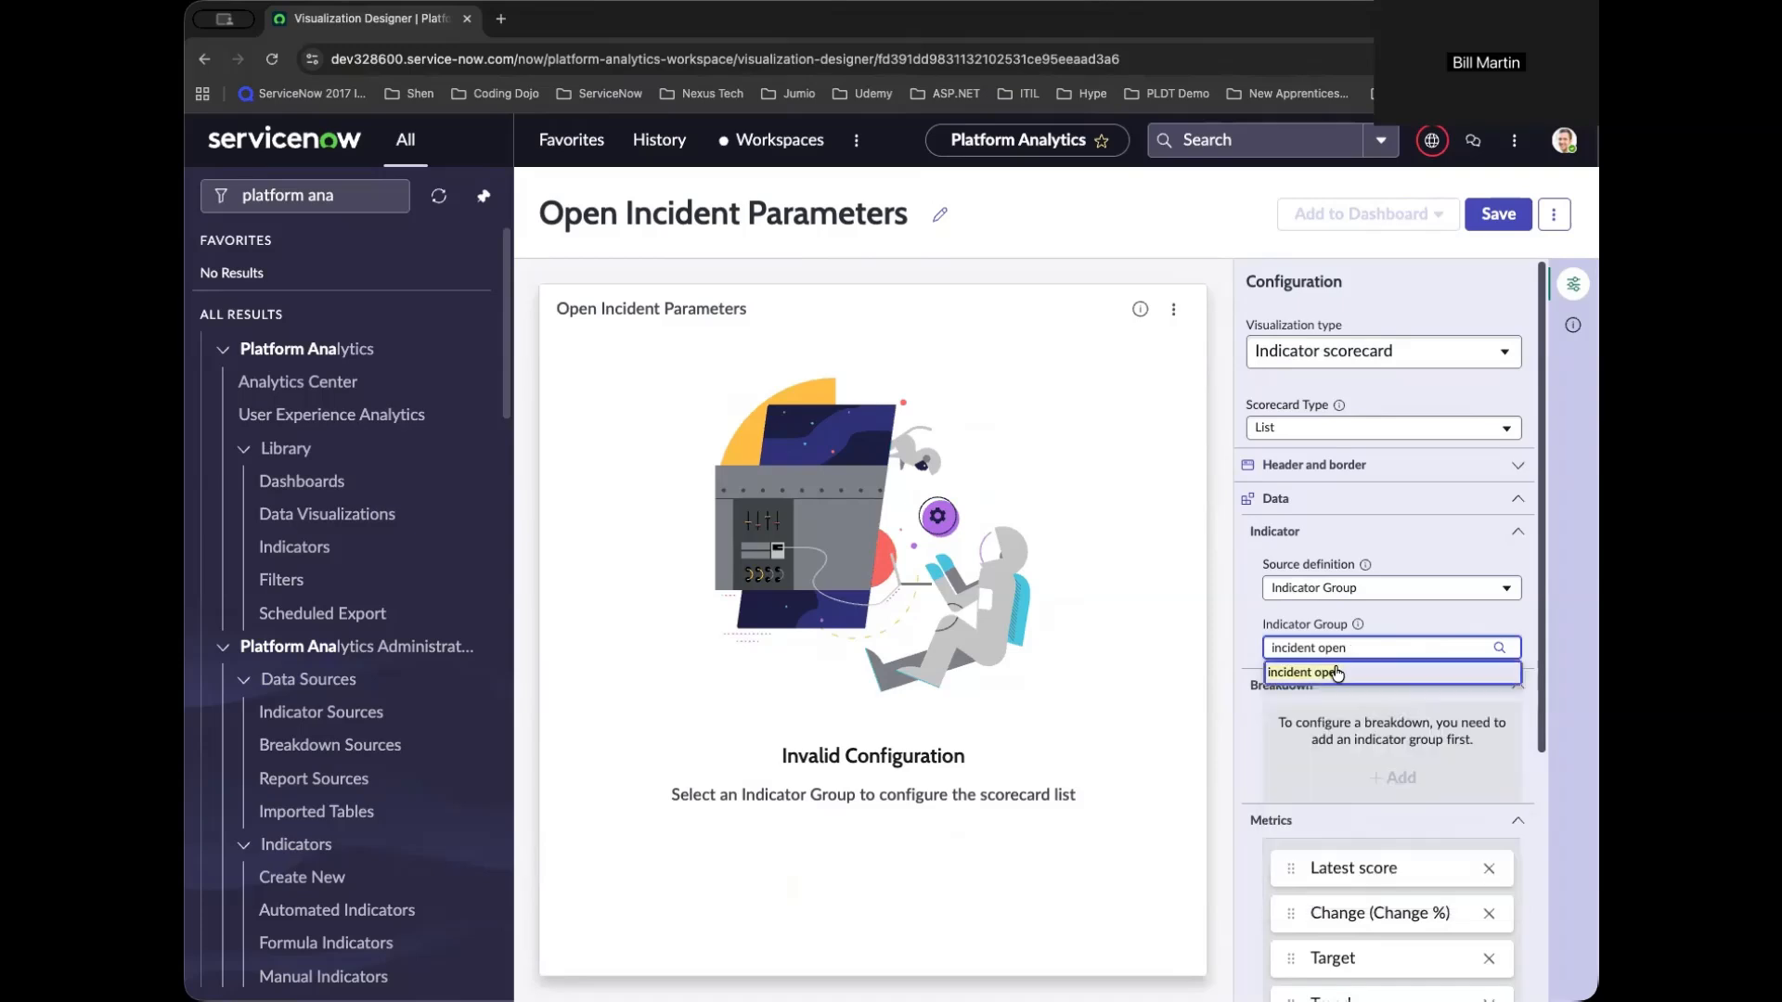
pyautogui.click(1303, 672)
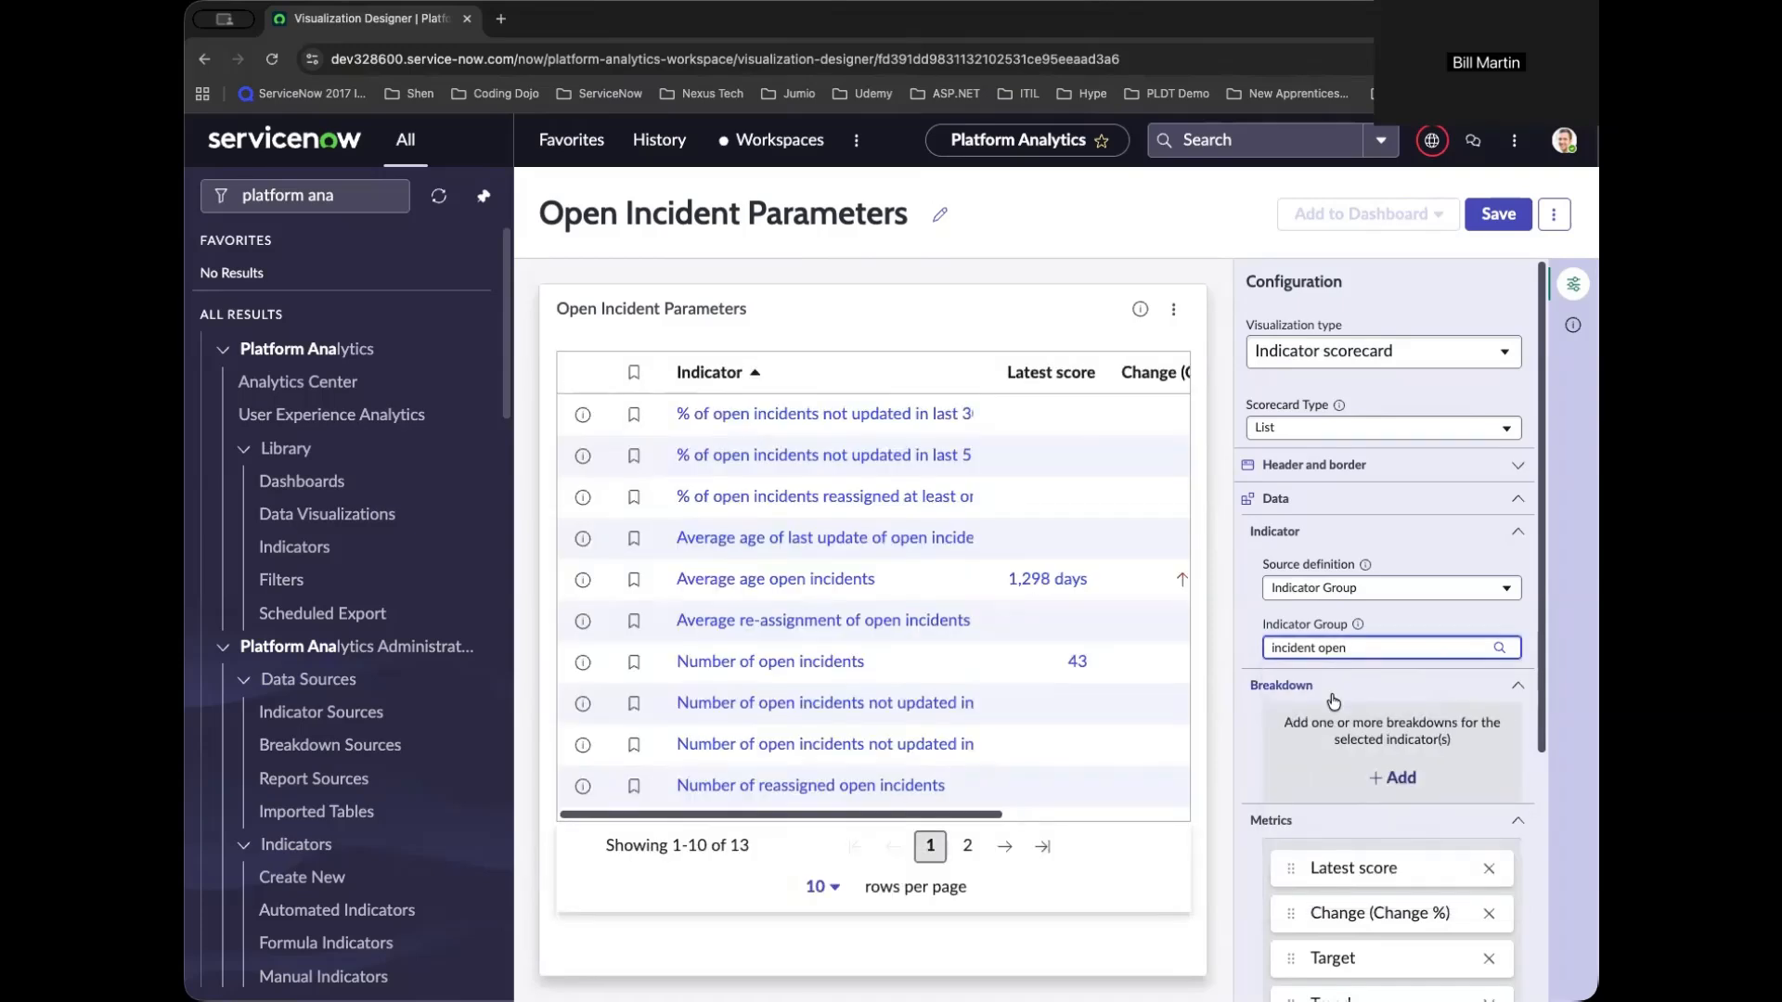
pyautogui.hscroll(3)
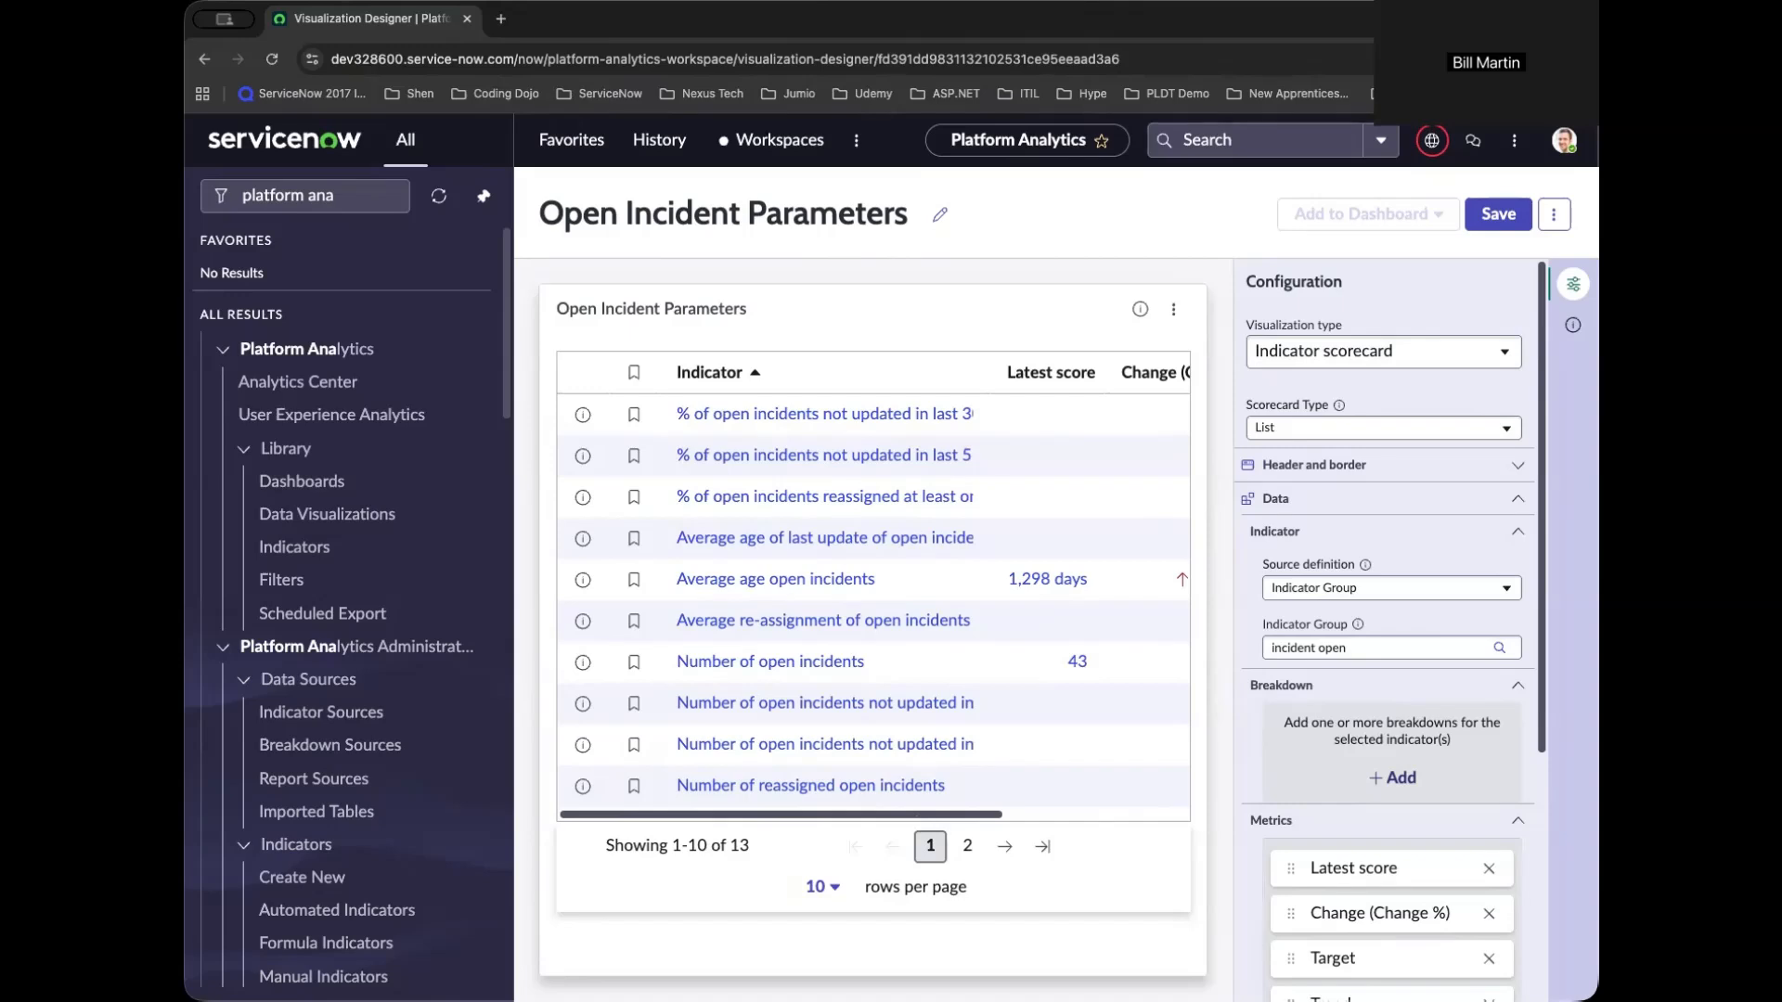
pyautogui.moveTo(1489, 249)
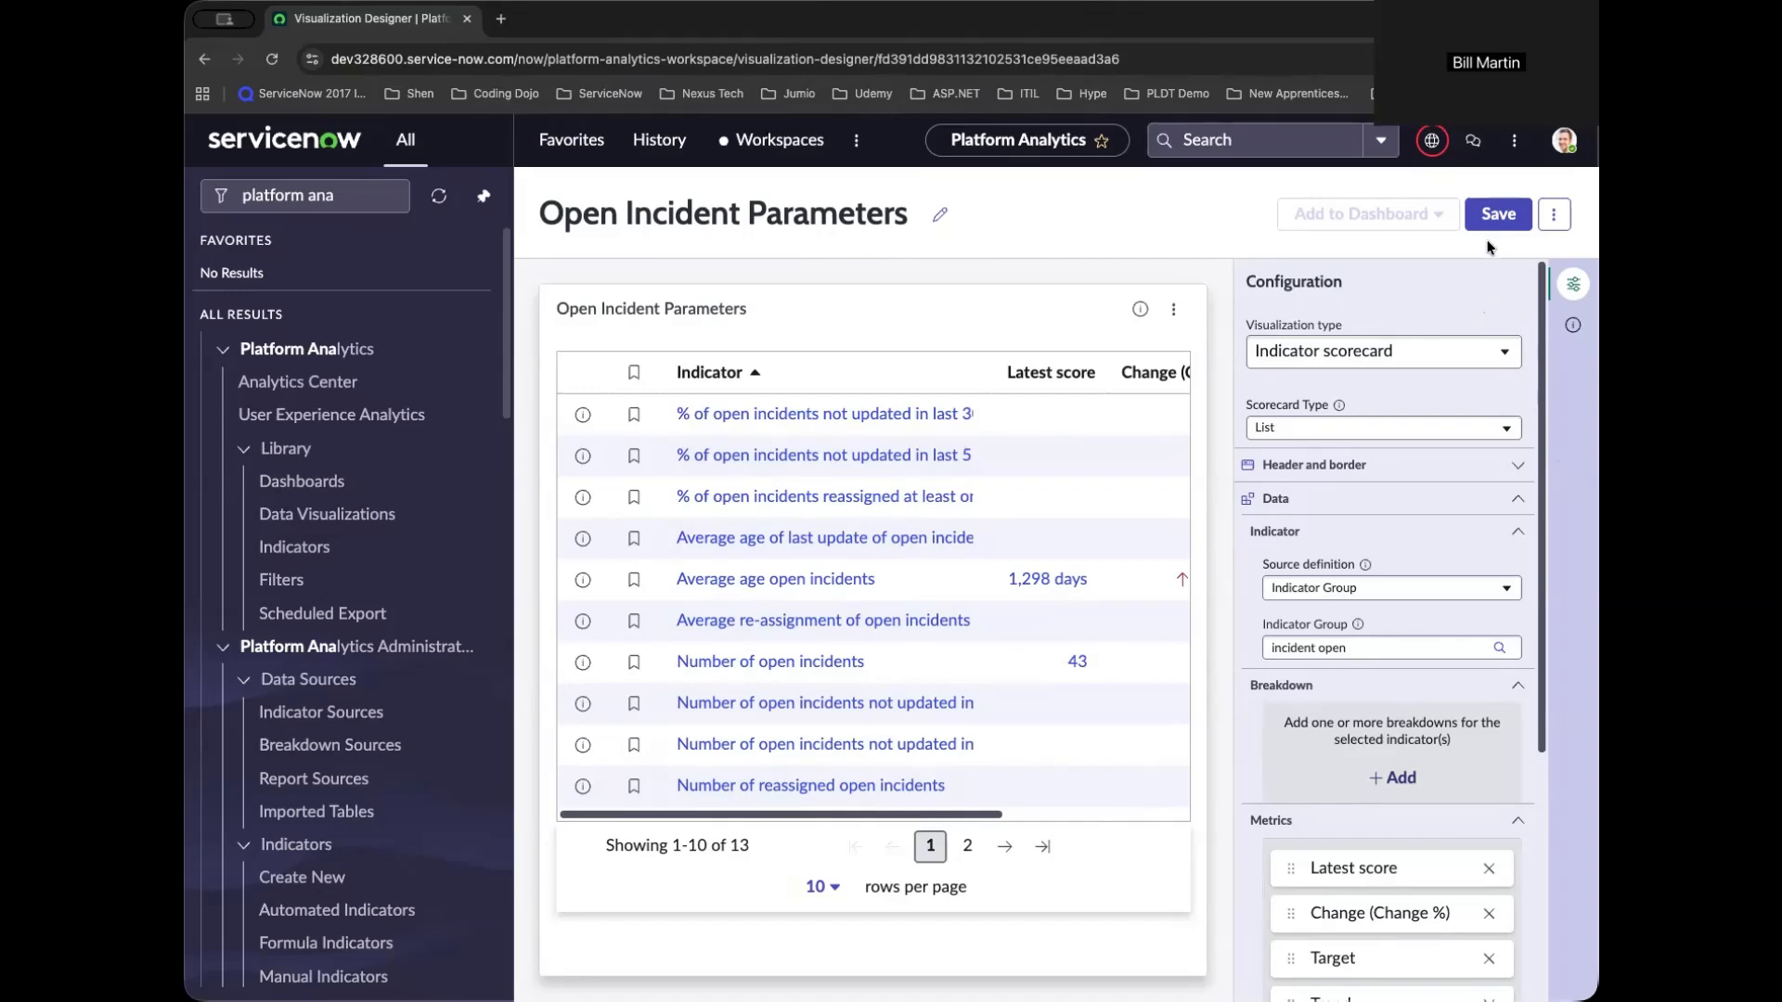
# Save the updated scorecard and add it to the bookmarks.
pyautogui.click(1498, 213)
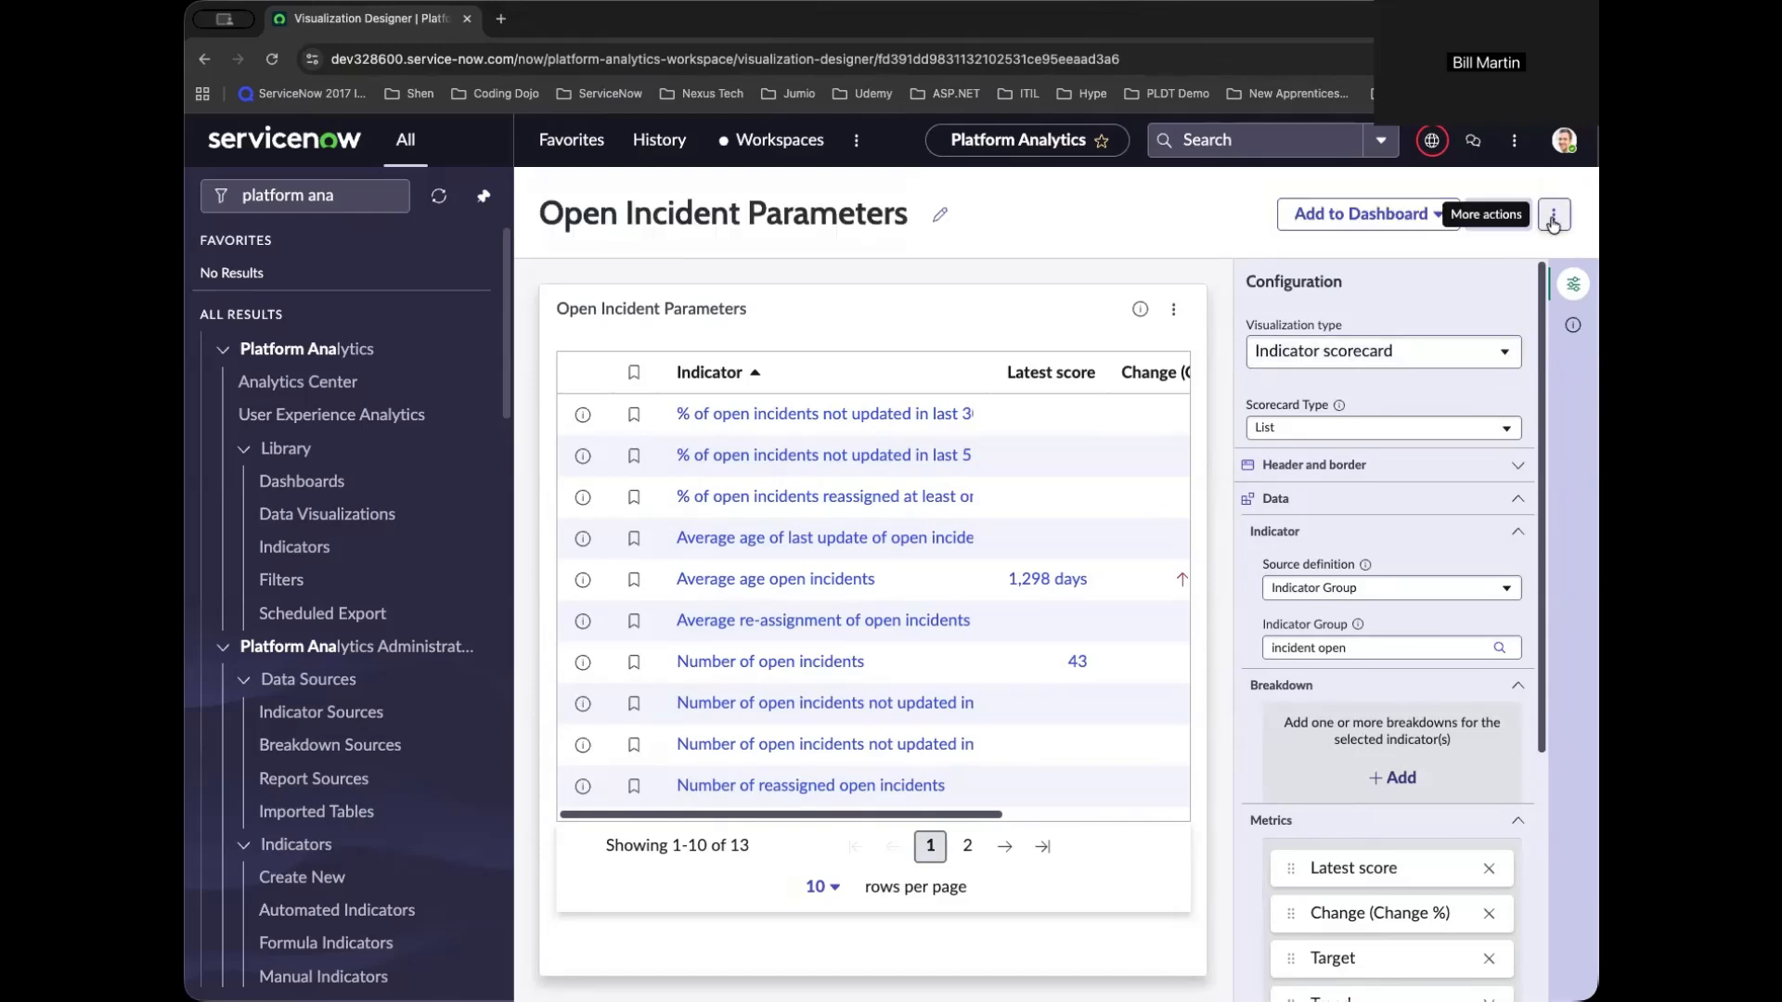
pyautogui.click(1553, 215)
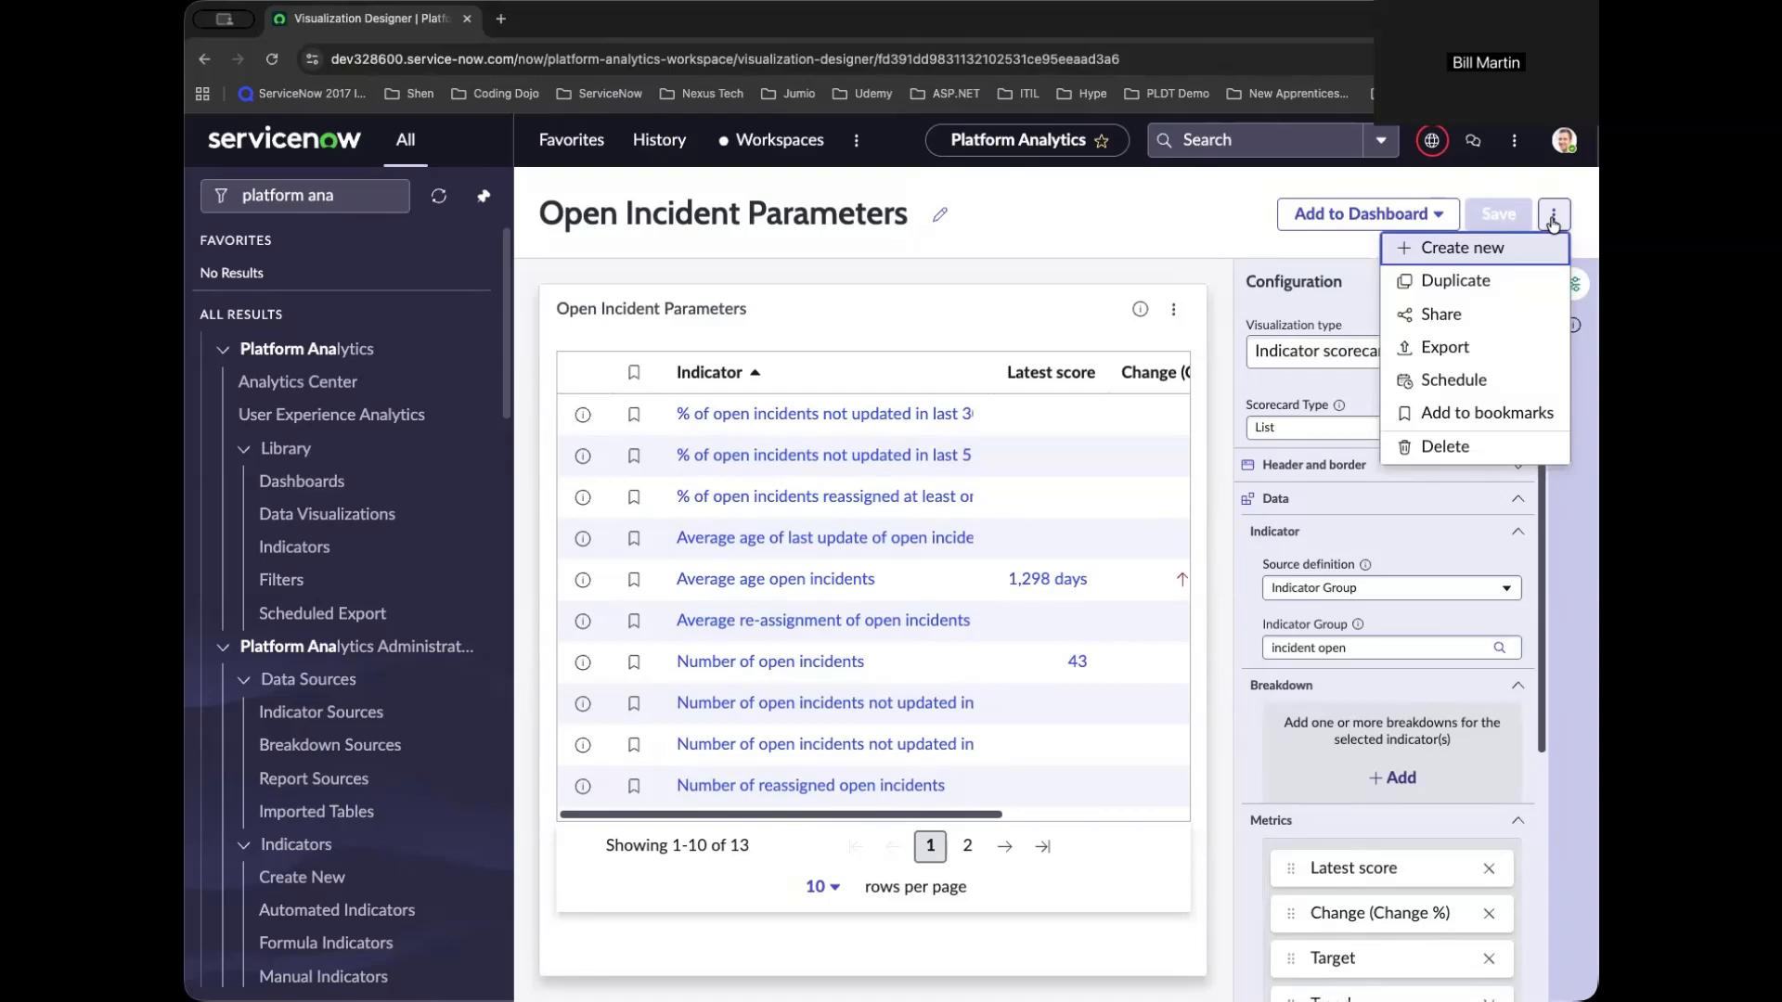
pyautogui.moveTo(1476, 288)
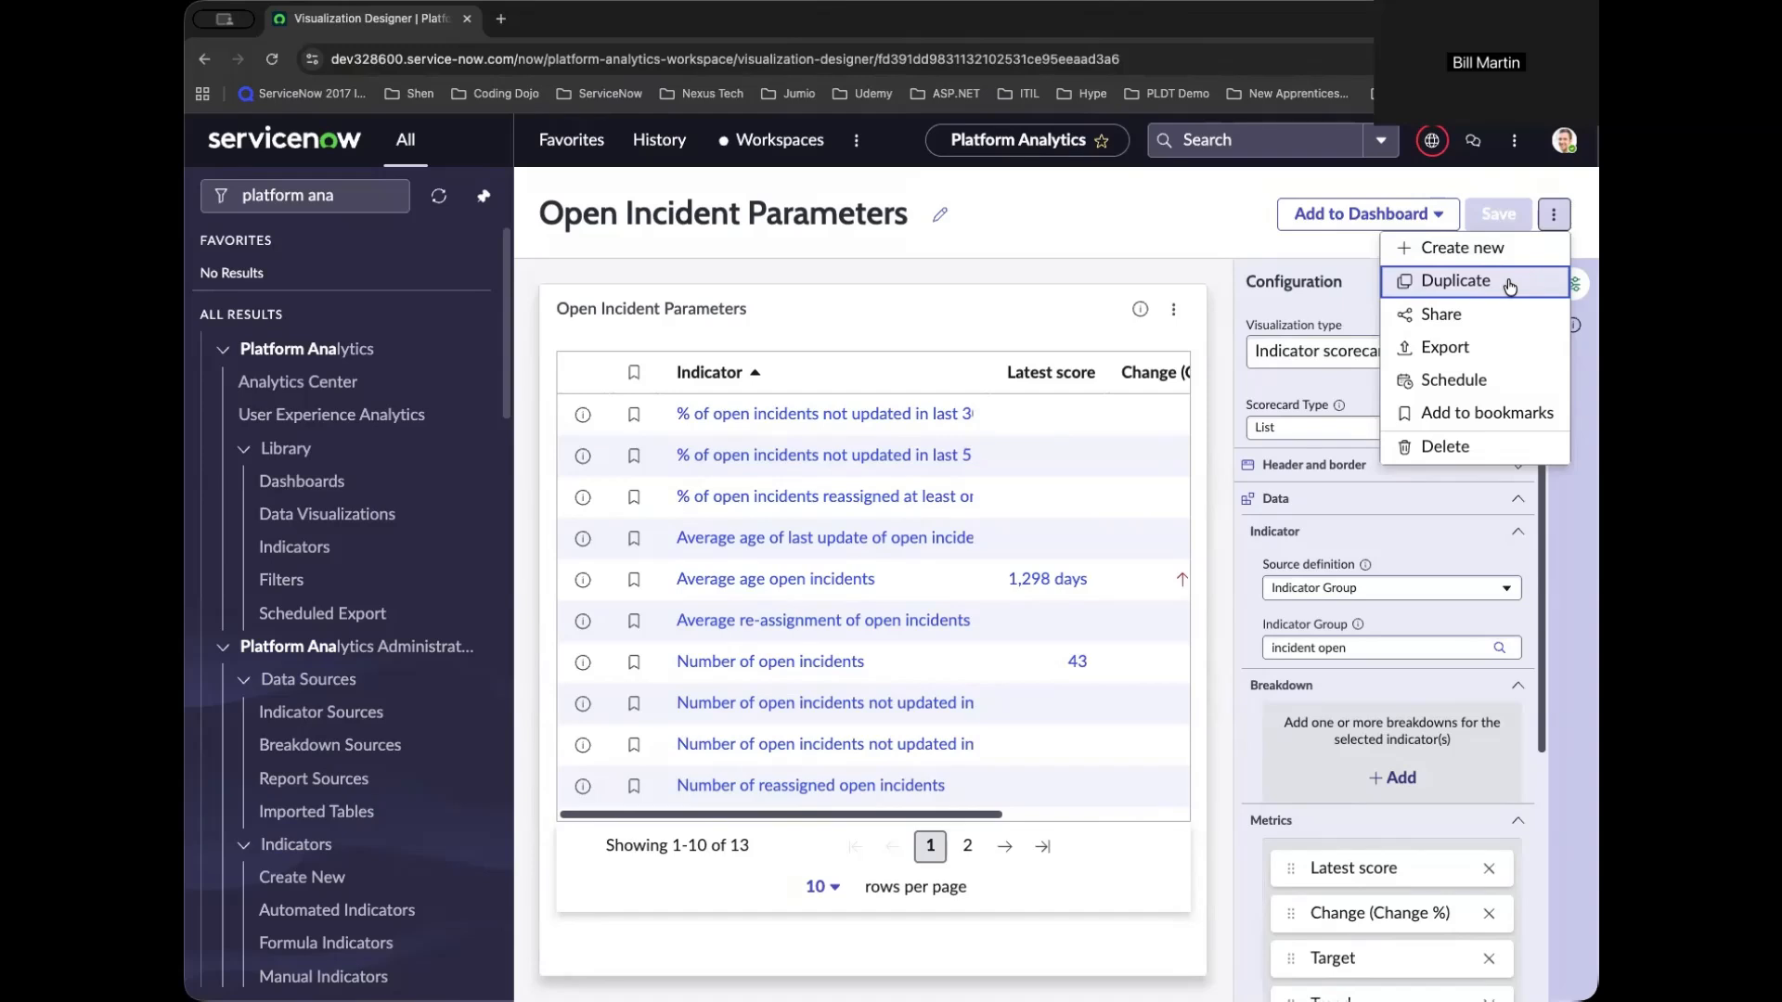
pyautogui.moveTo(1487, 412)
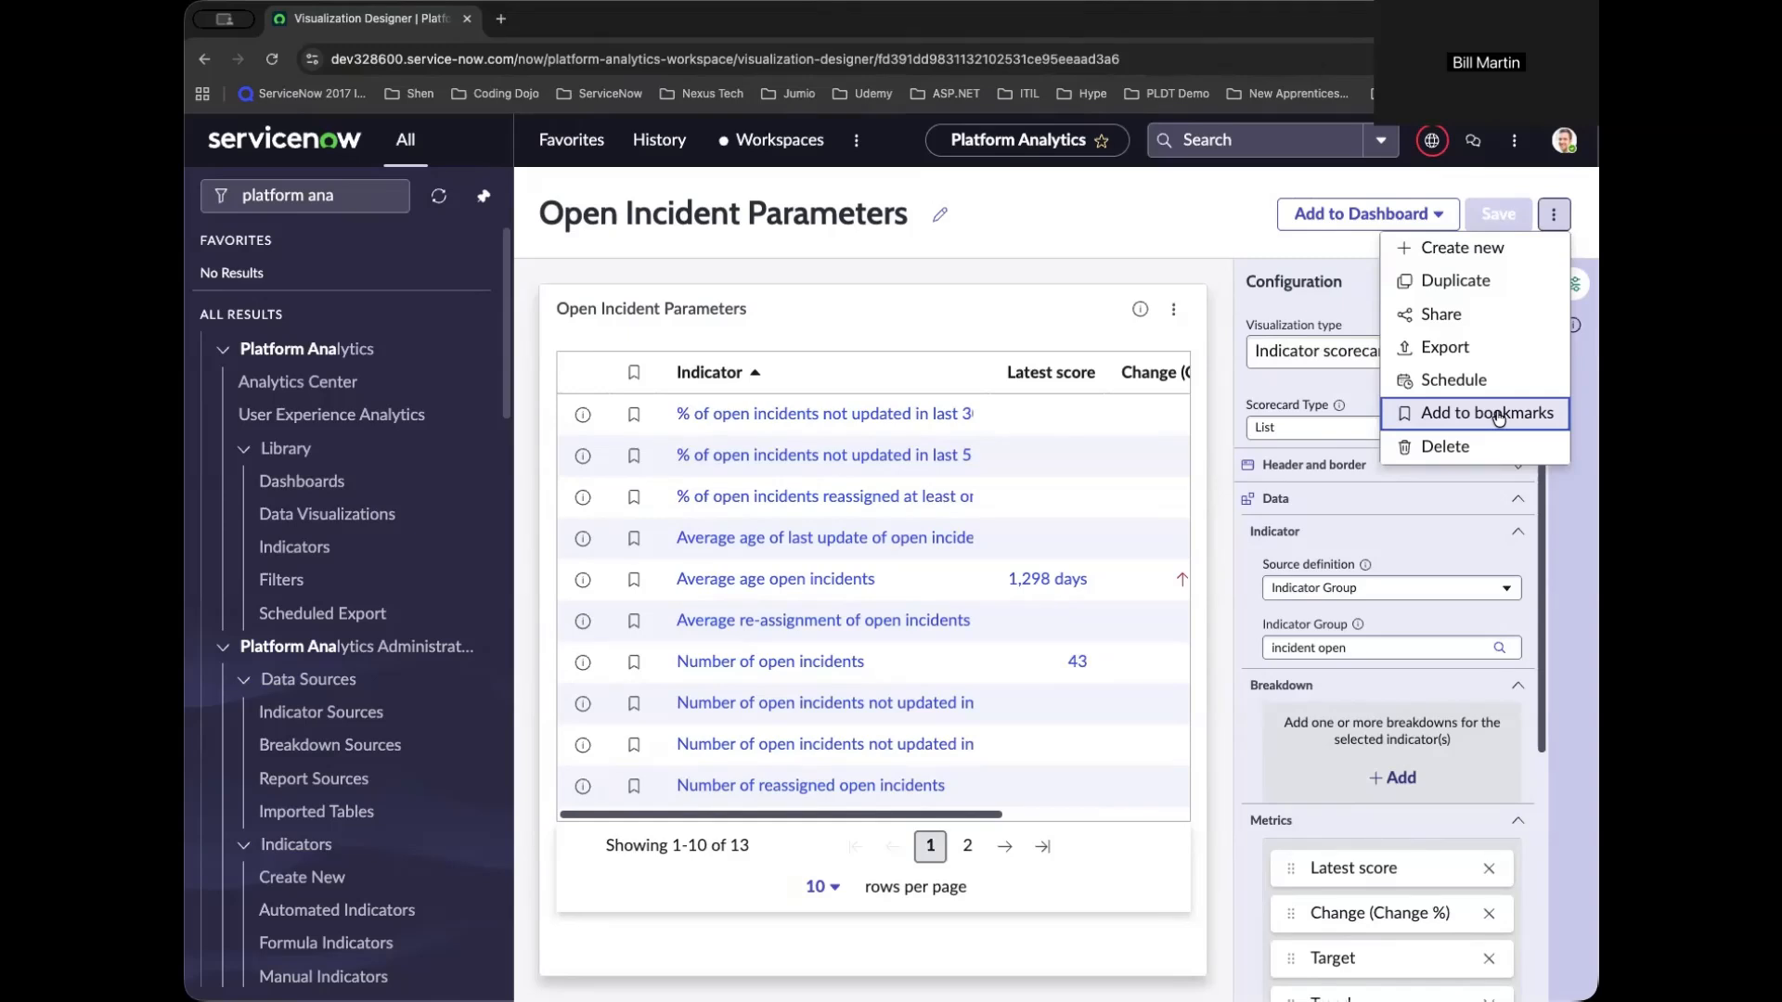
pyautogui.click(1487, 412)
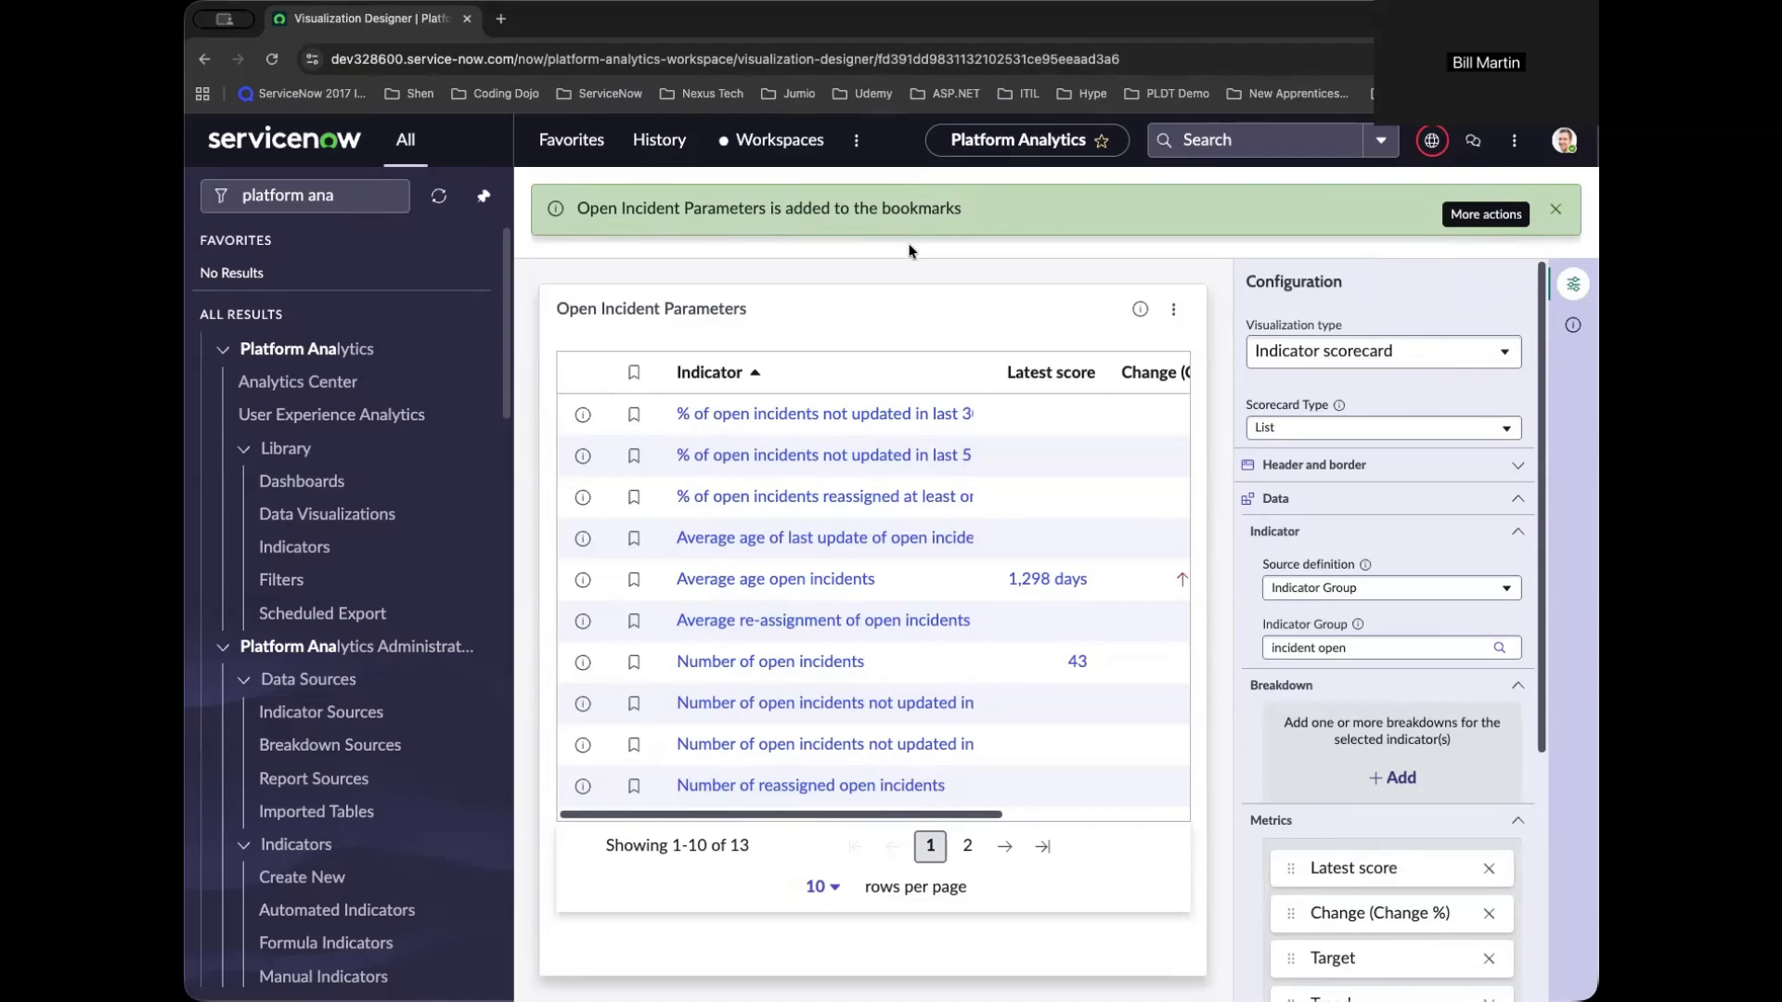
pyautogui.moveTo(909, 253)
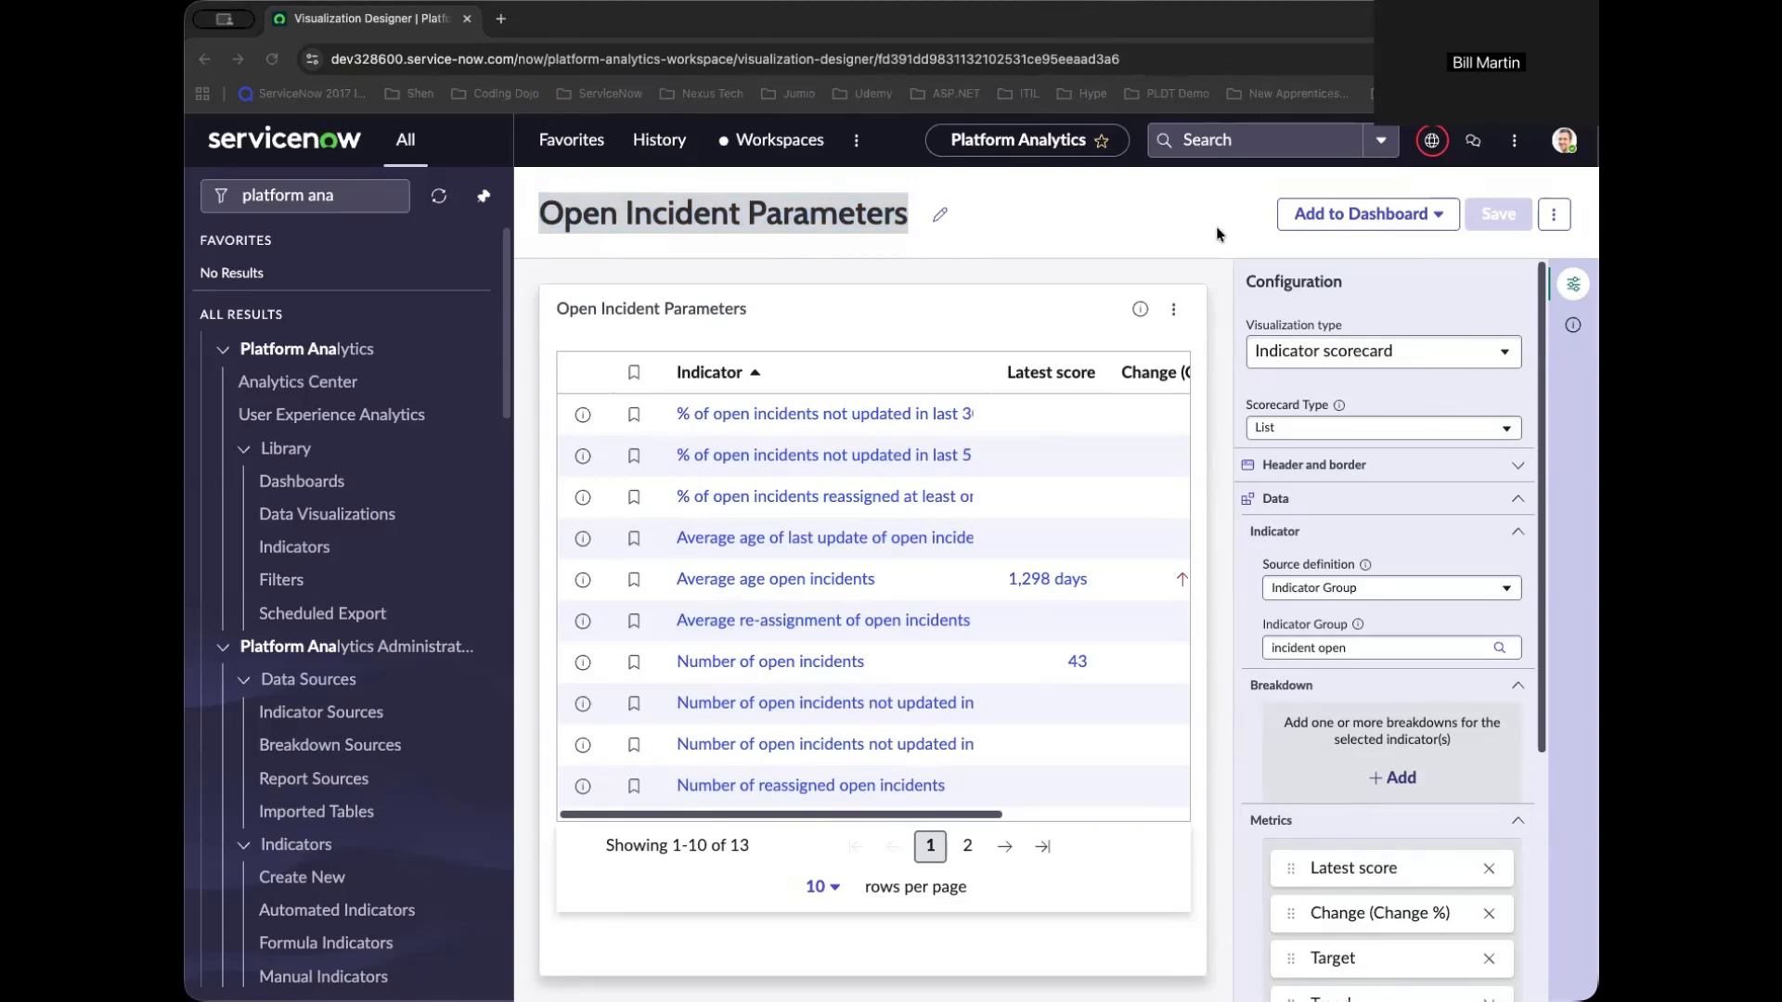
# Add the scorecard to an existing dashboard, choosing Incident Management.
pyautogui.click(1367, 214)
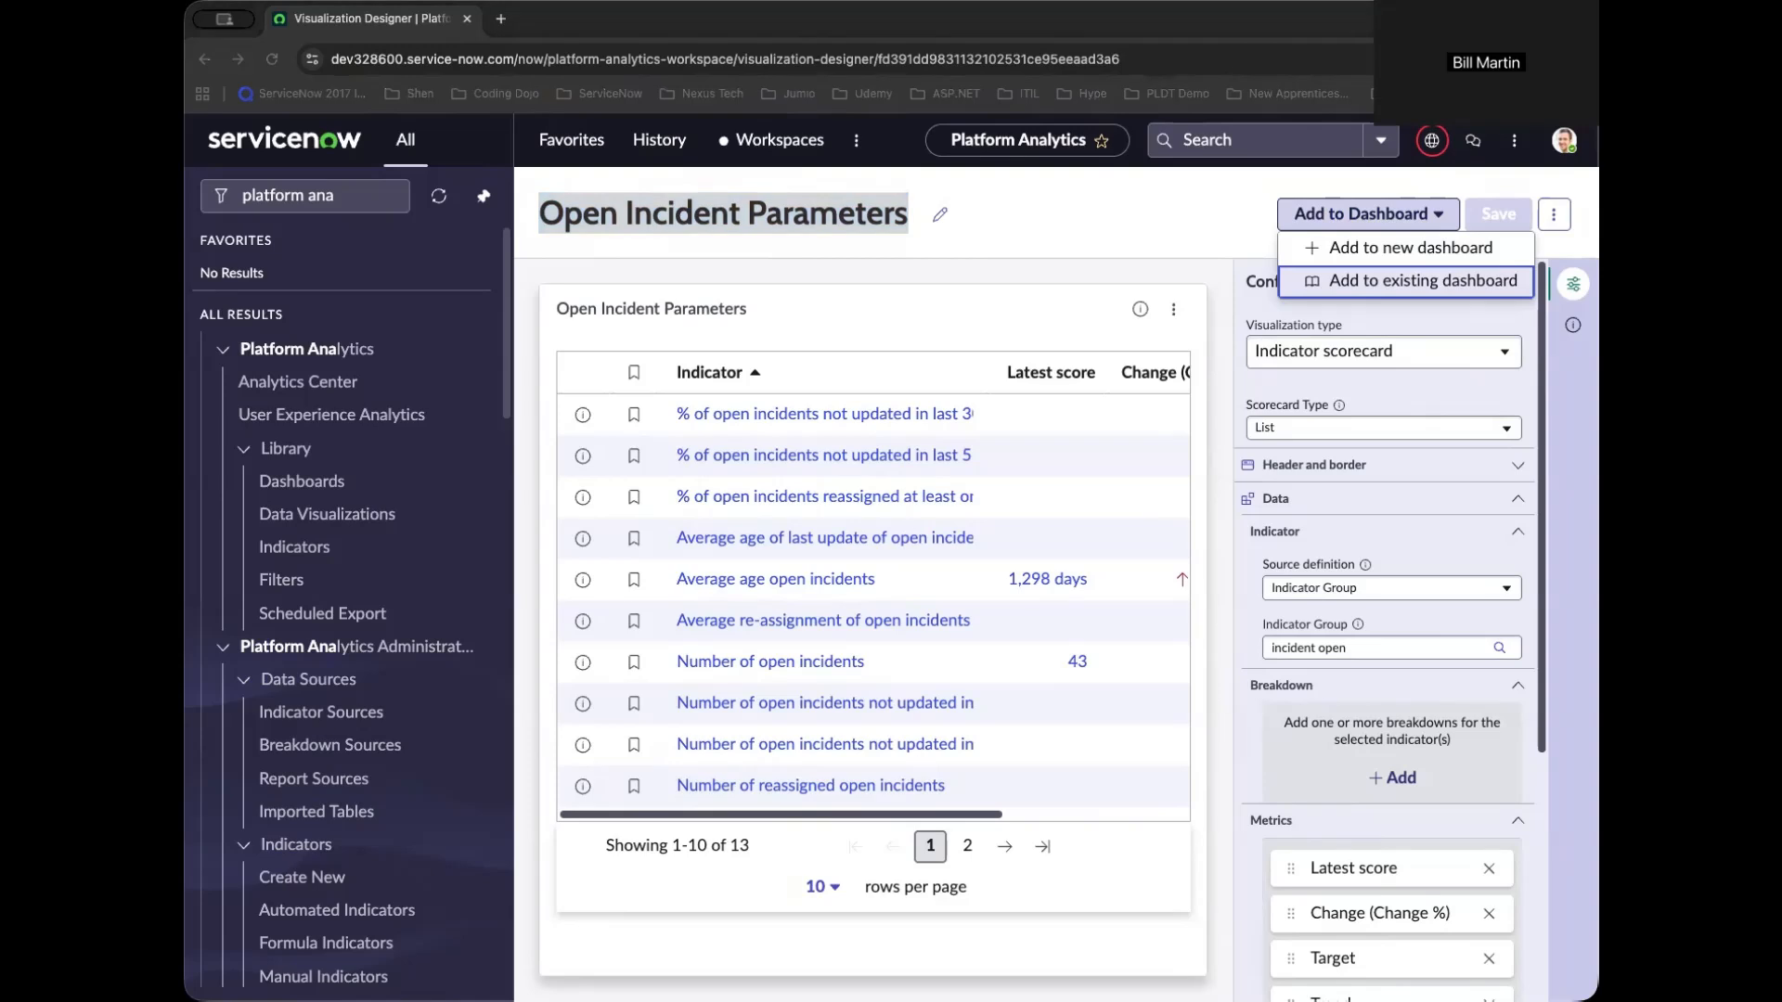
pyautogui.click(1421, 281)
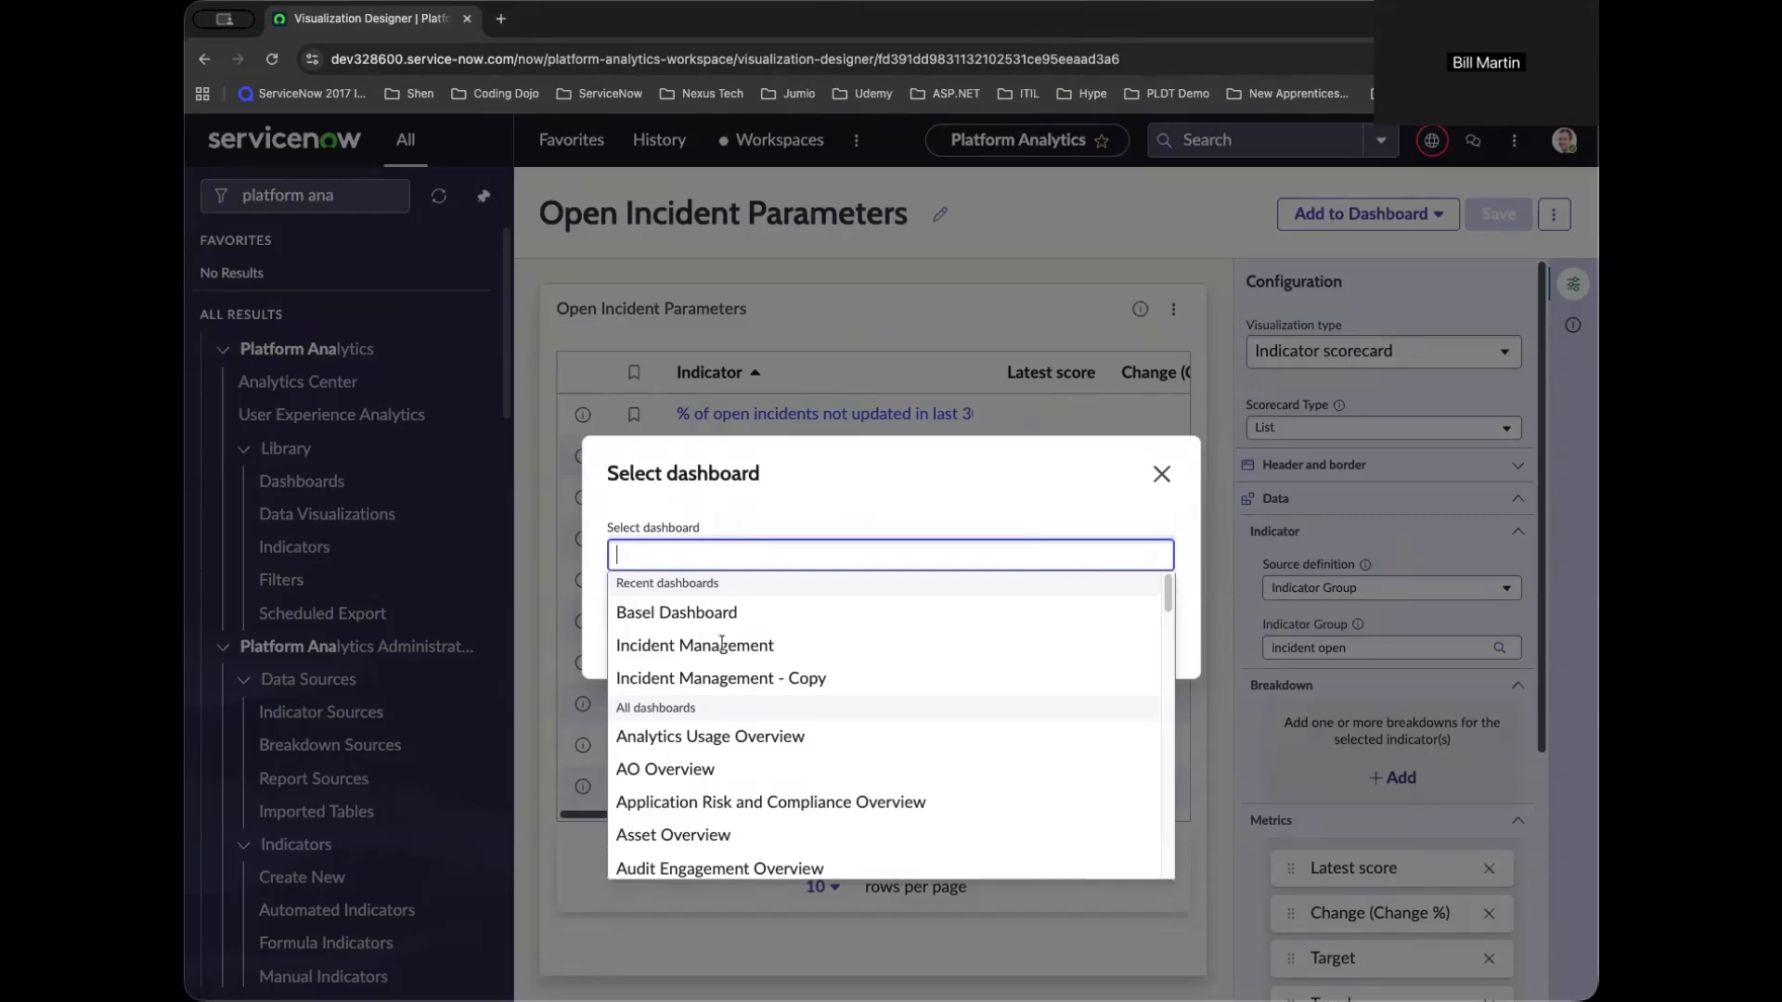
pyautogui.click(694, 644)
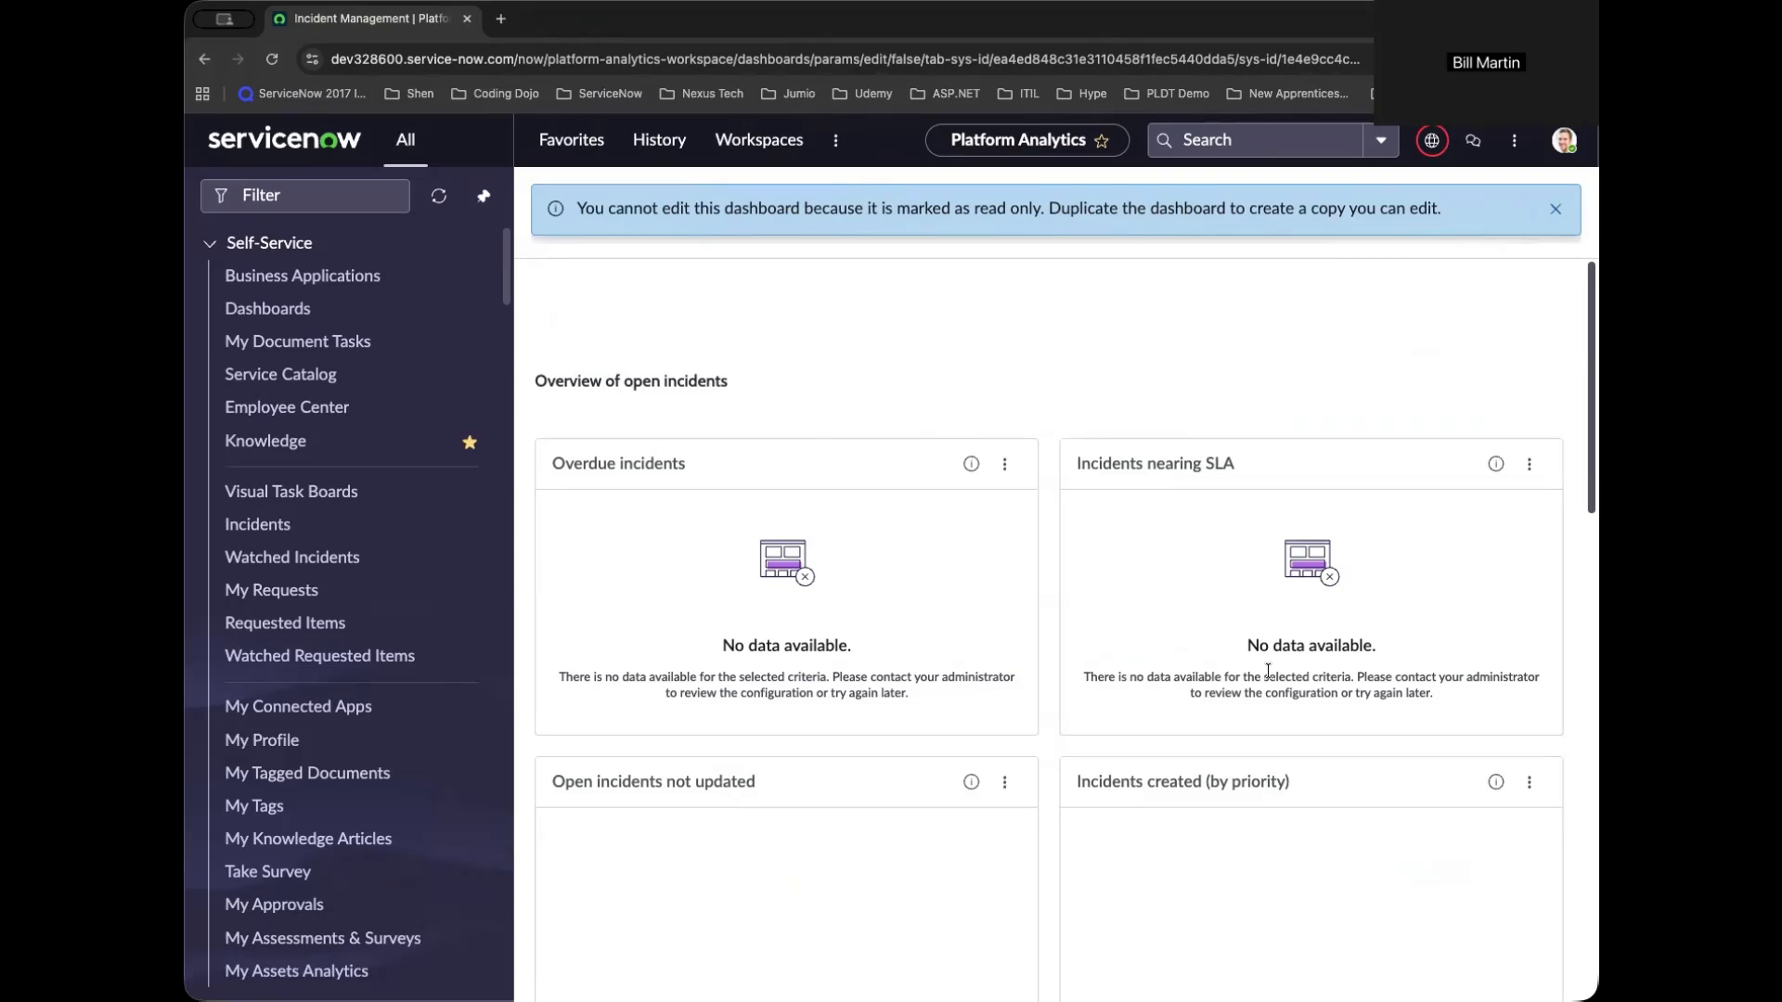
pyautogui.moveTo(1264, 670)
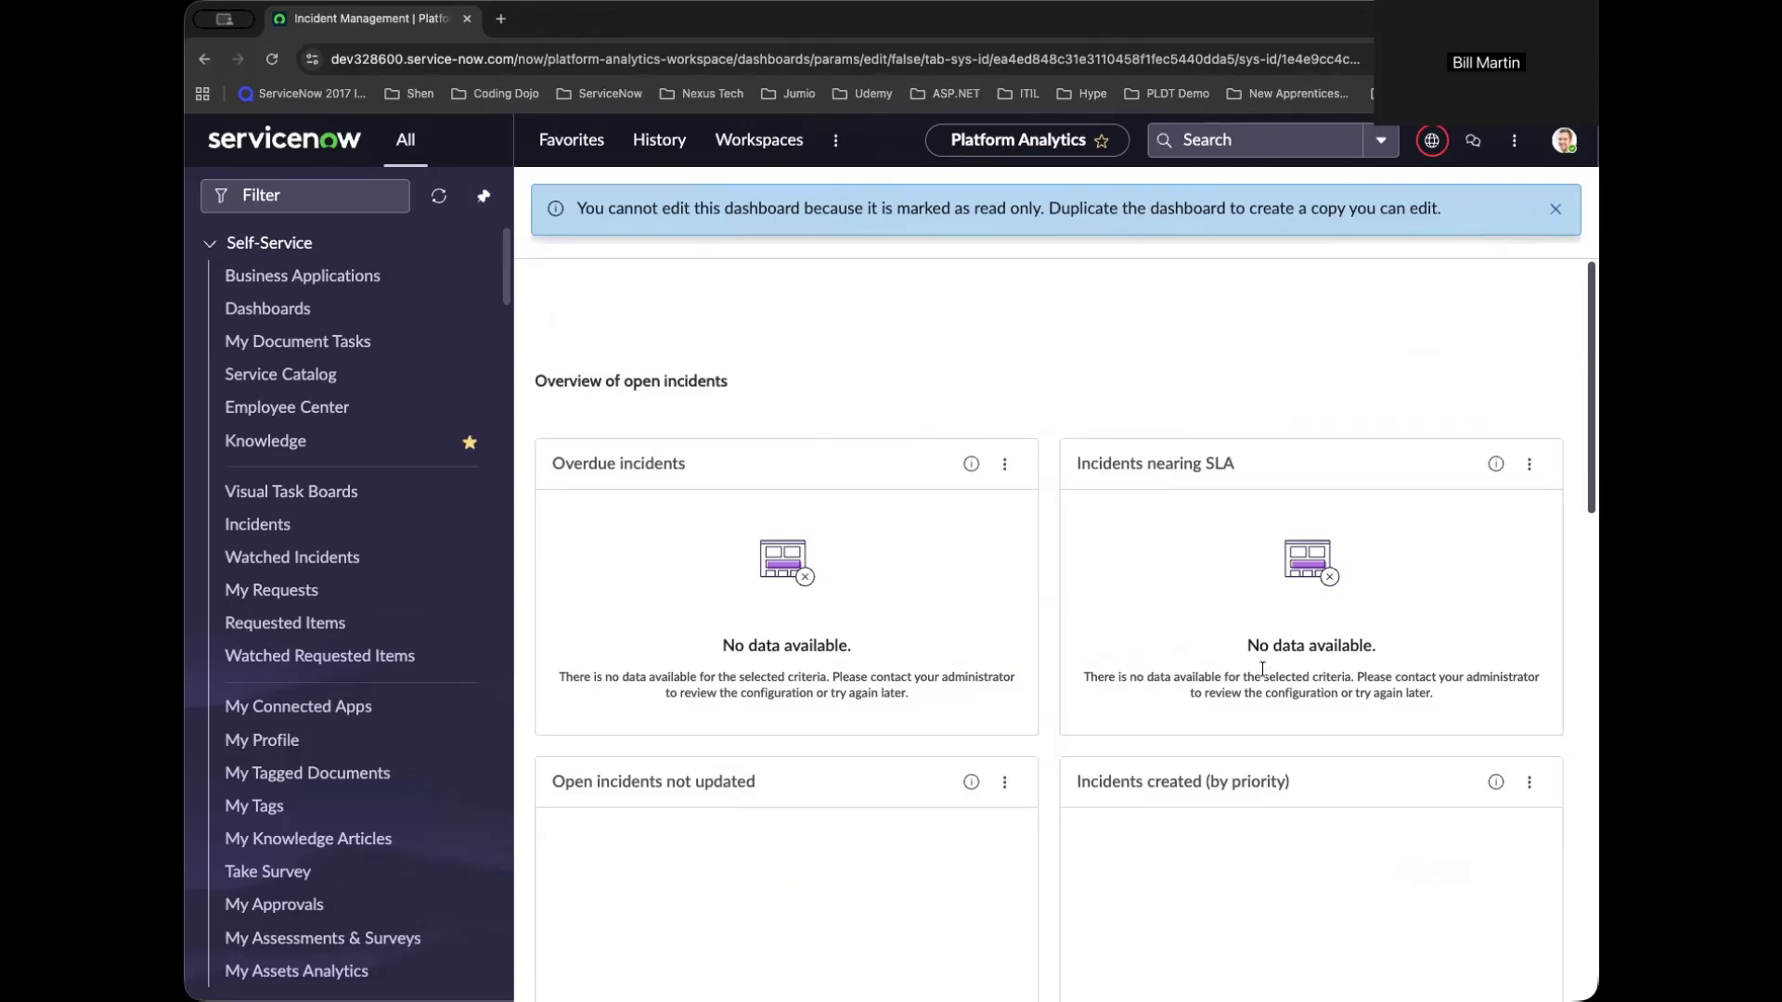
pyautogui.moveTo(1258, 670)
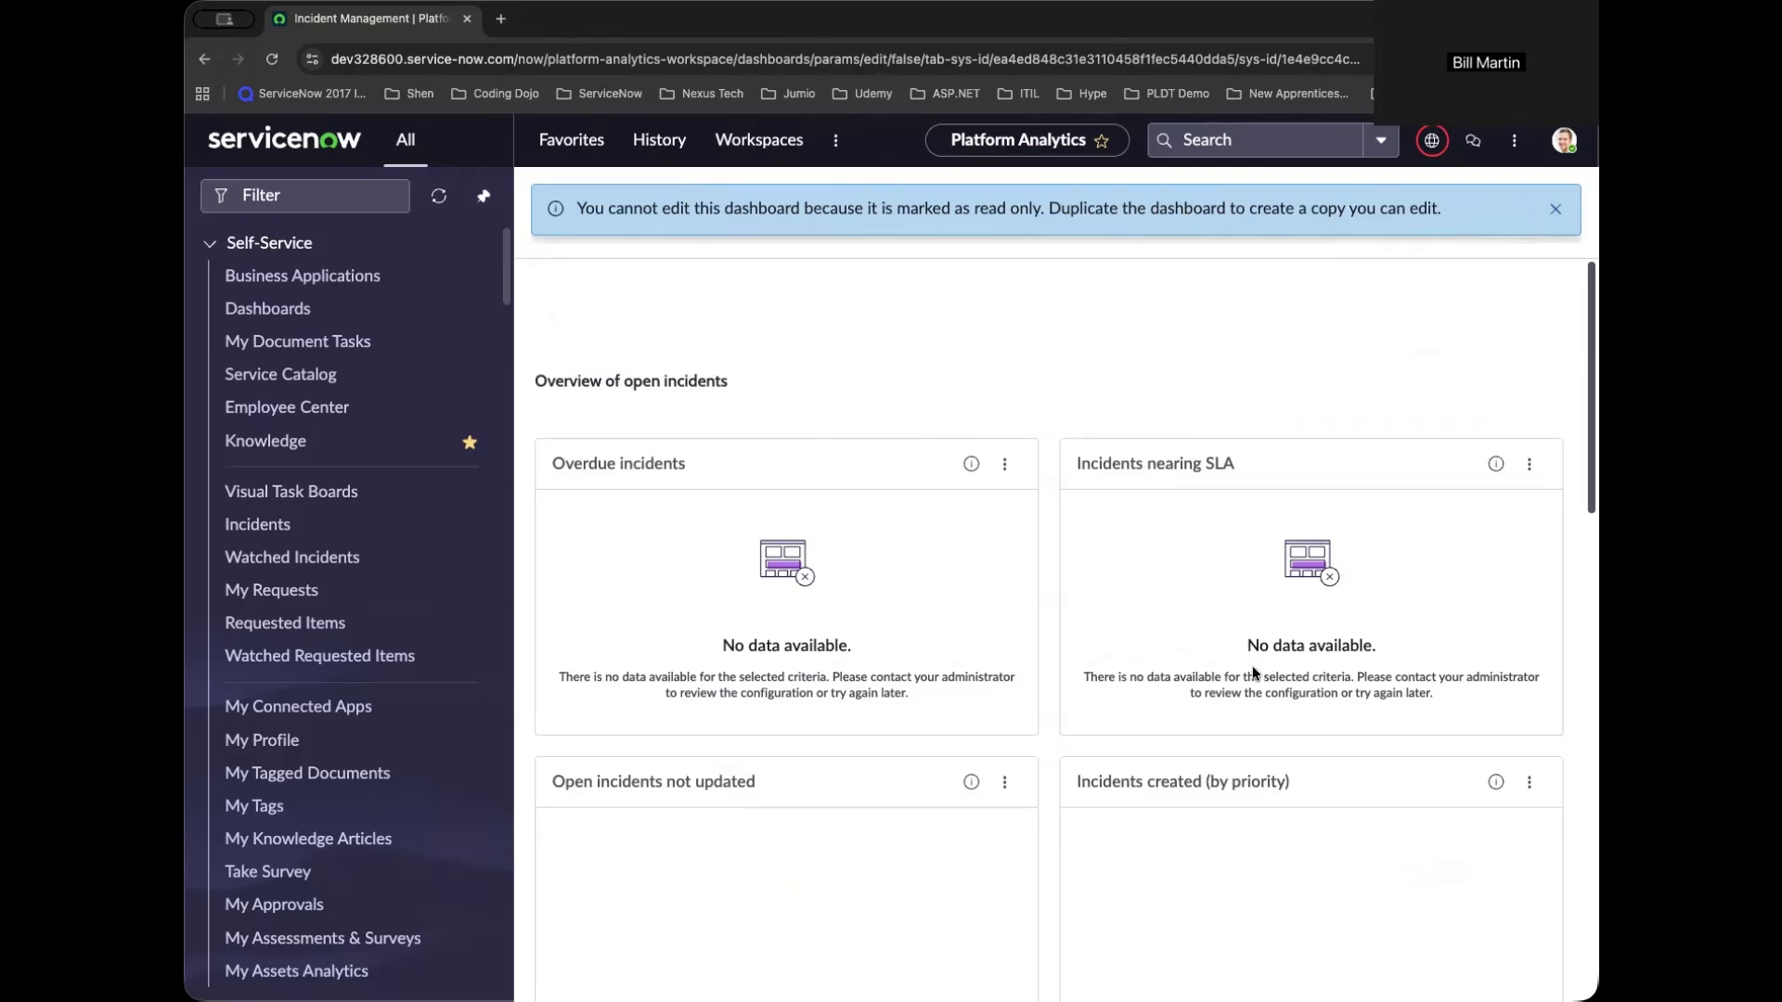
# Dismiss the read-only notice and duplicate the dashboard as 'Incident Management Dashboard'.
pyautogui.click(1555, 208)
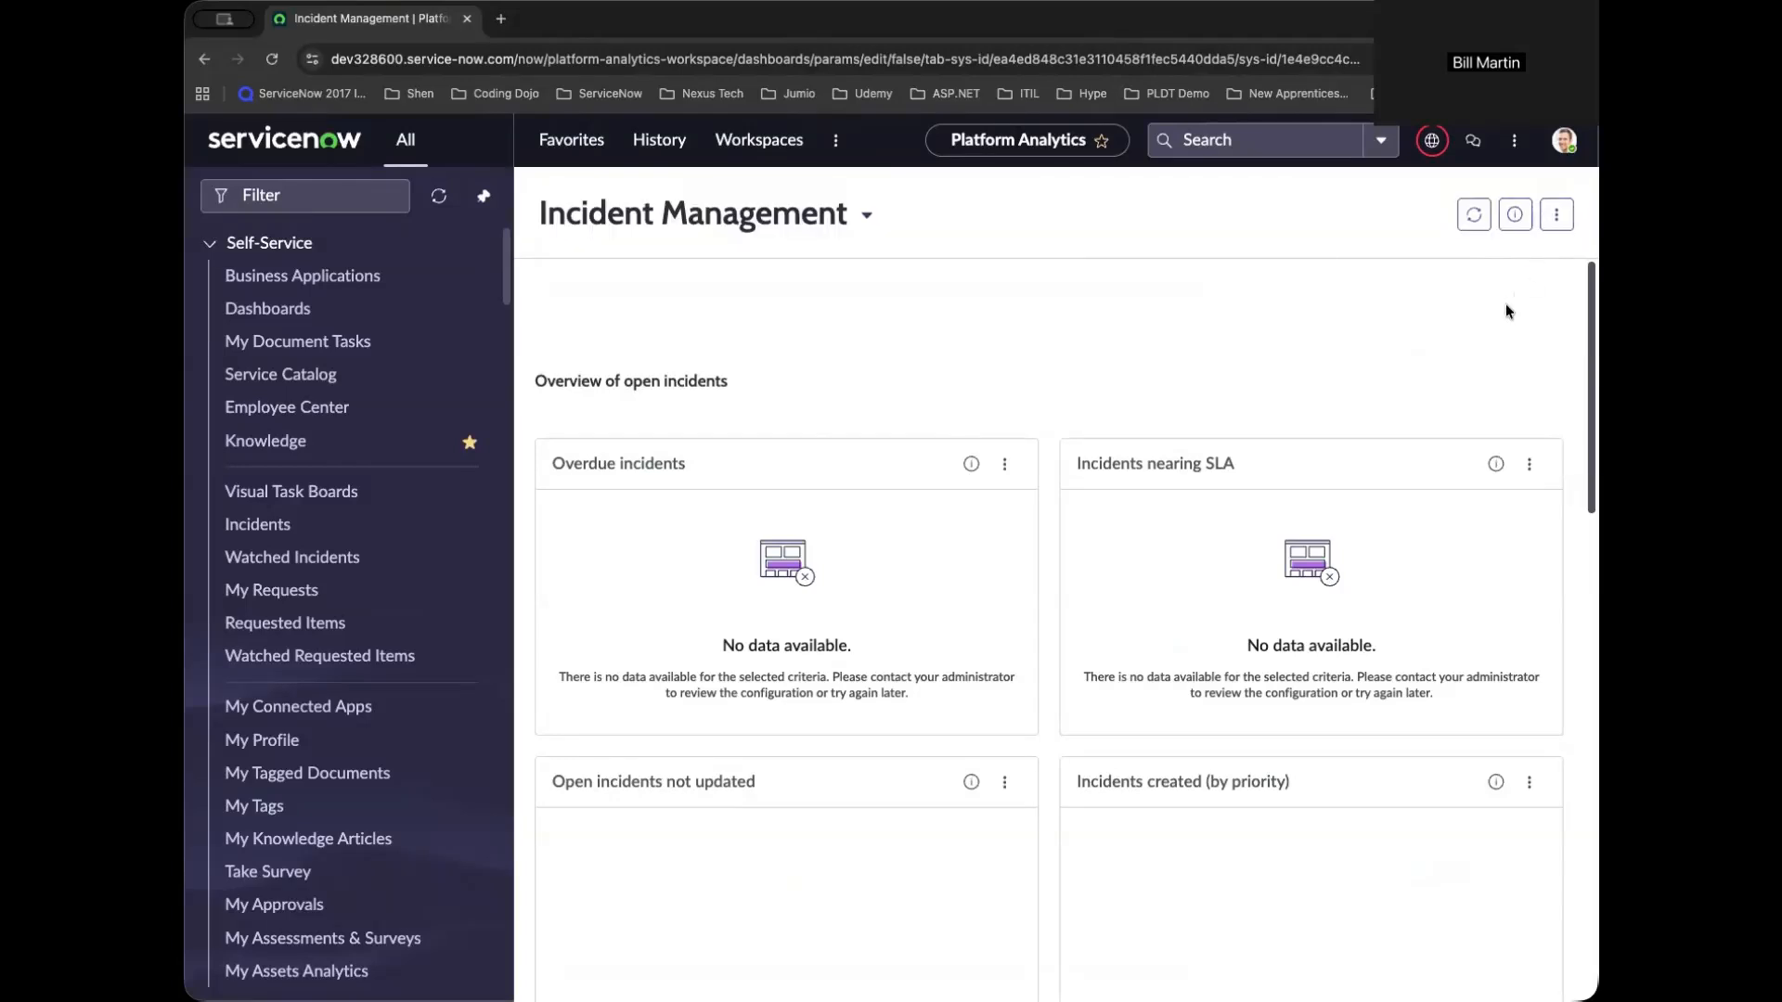
pyautogui.moveTo(1533, 282)
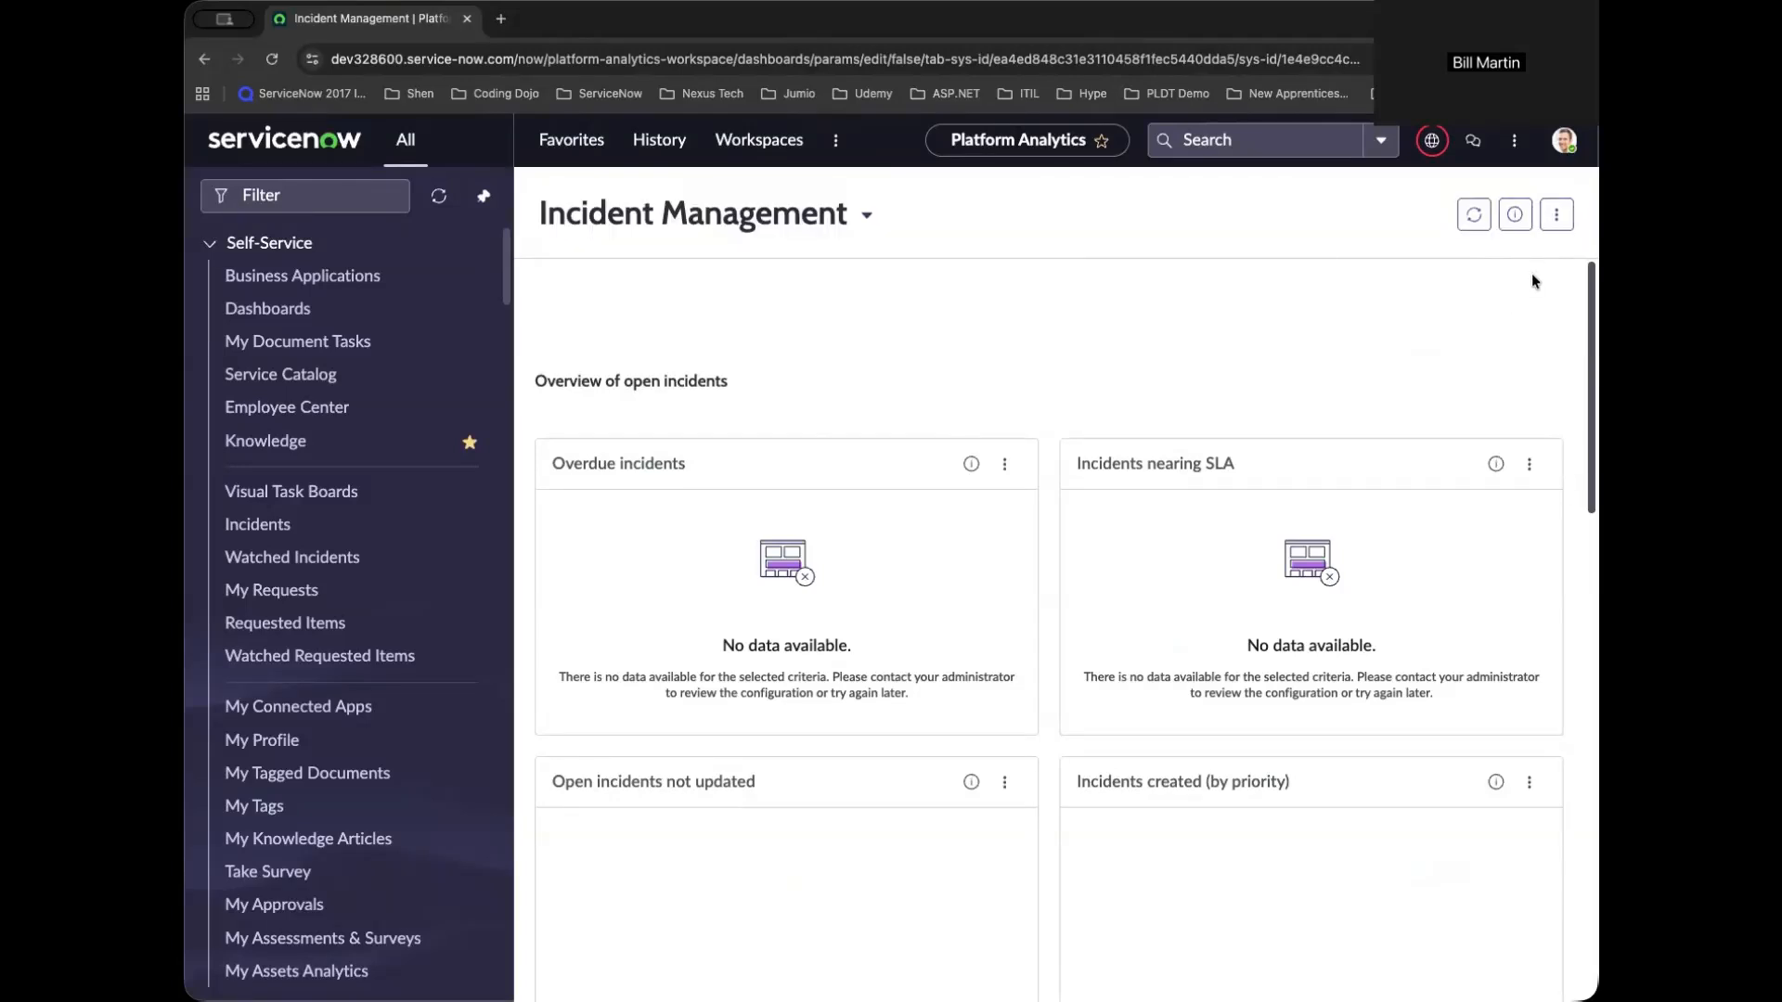
pyautogui.click(1556, 214)
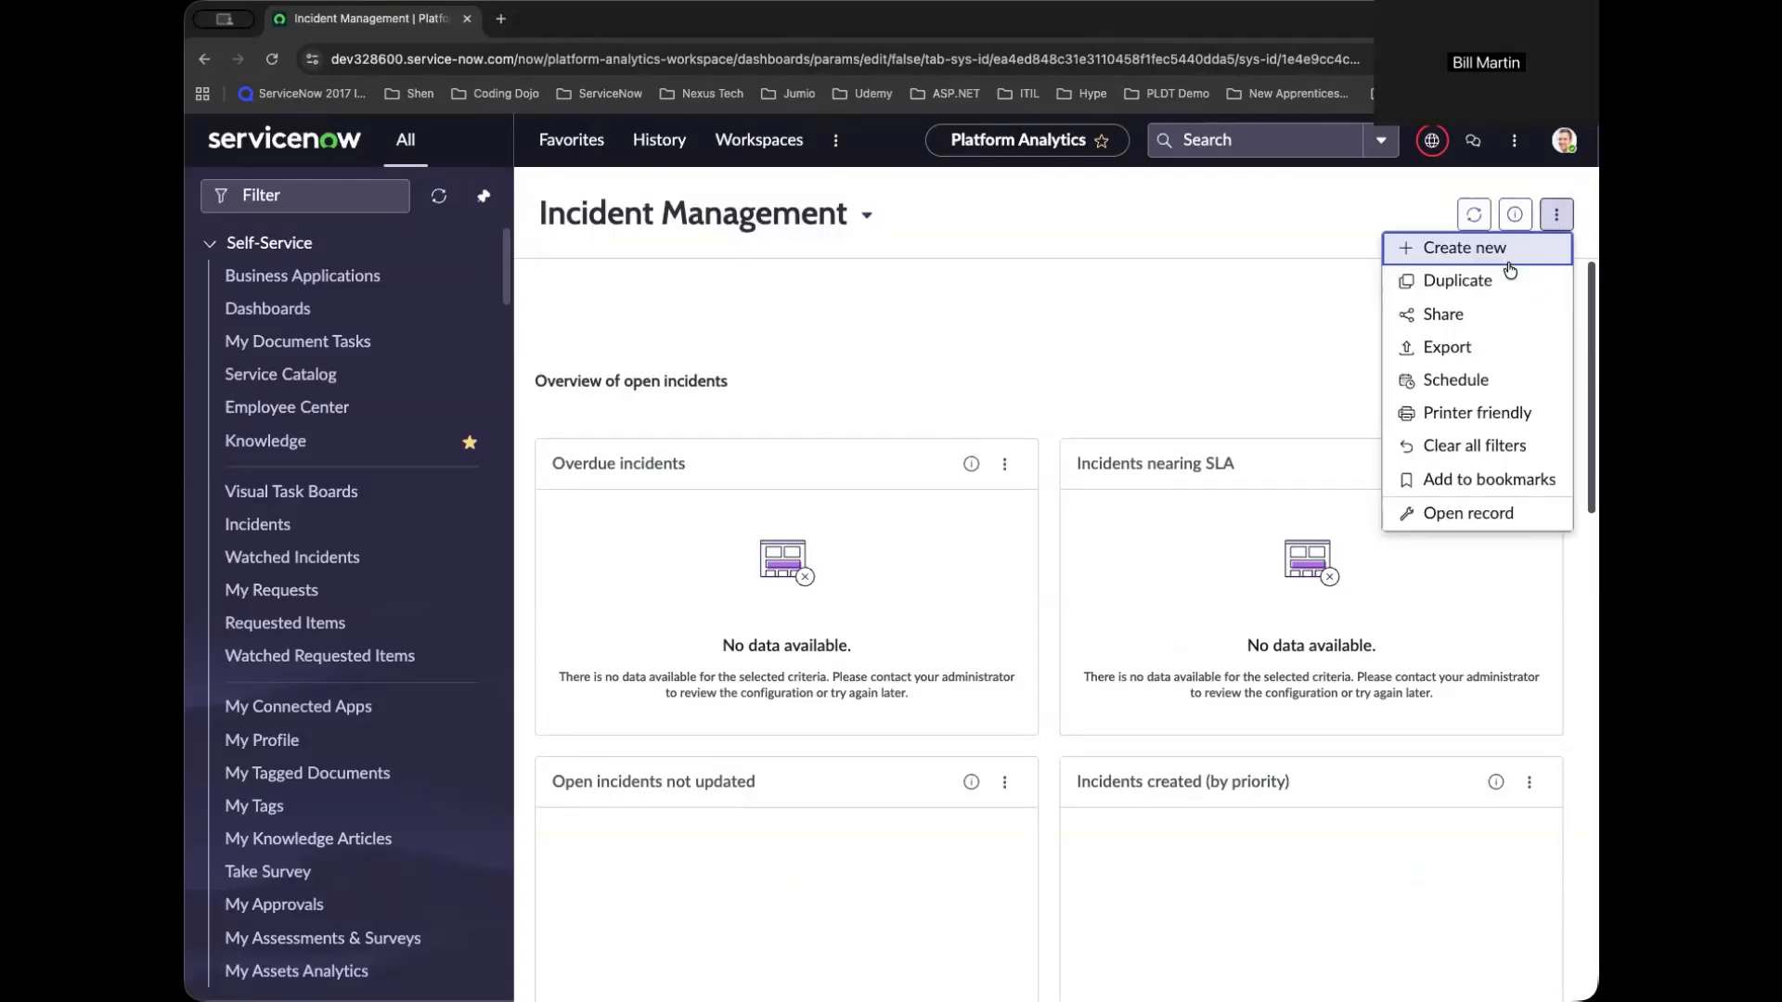
pyautogui.click(1457, 280)
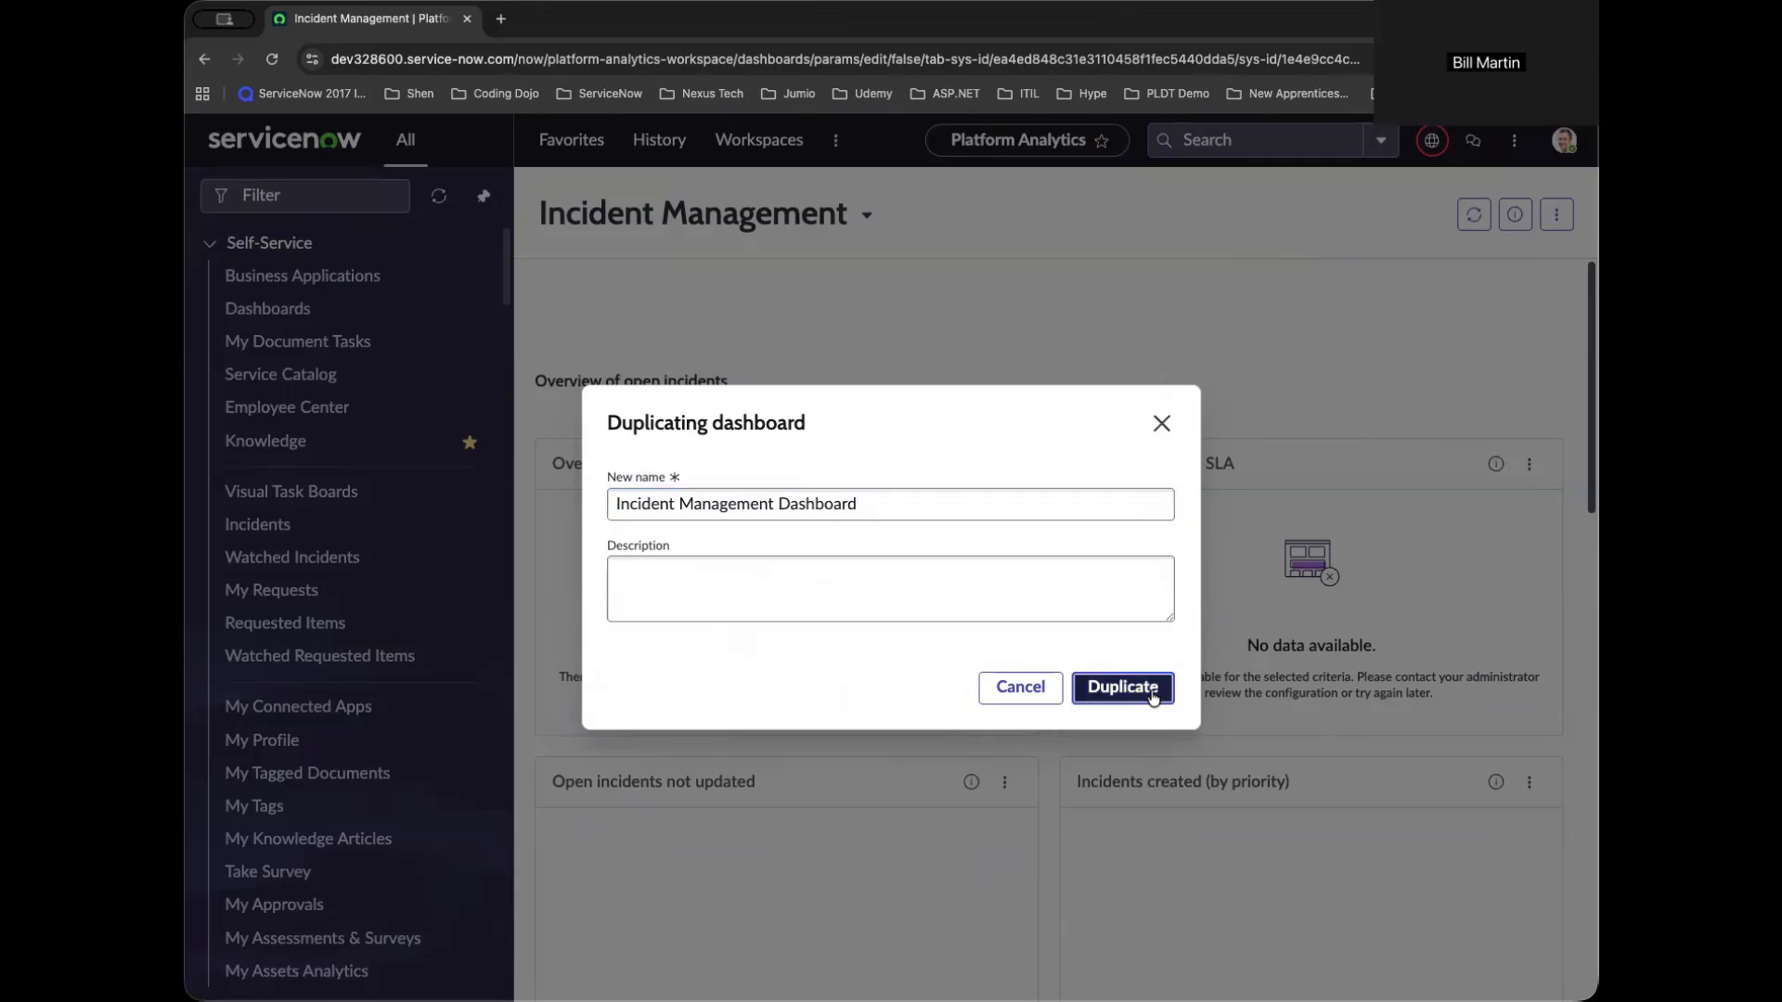
pyautogui.click(1122, 687)
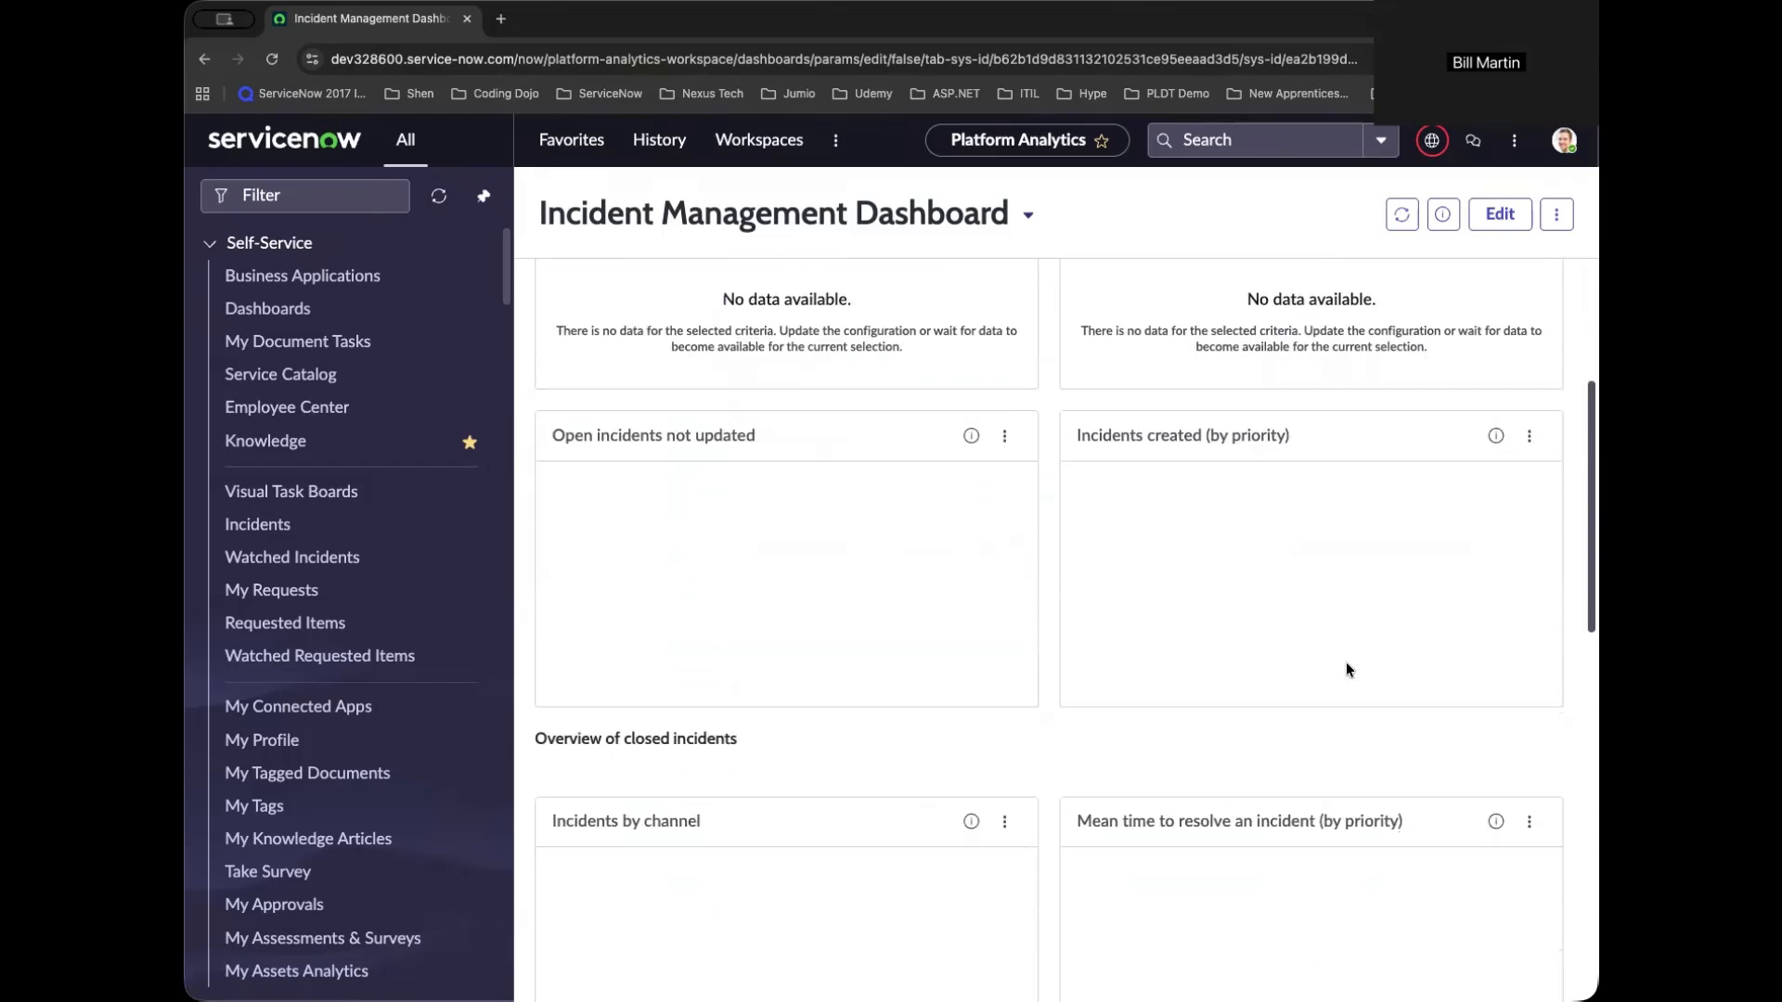
pyautogui.scroll(-3)
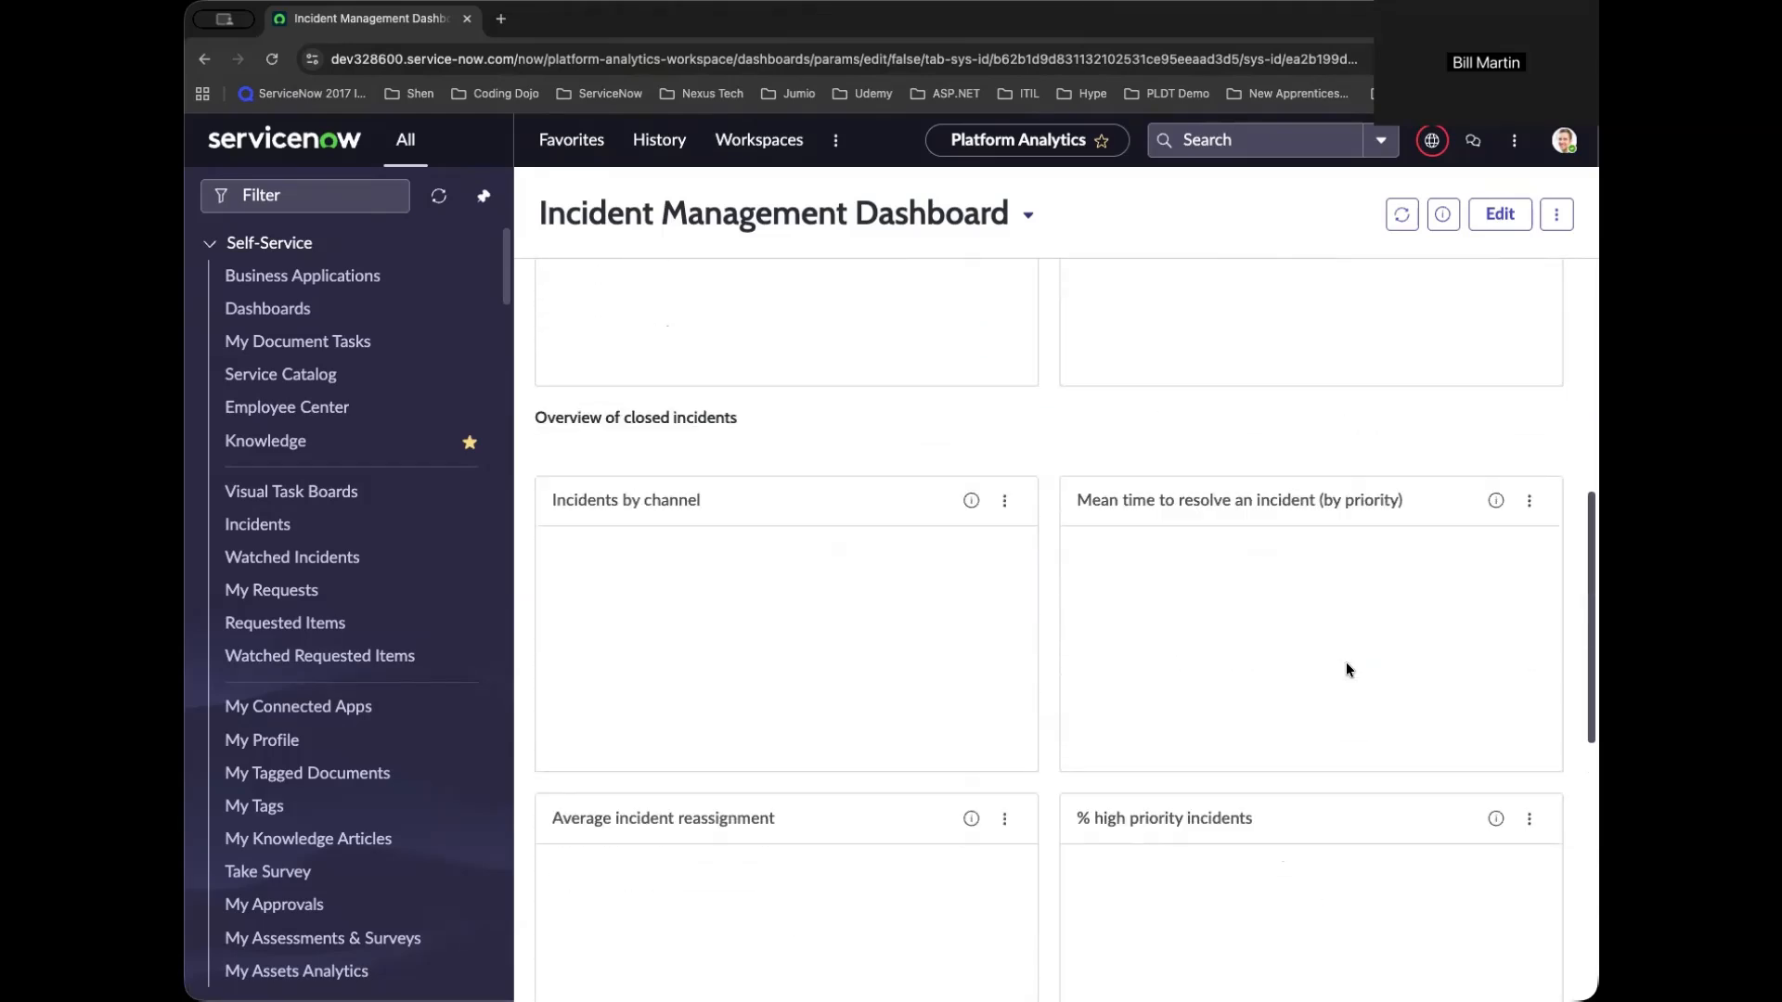
# Put the copied dashboard into editing mode and bring up the Add new element list.
pyautogui.click(1499, 214)
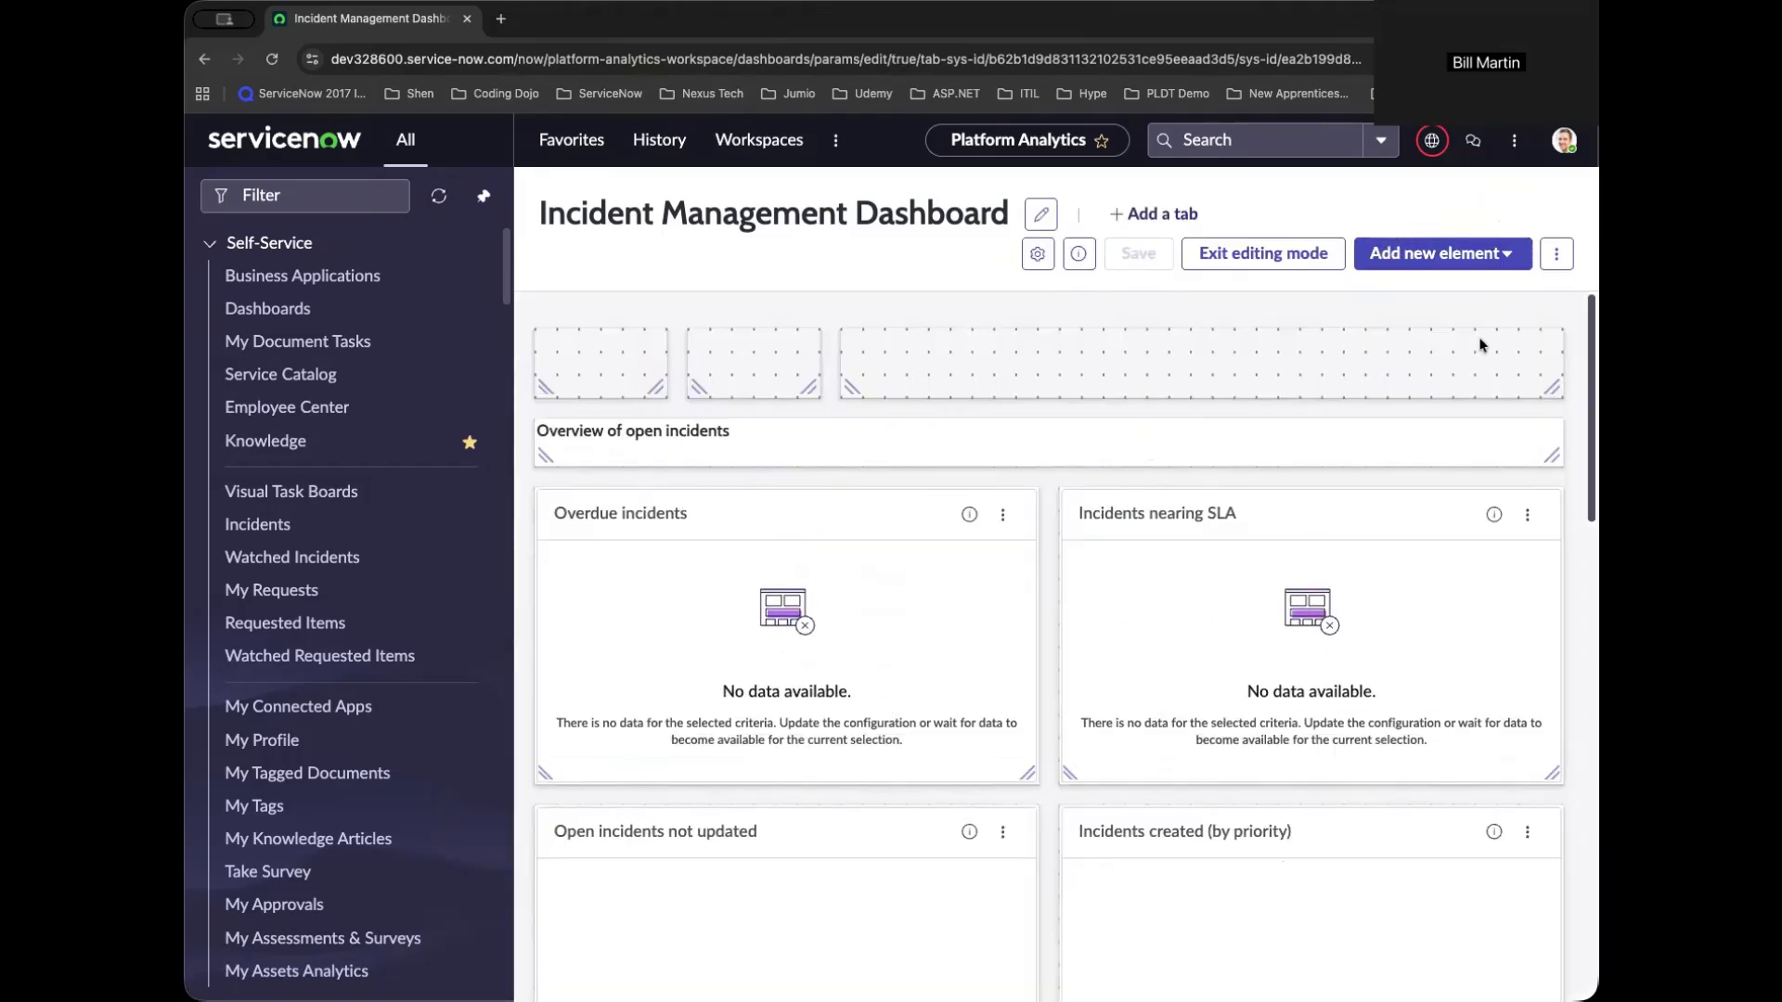
pyautogui.moveTo(1416, 430)
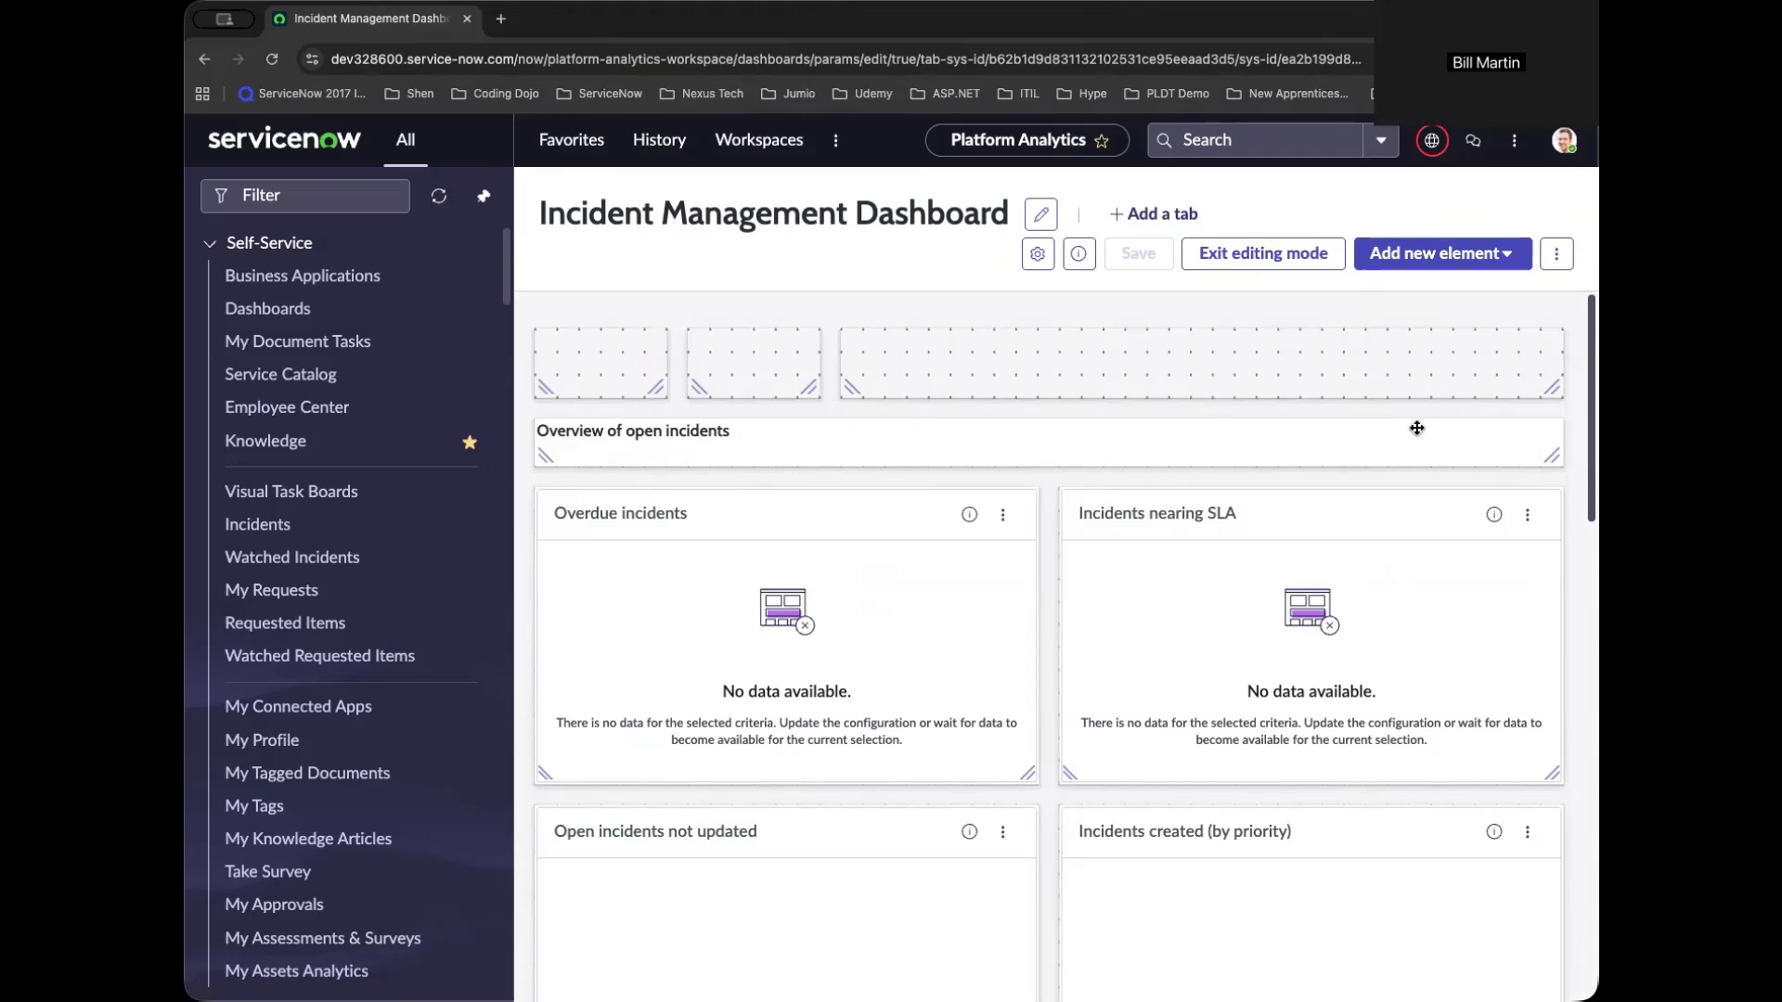
pyautogui.moveTo(1159, 214)
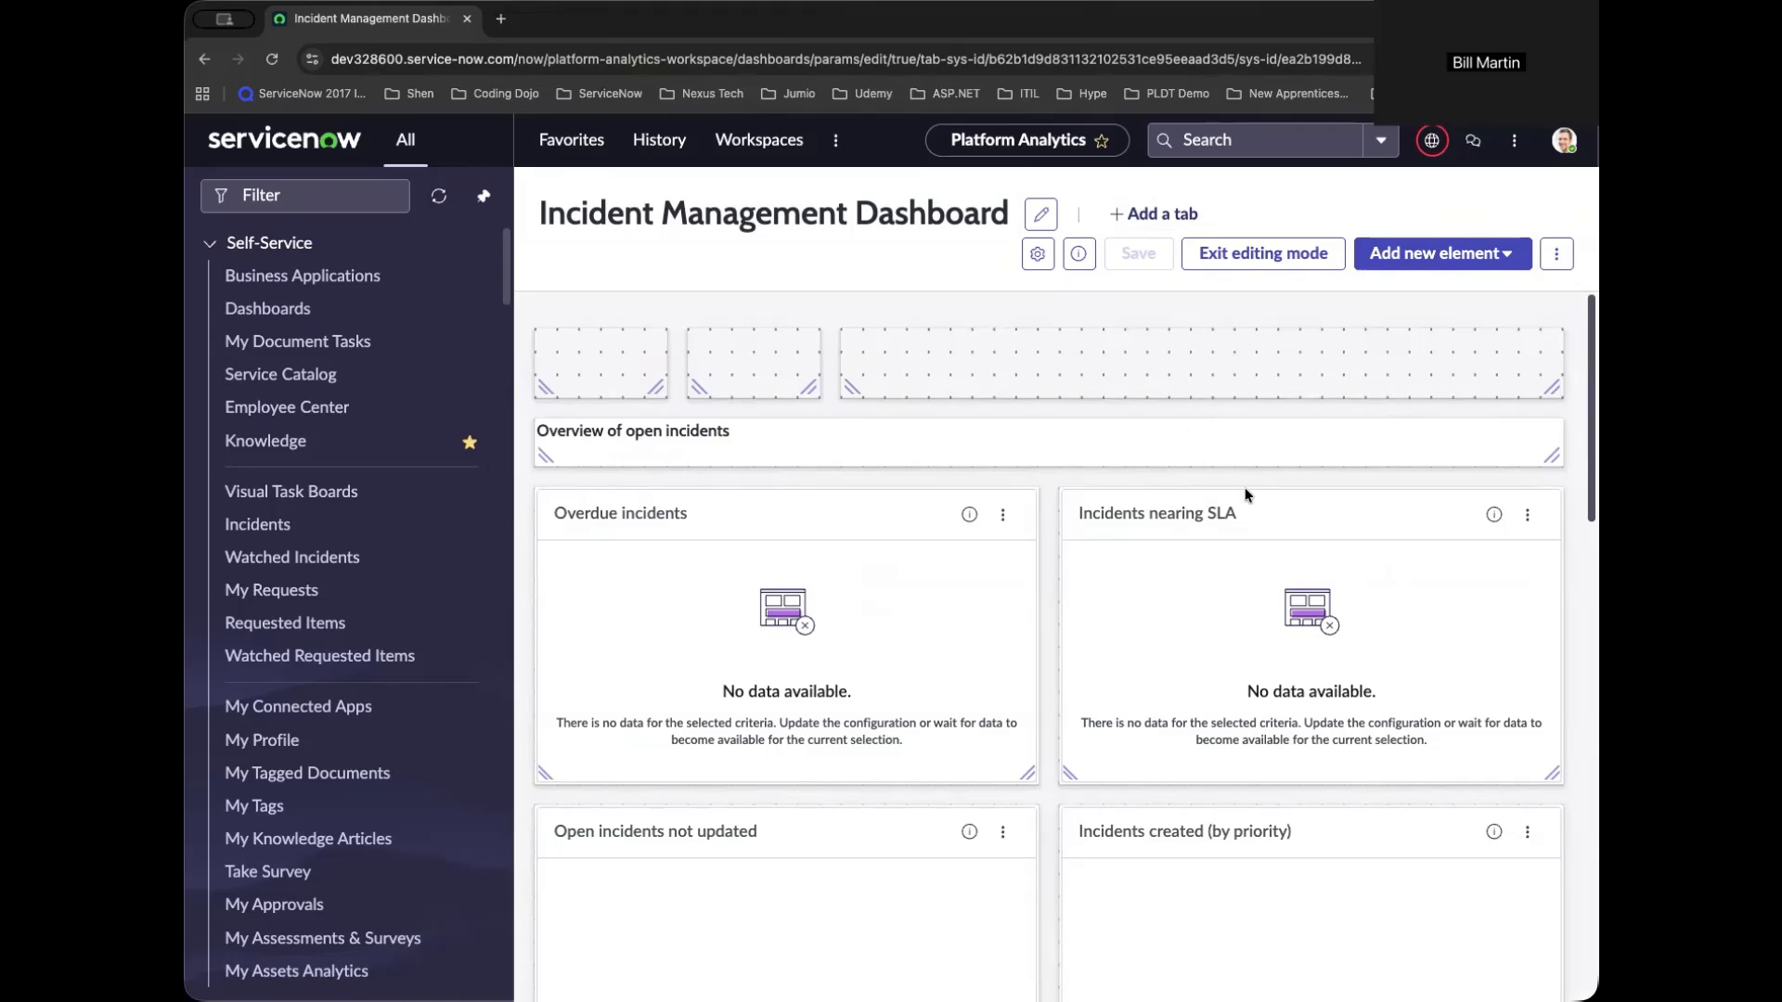
pyautogui.moveTo(1259, 503)
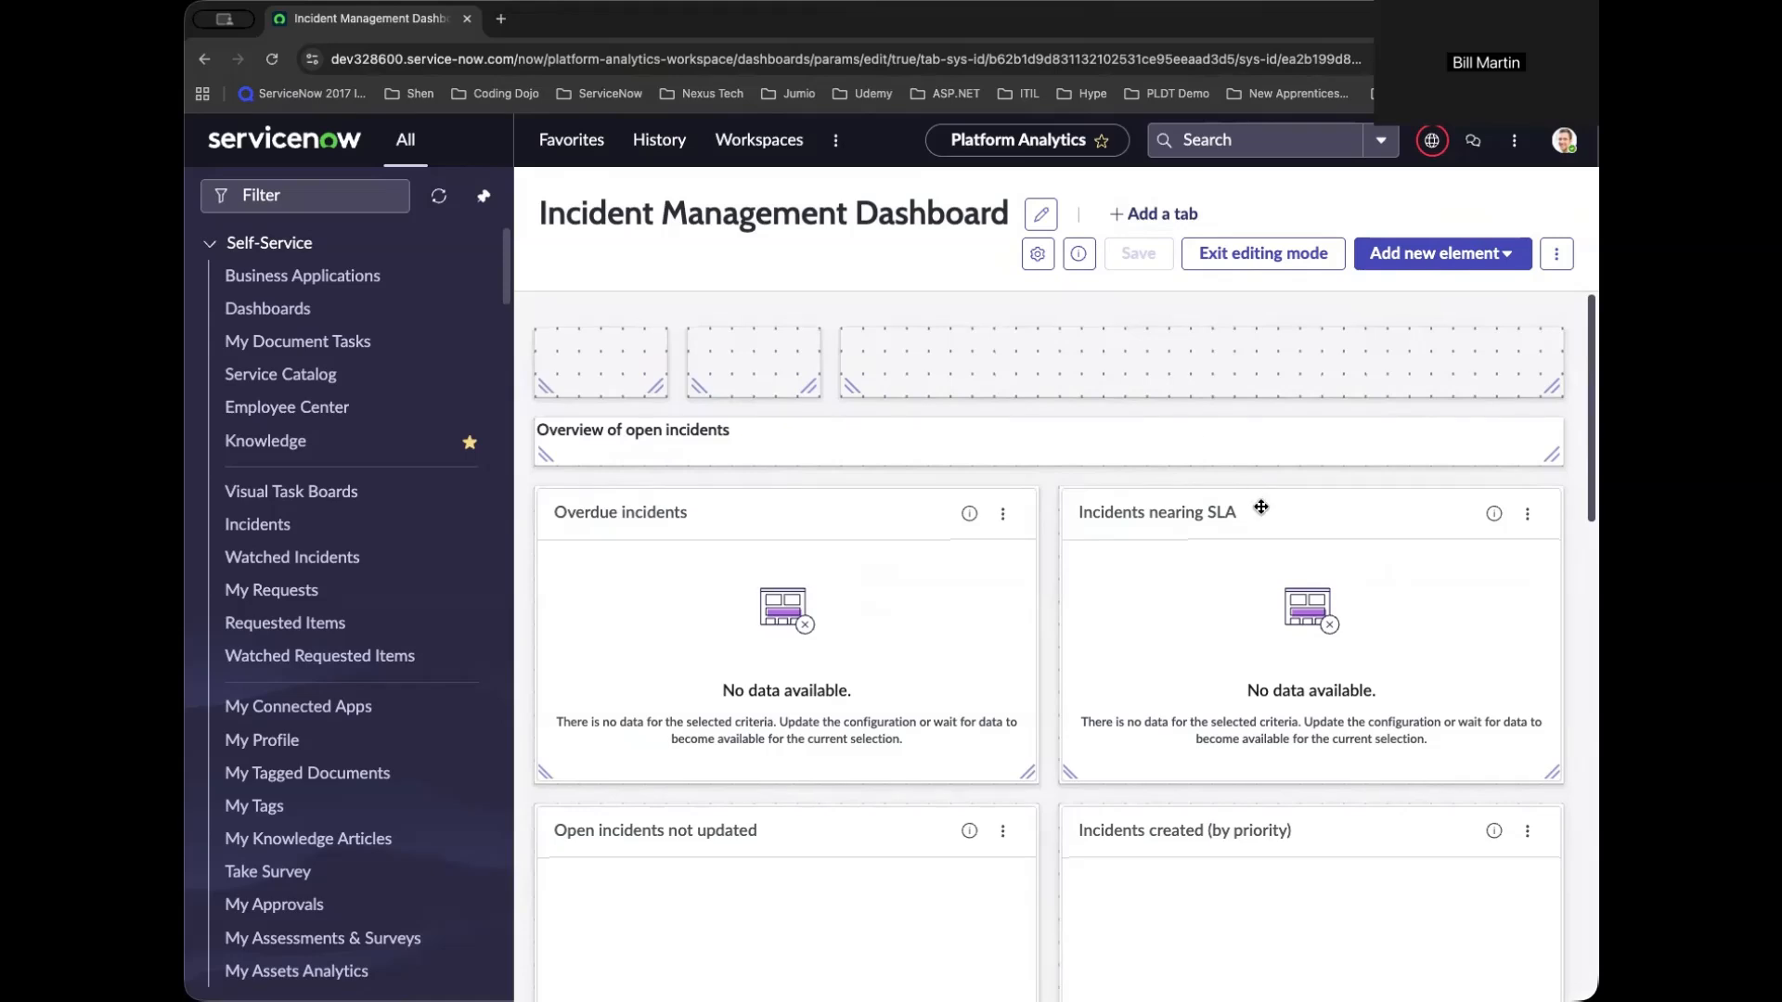
pyautogui.scroll(-3)
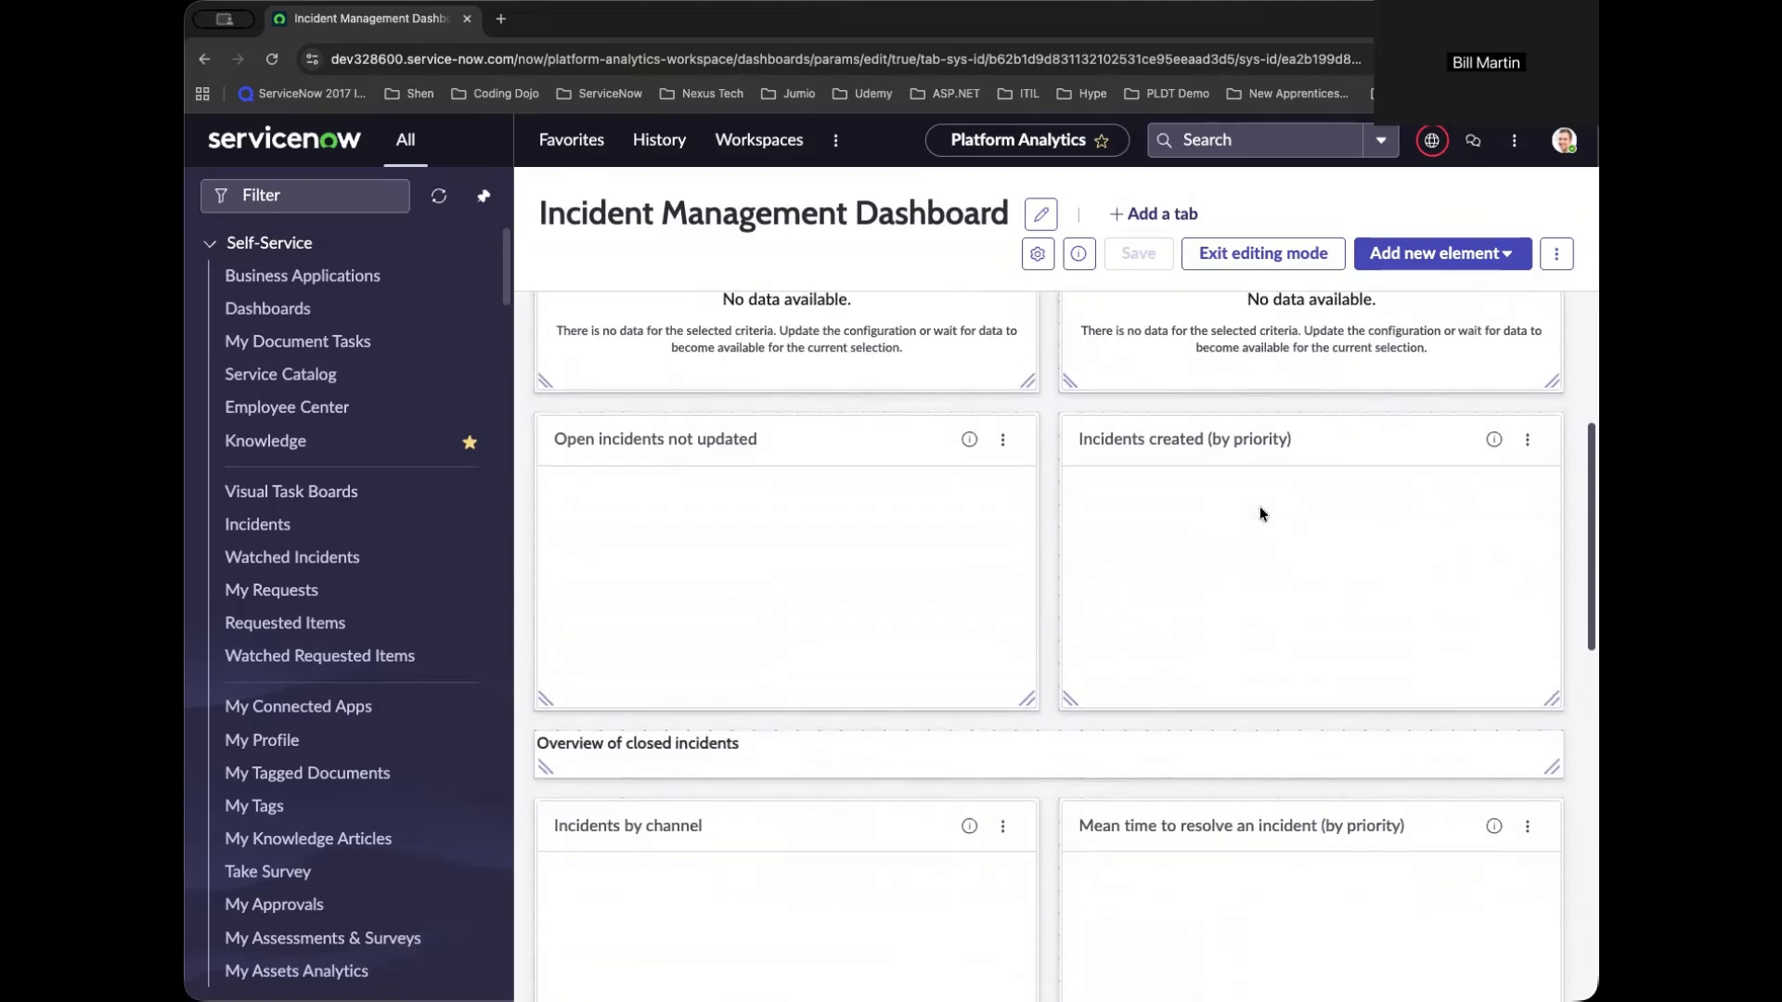
pyautogui.scroll(-3)
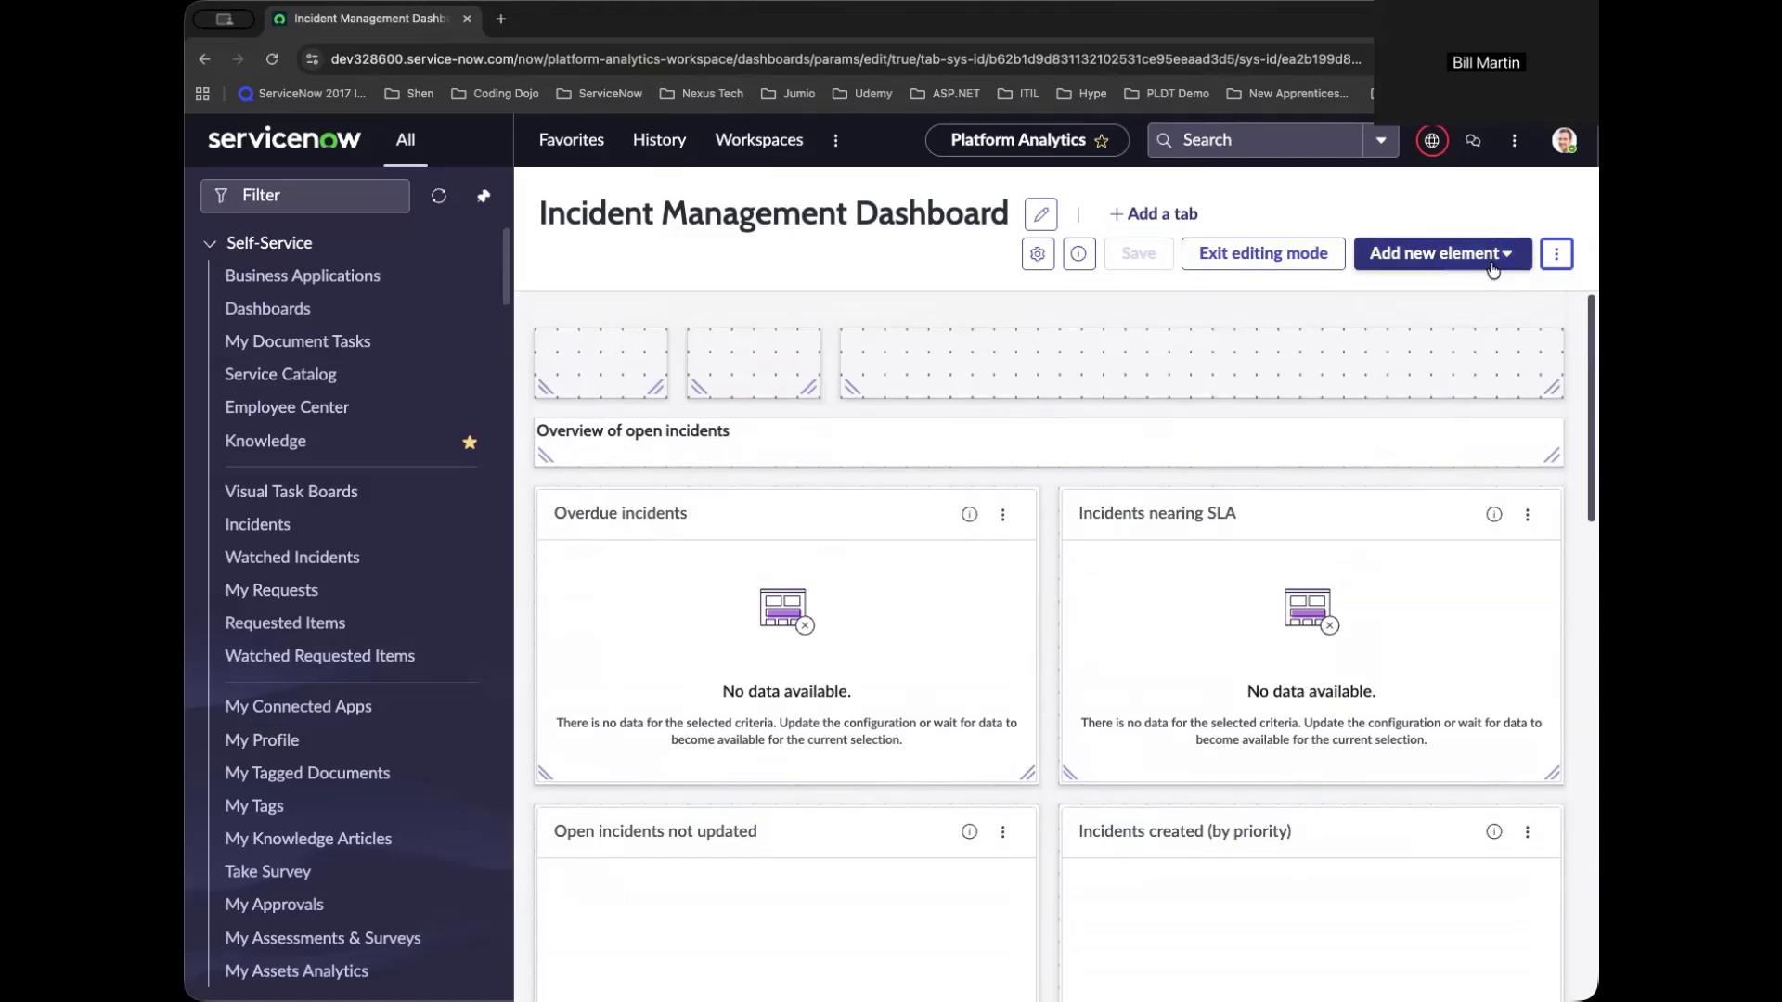
pyautogui.click(1439, 253)
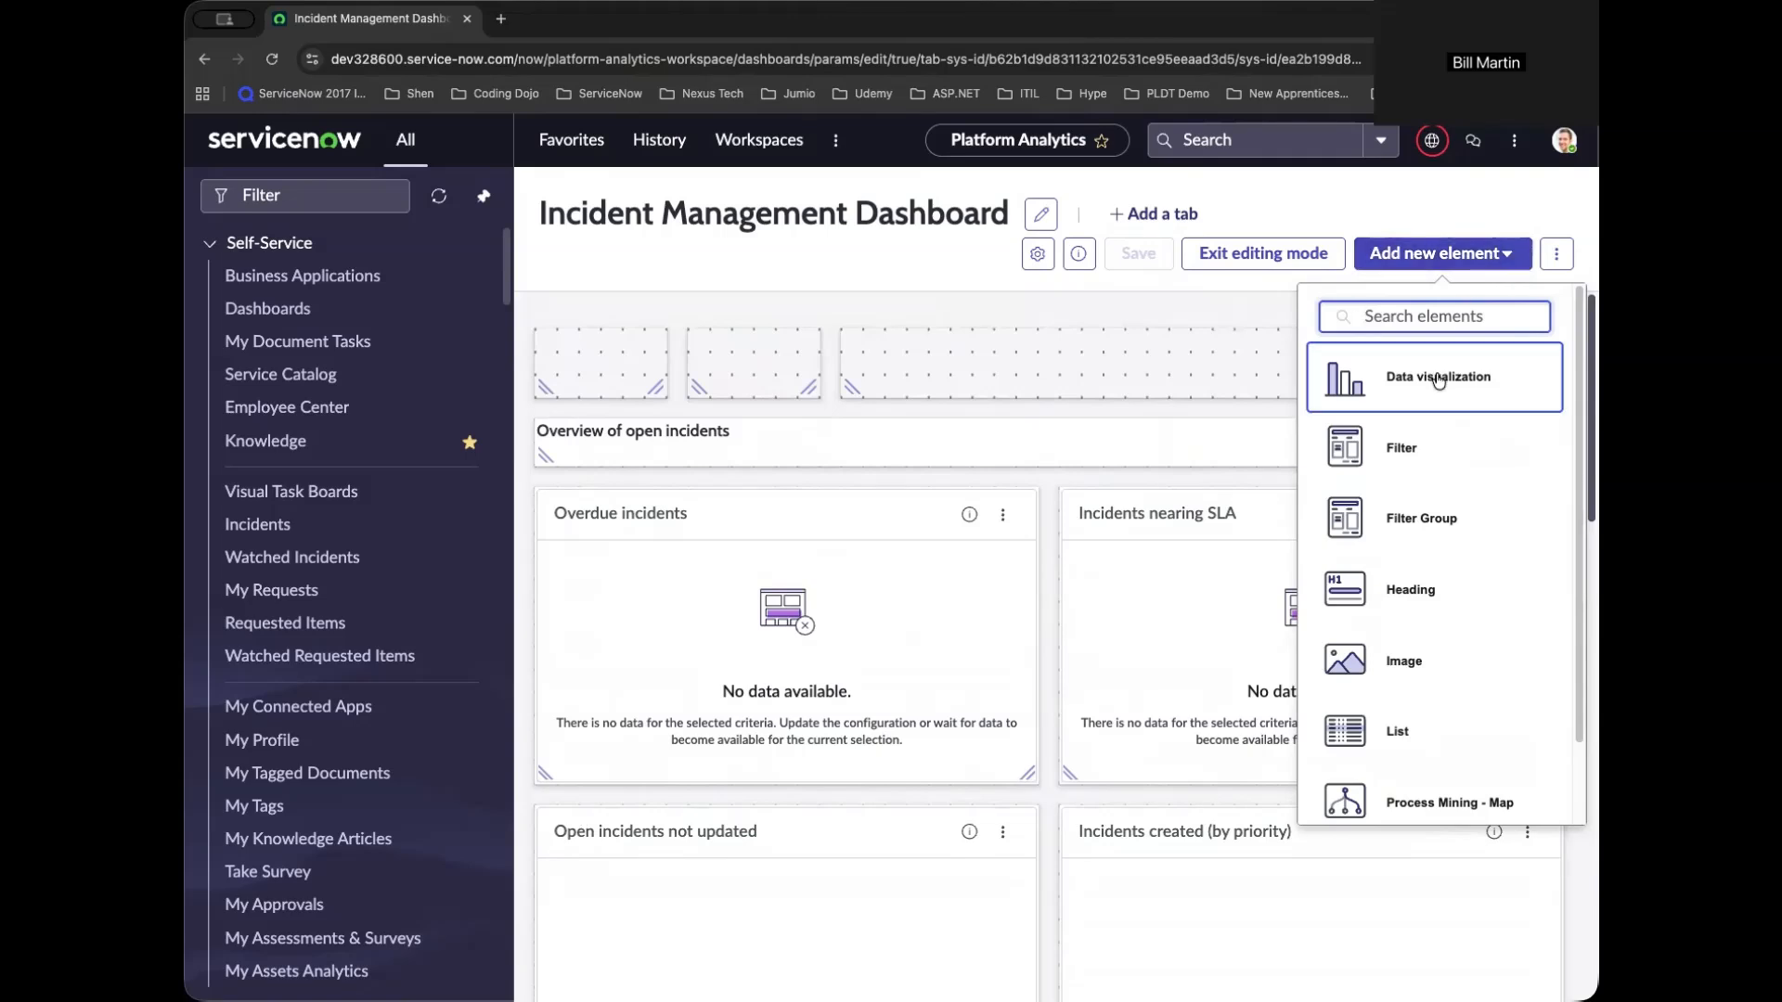
# Add the Open Incident Parameters data visualization from the library to the dashboard copy.
pyautogui.click(1436, 376)
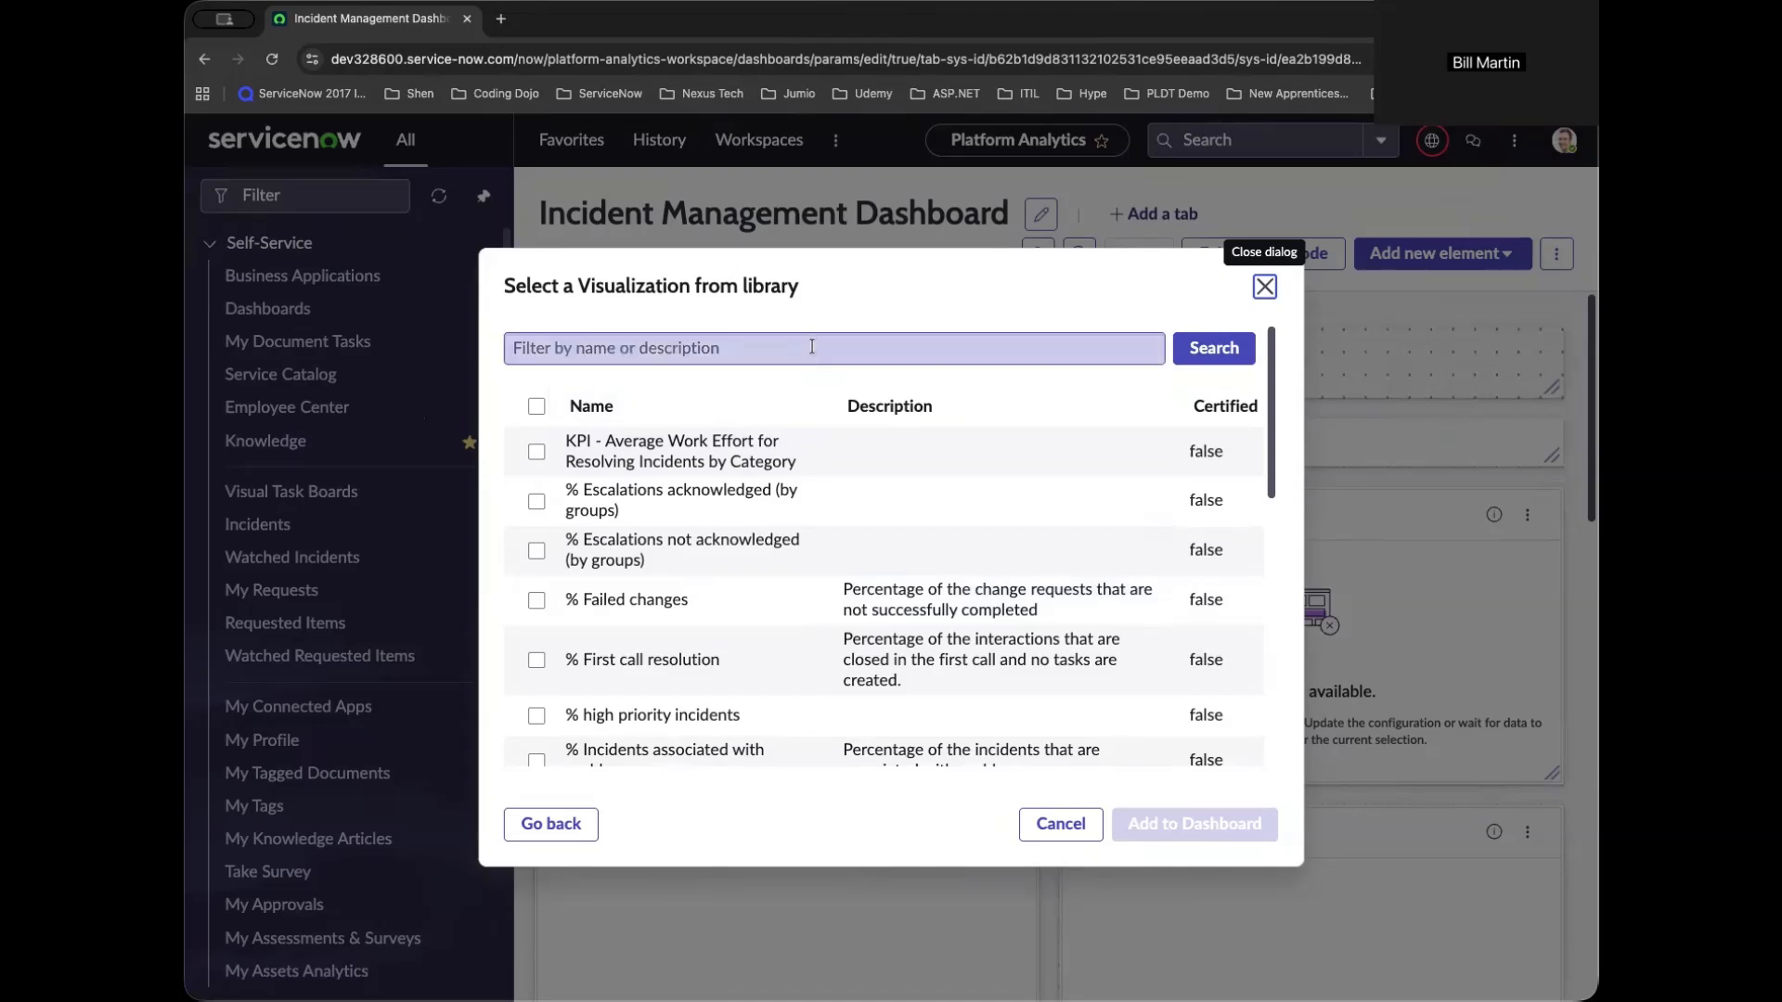
pyautogui.moveTo(740, 378)
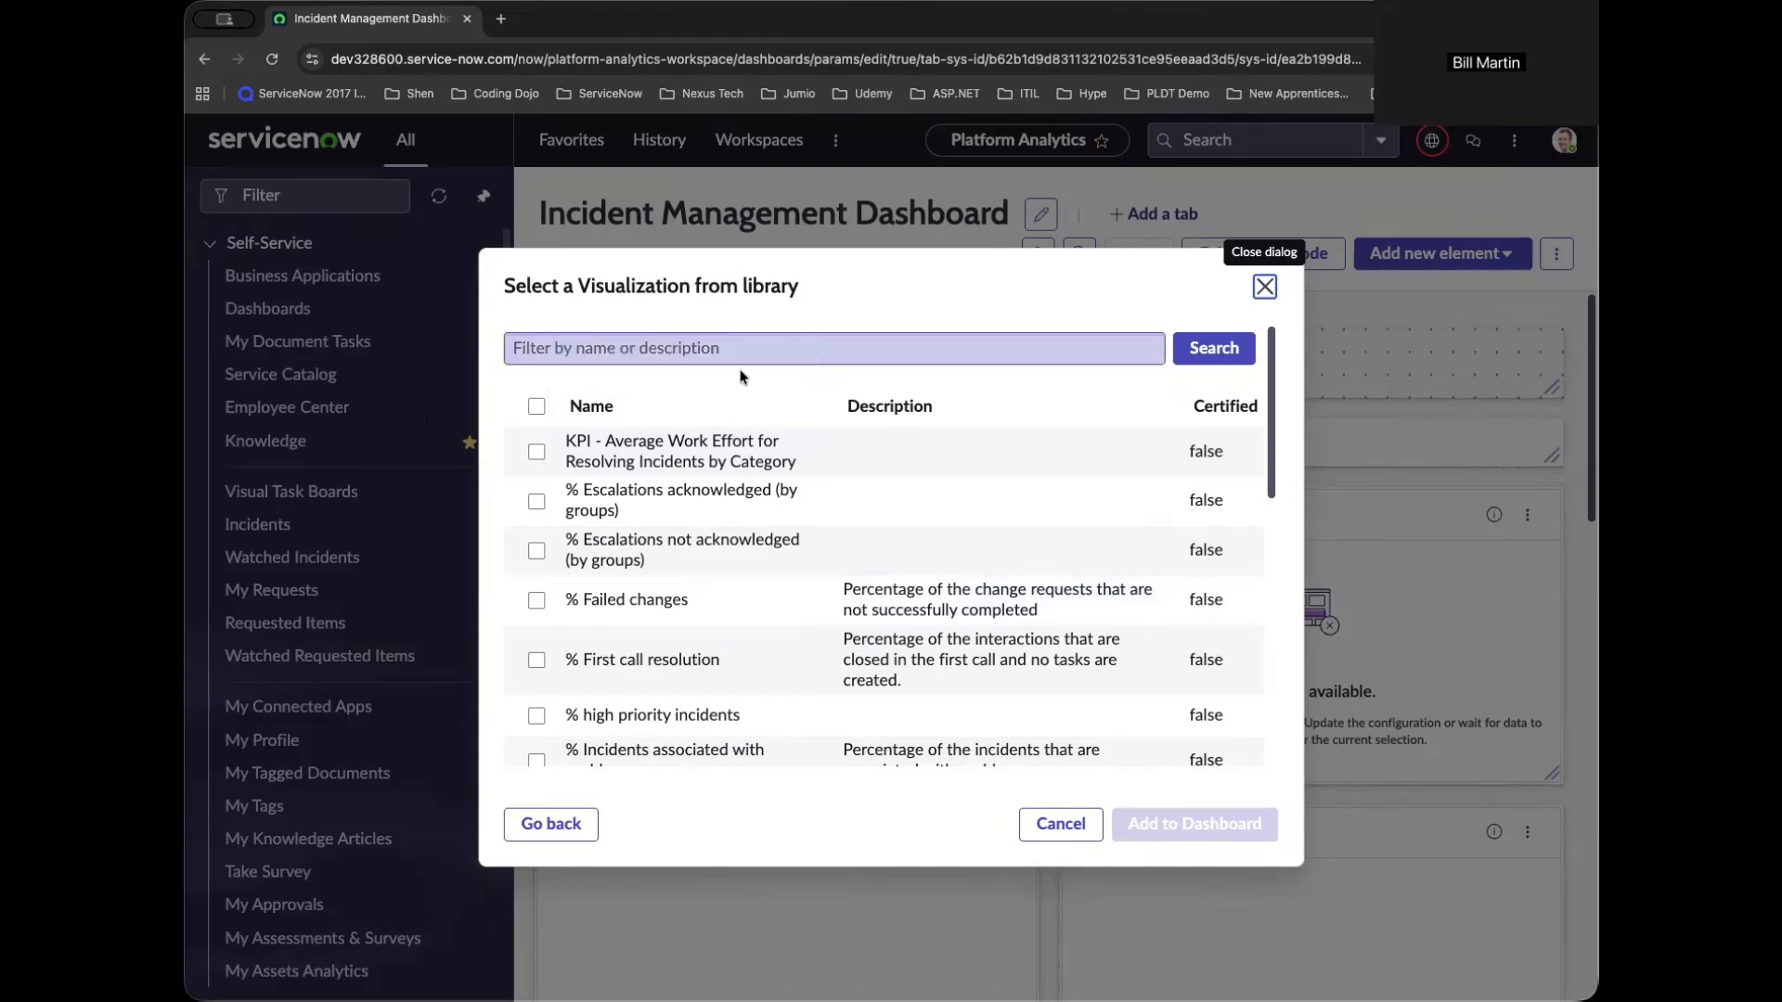
pyautogui.click(536, 451)
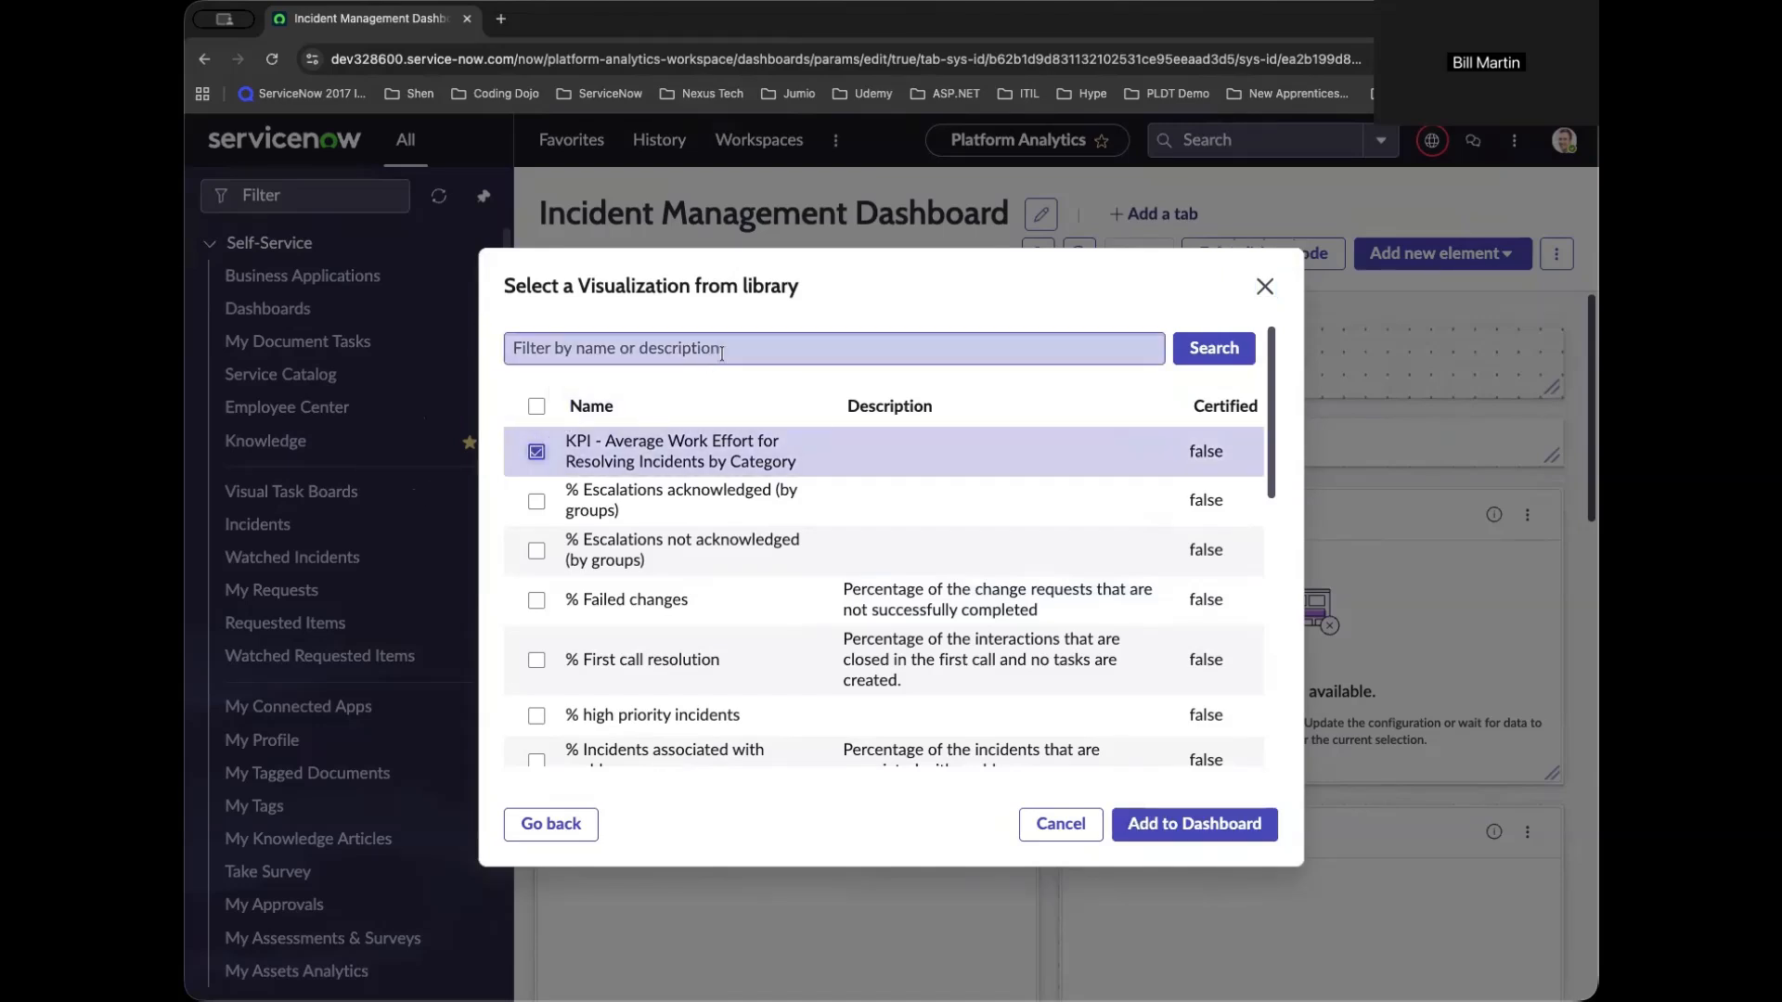
pyautogui.write('b')
pyautogui.write('open incident parameter')
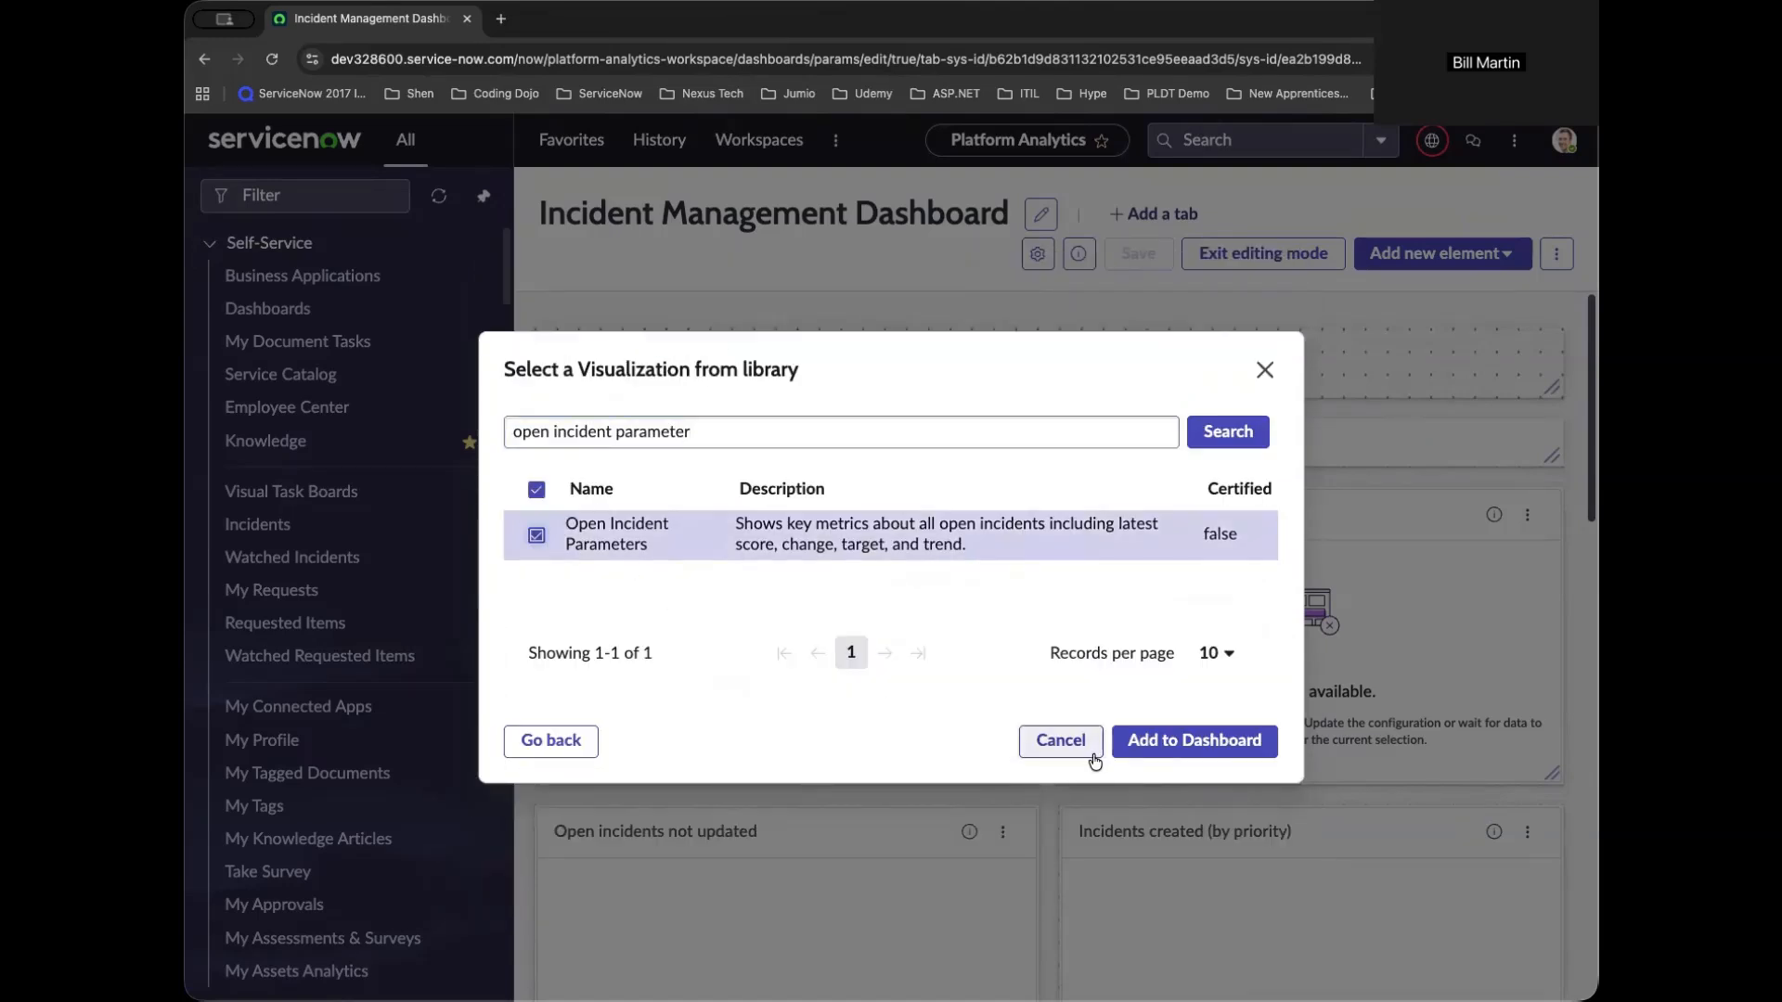
pyautogui.click(1193, 740)
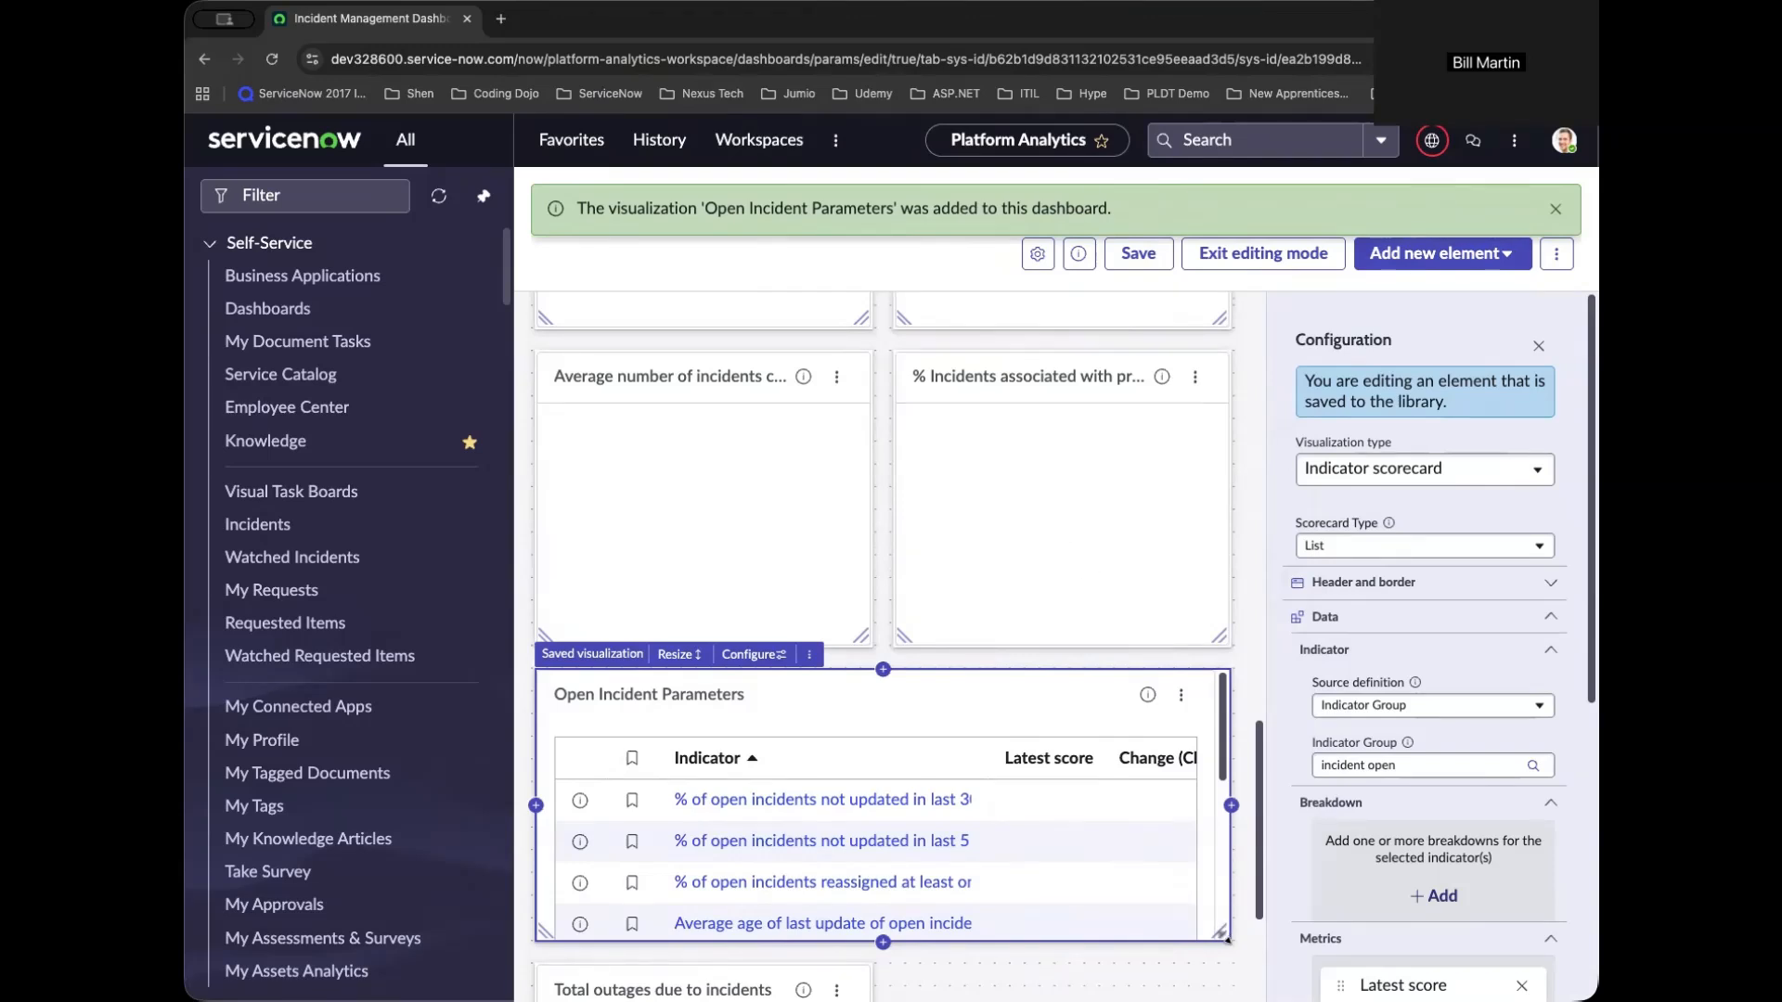
pyautogui.moveTo(1137, 253)
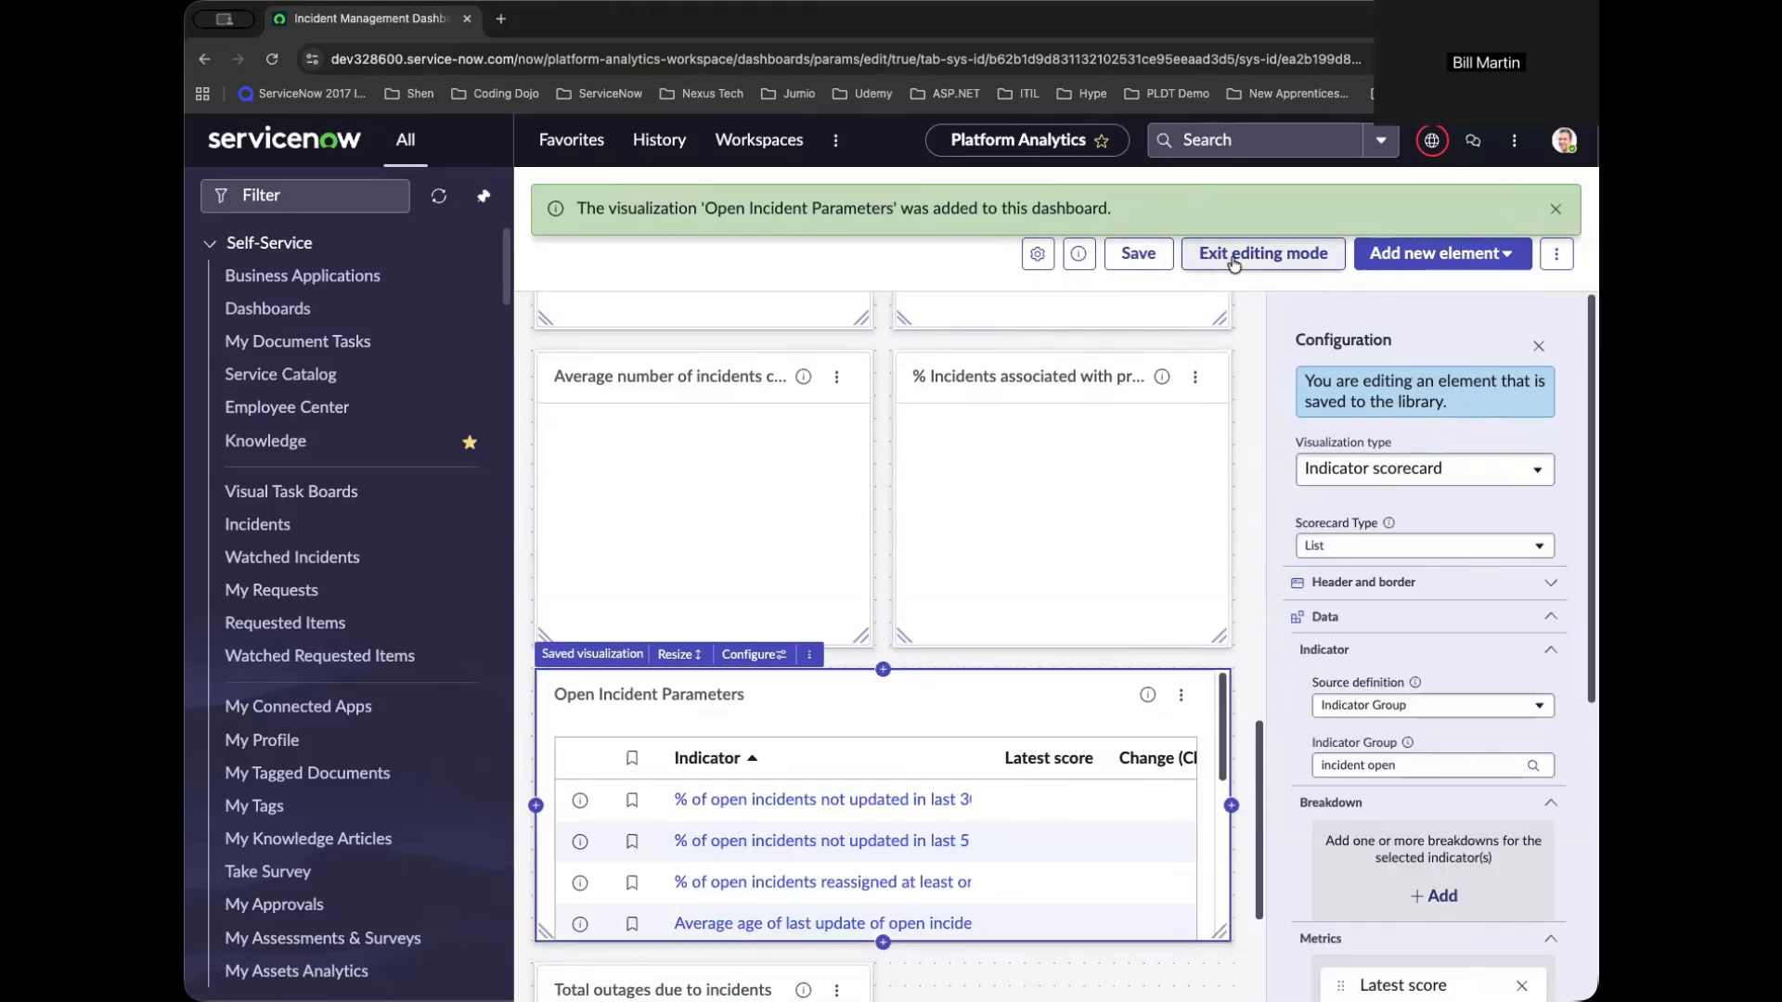
# Exit editing mode and review the Open Incident Parameters scorecard near the dashboard's bottom.
pyautogui.click(1260, 254)
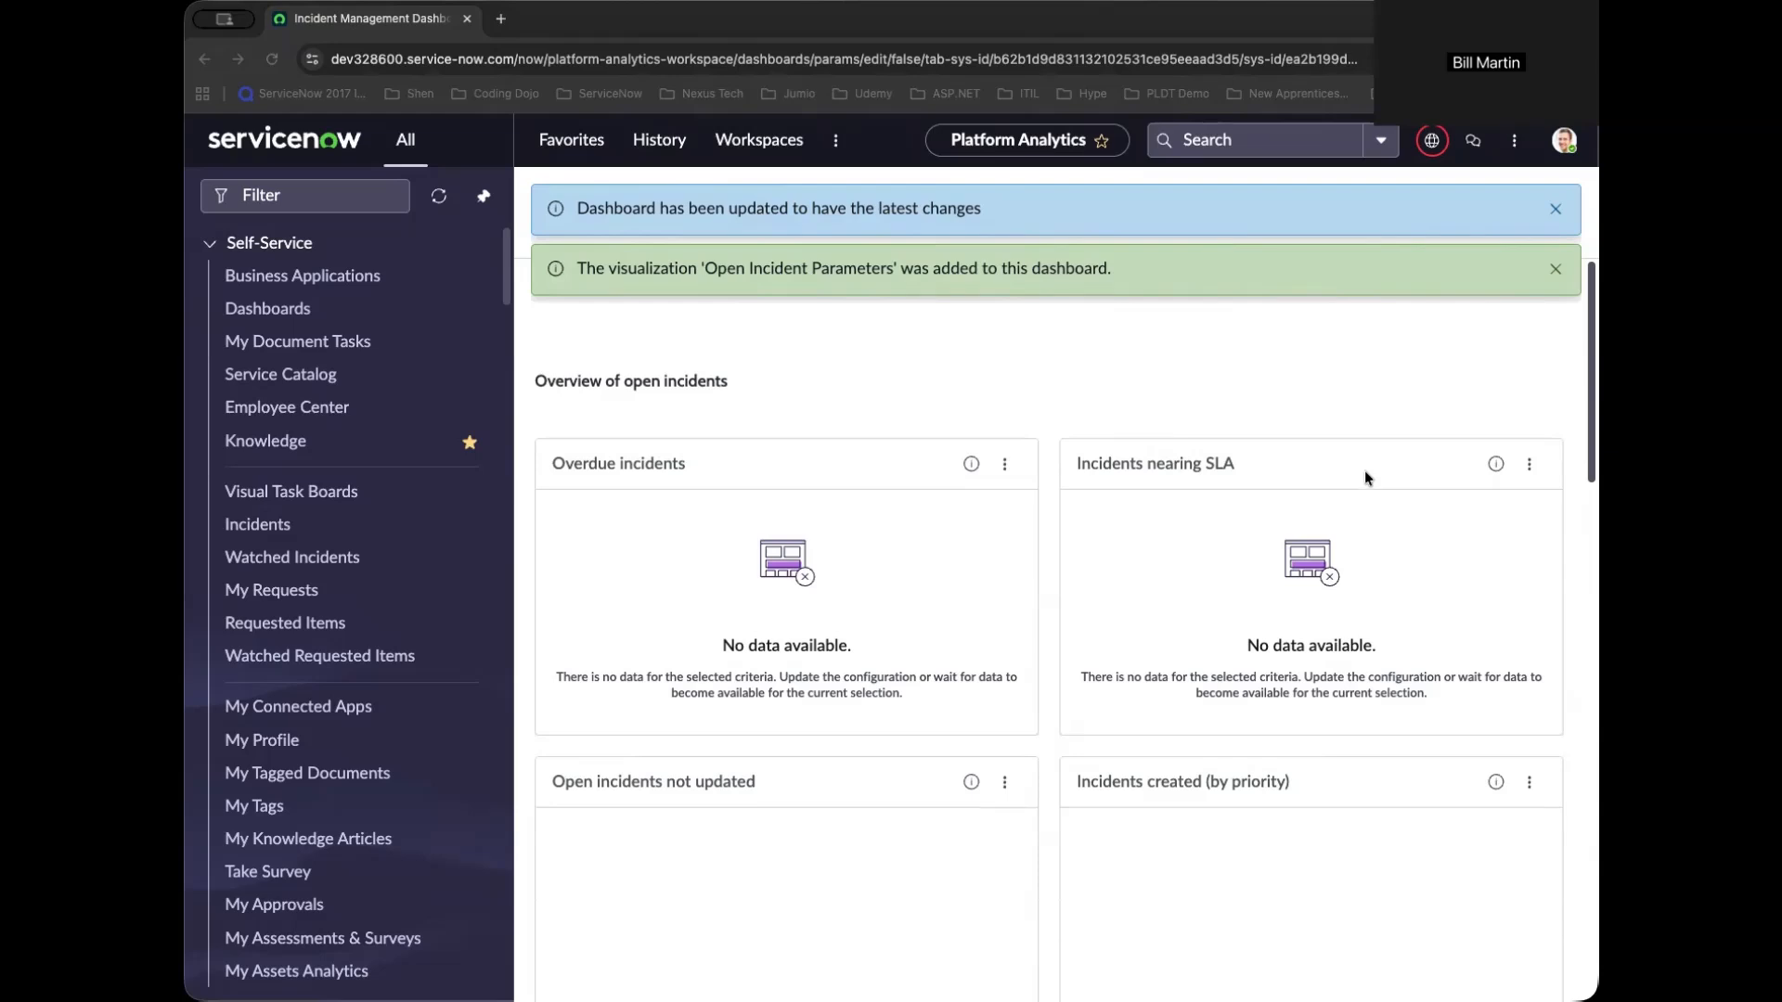
pyautogui.scroll(-3)
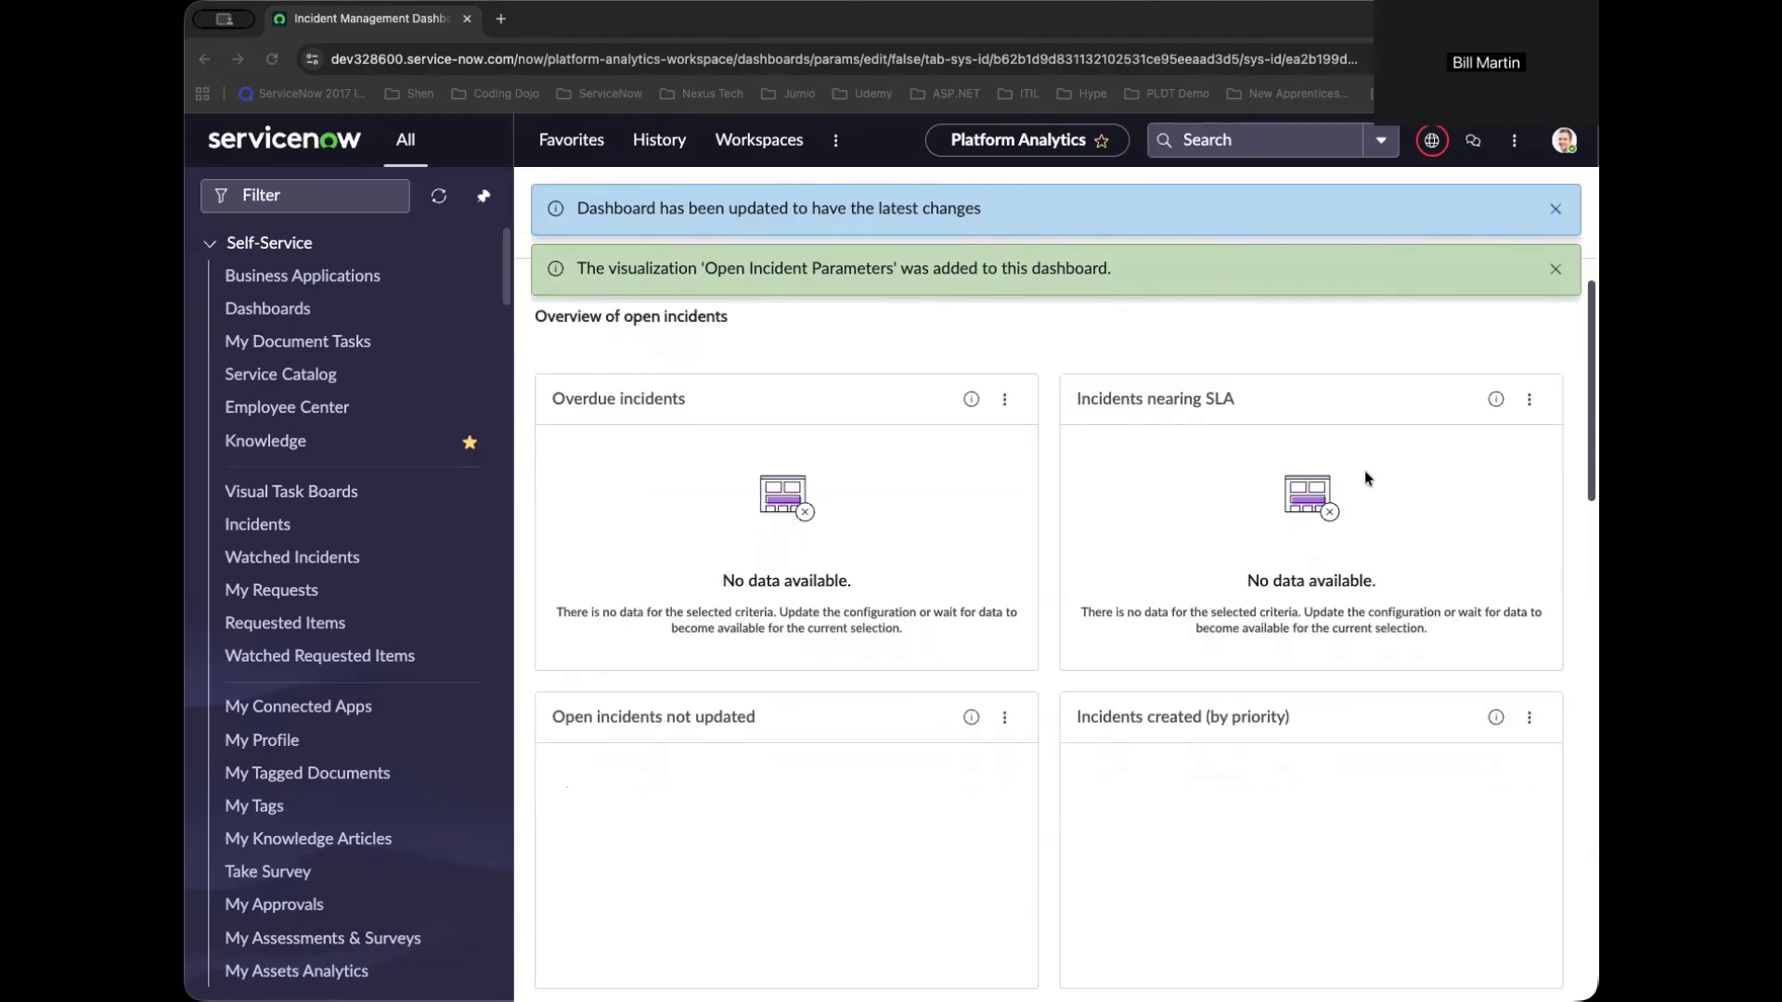
pyautogui.scroll(-3)
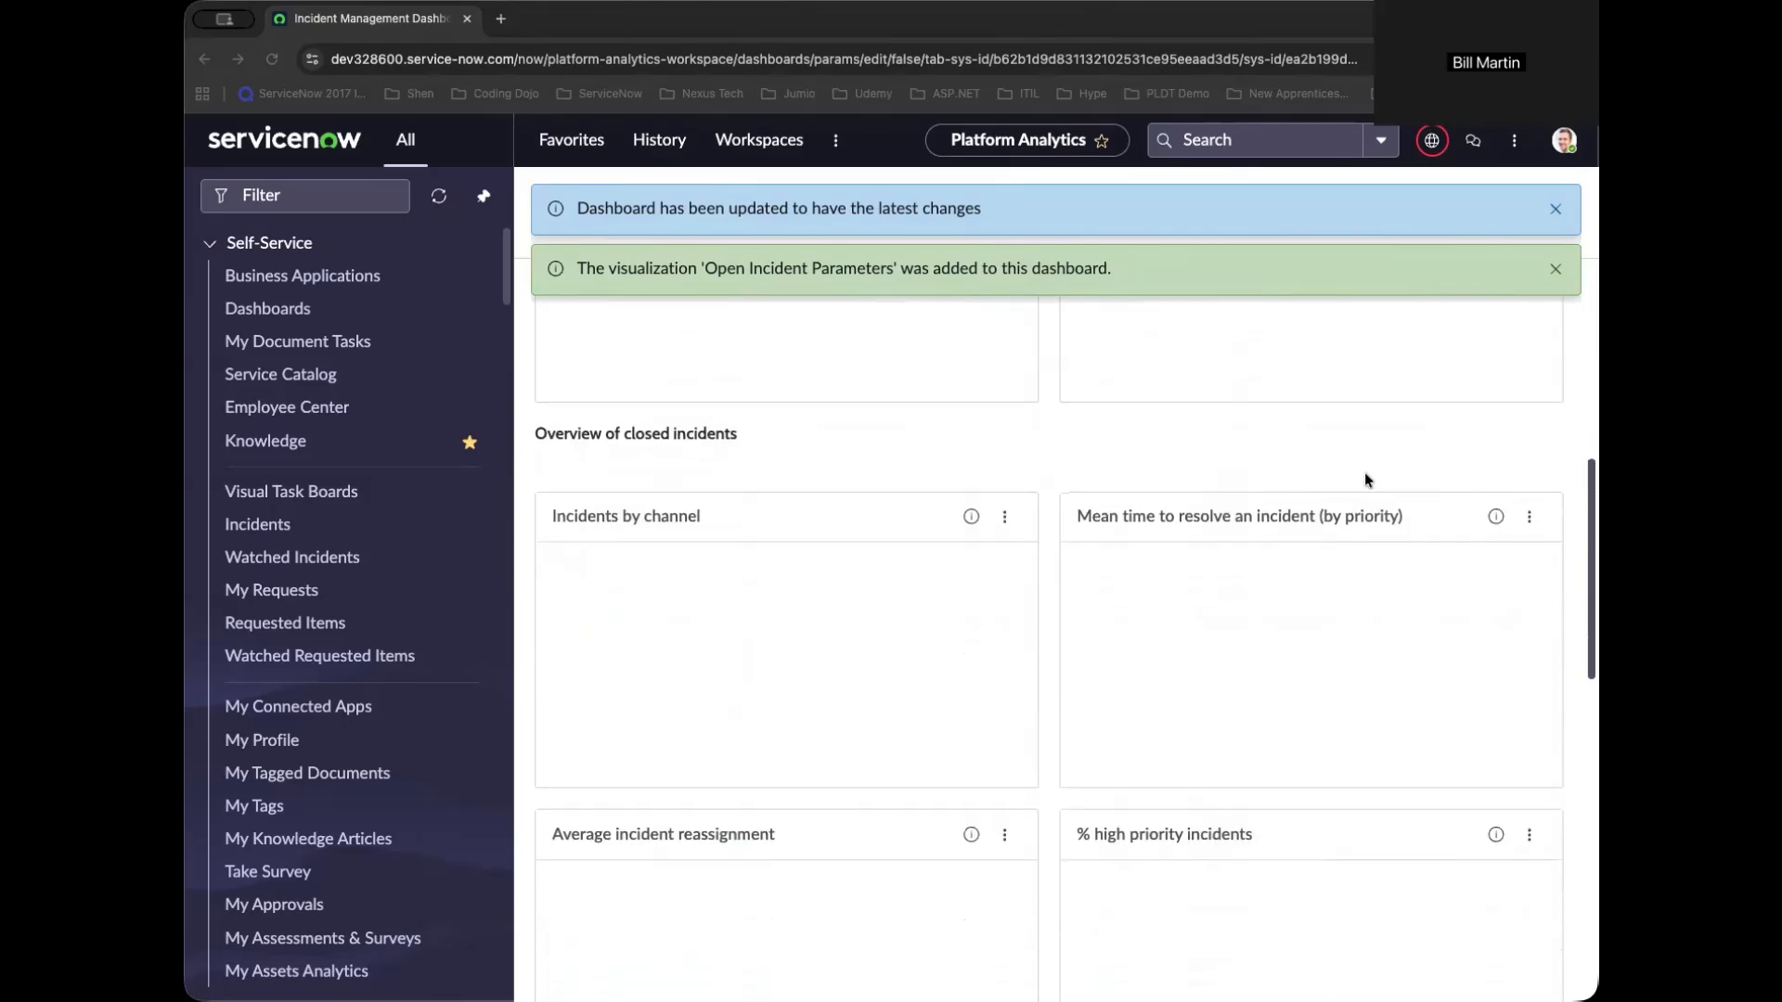
pyautogui.scroll(-3)
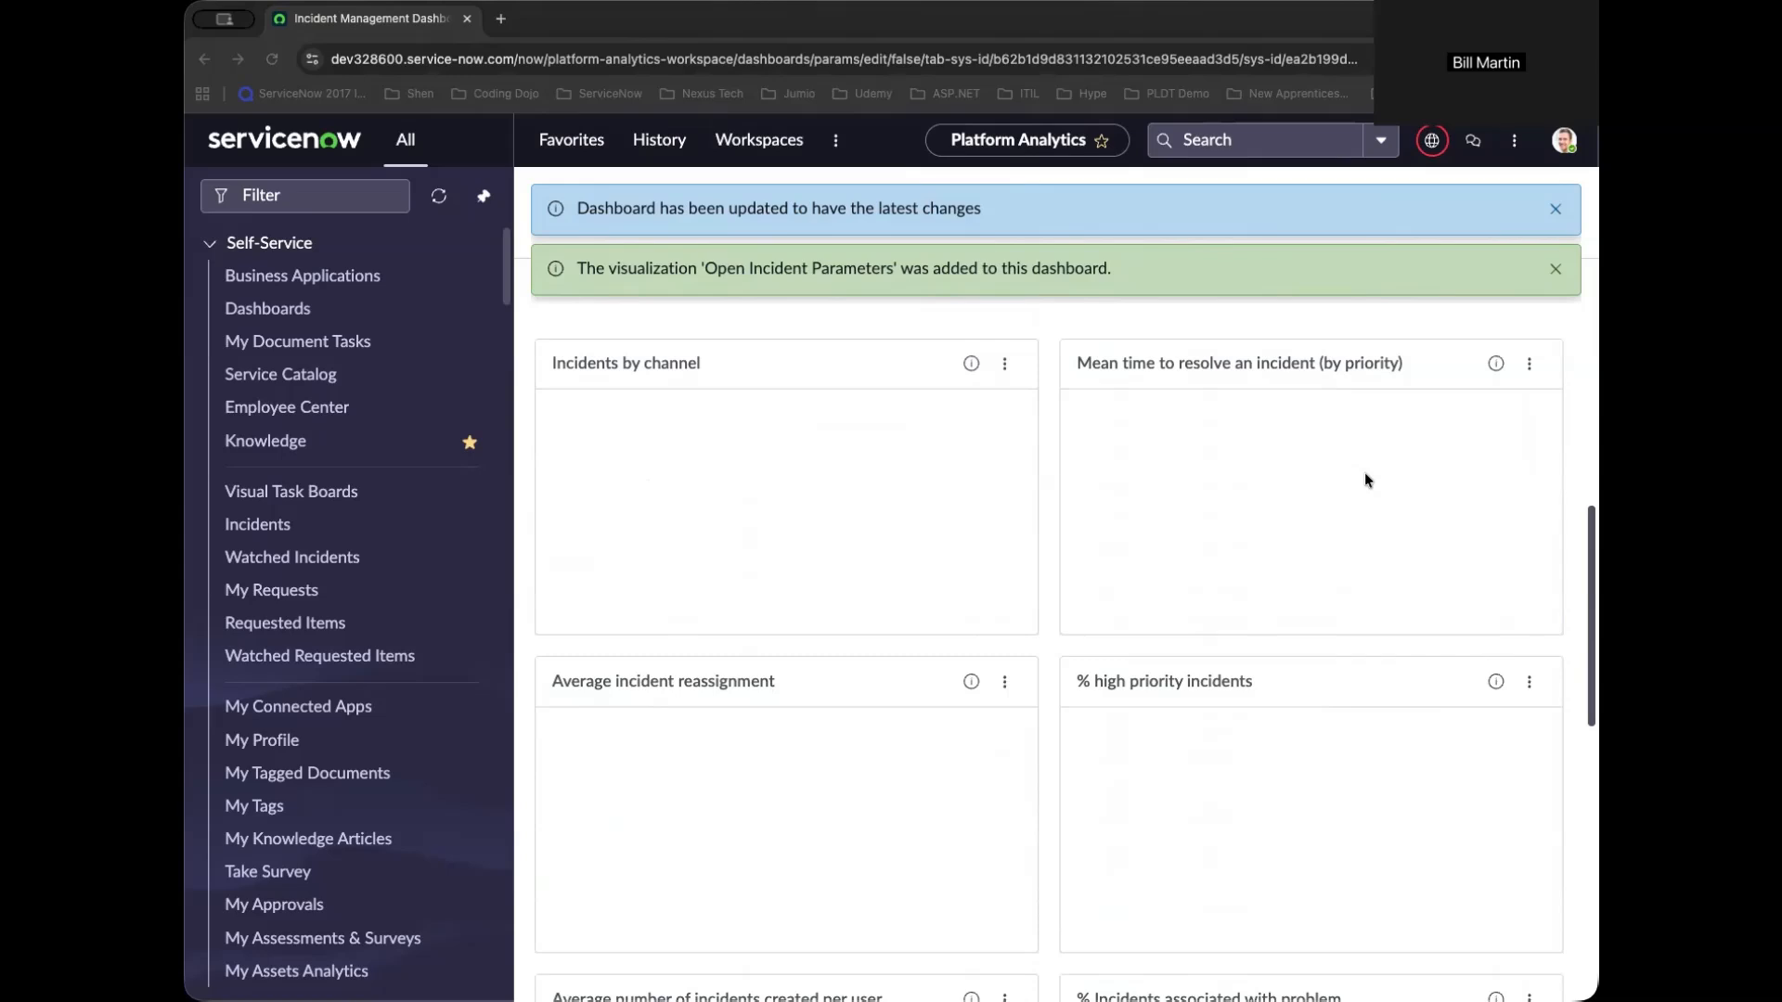
pyautogui.scroll(-3)
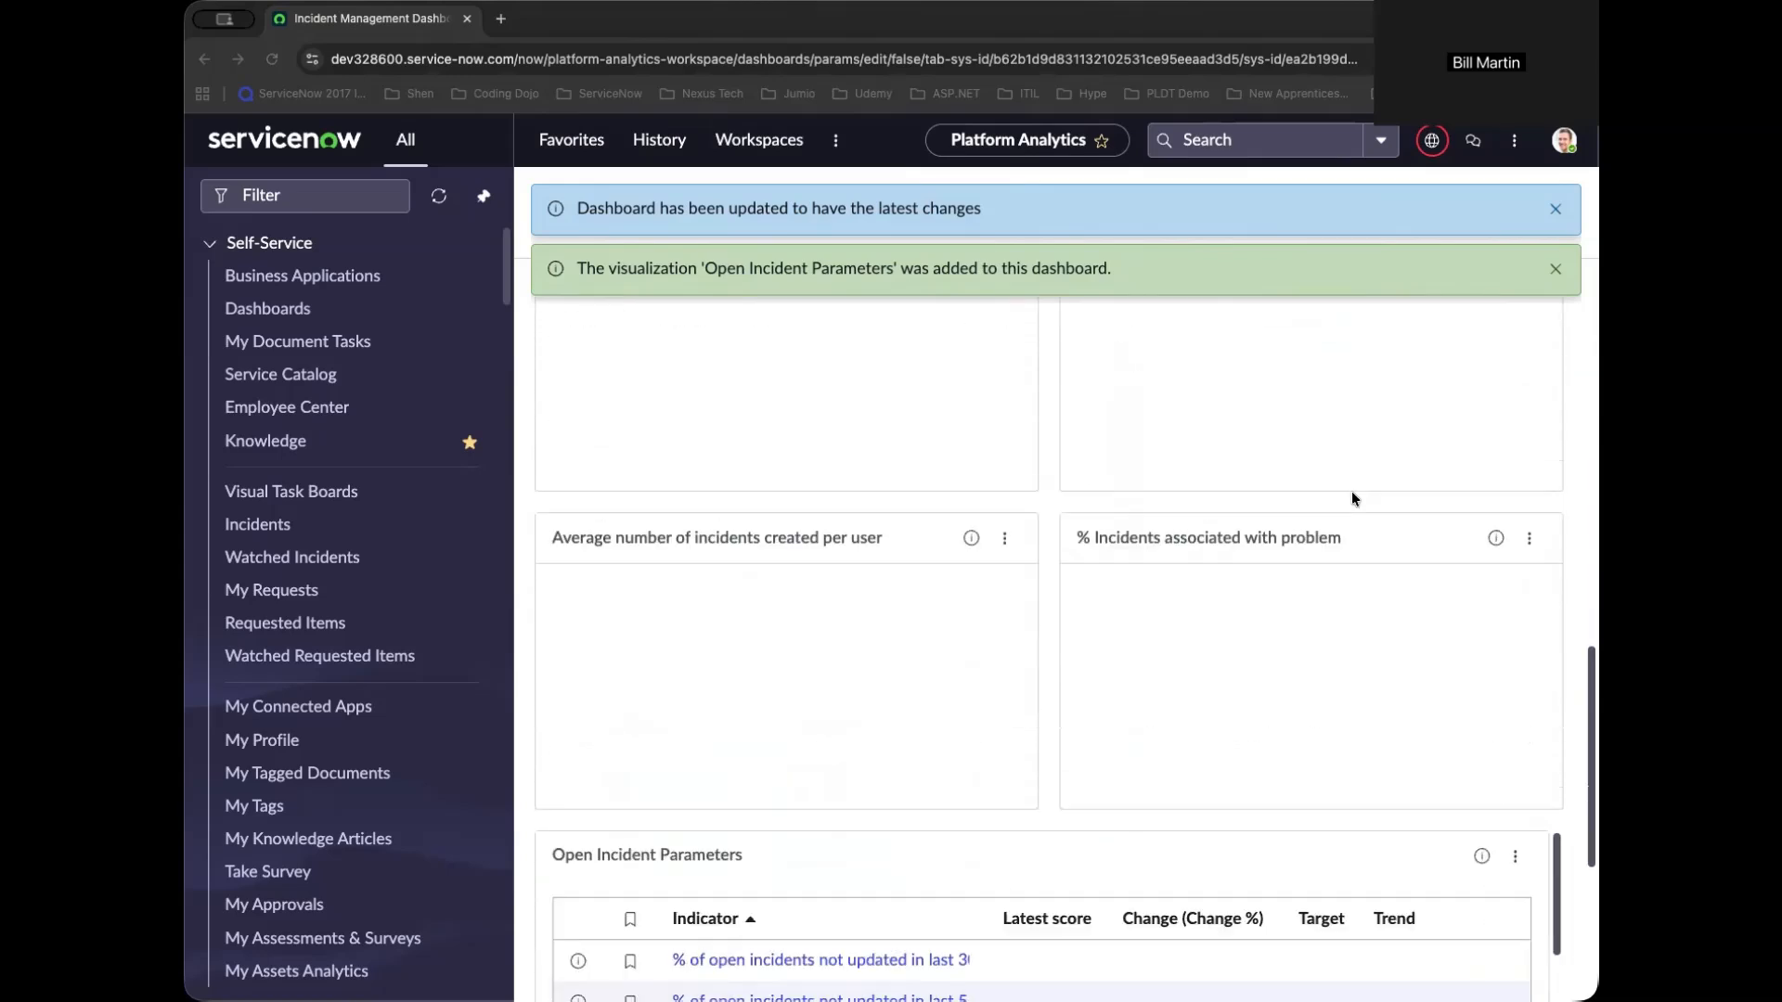
pyautogui.scroll(-3)
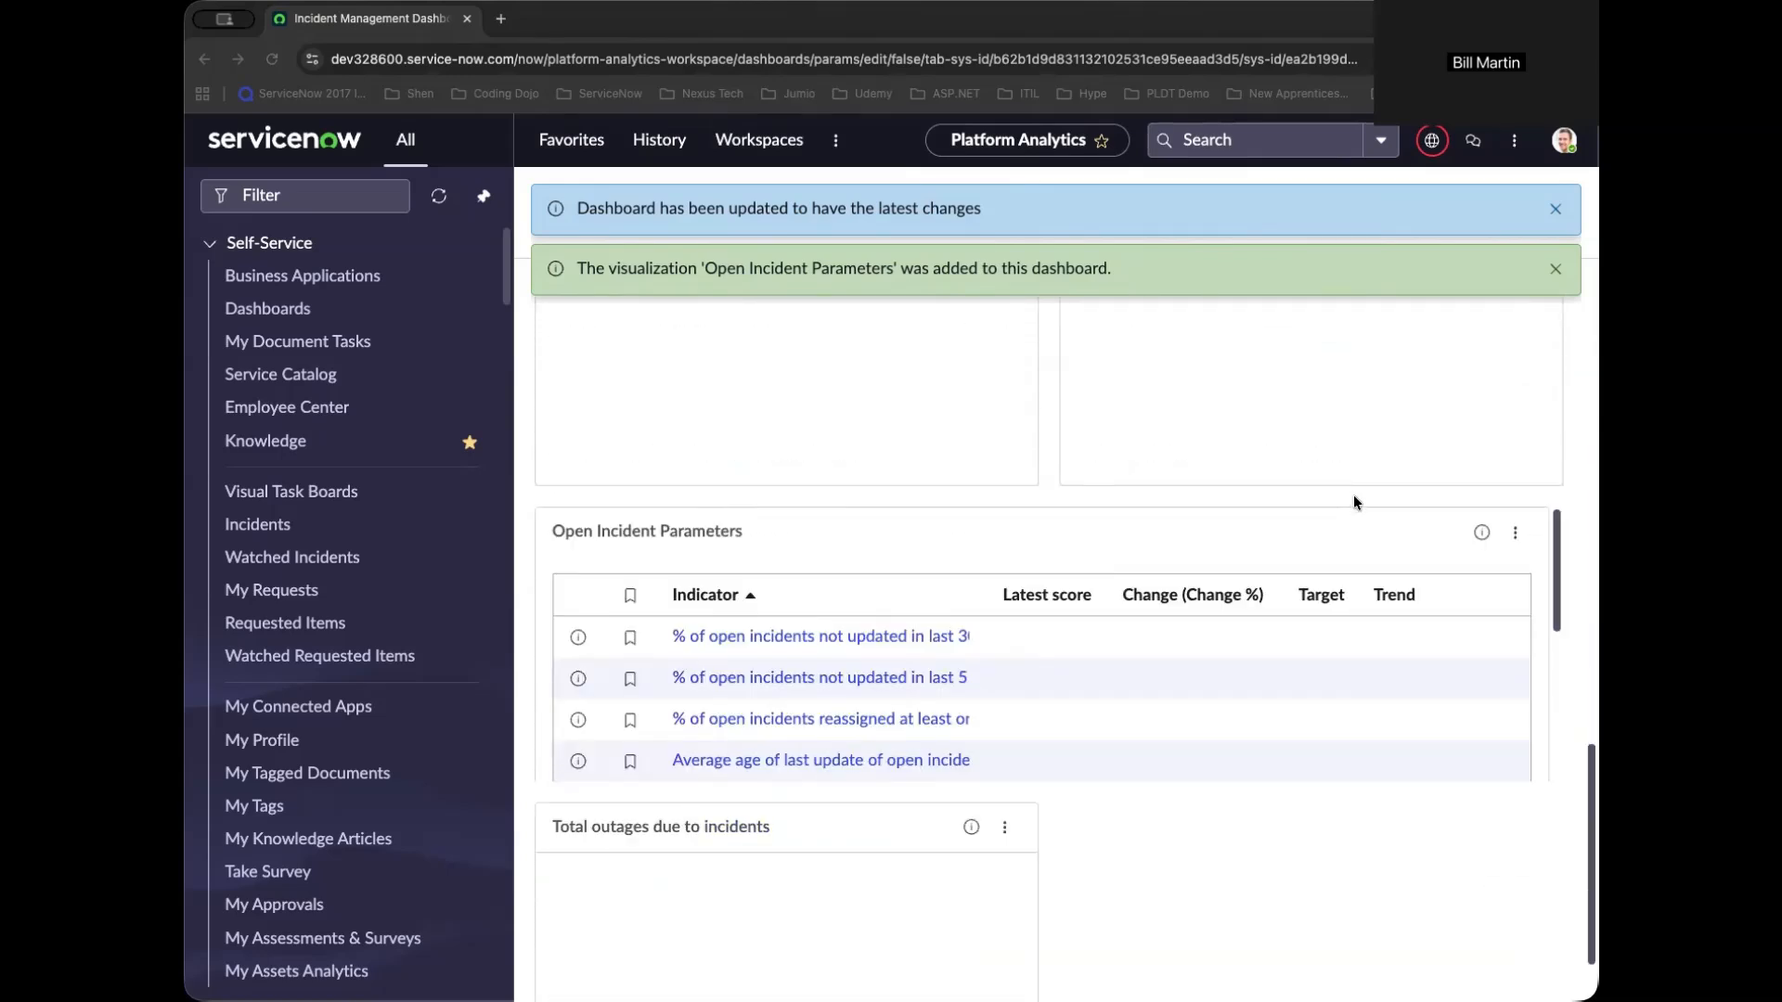